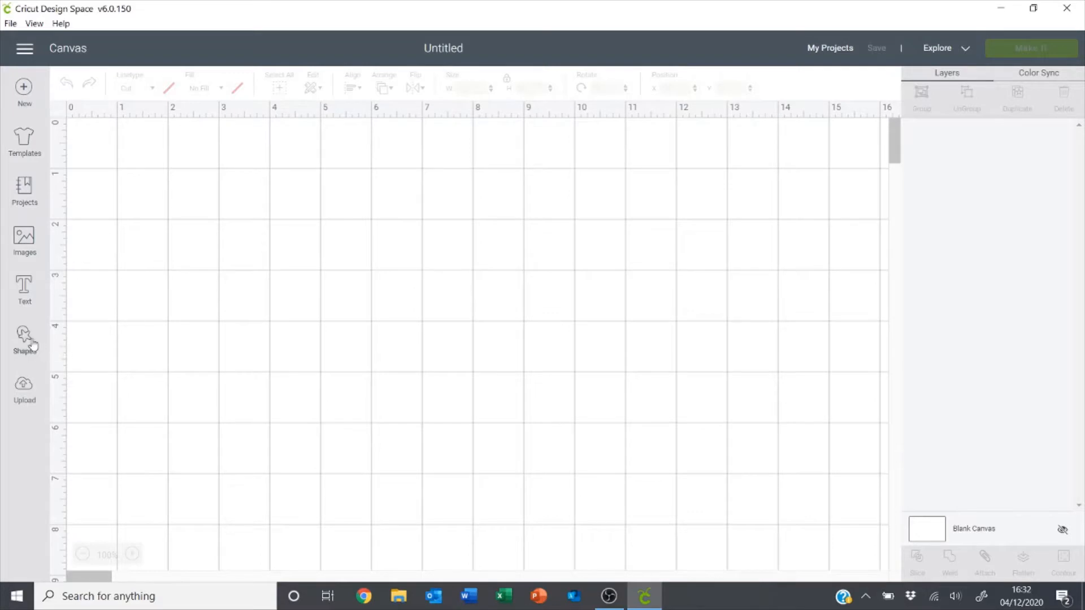
- Add a square from Shapes and resize it into a 2 by 5 inch rectangle
click(25, 339)
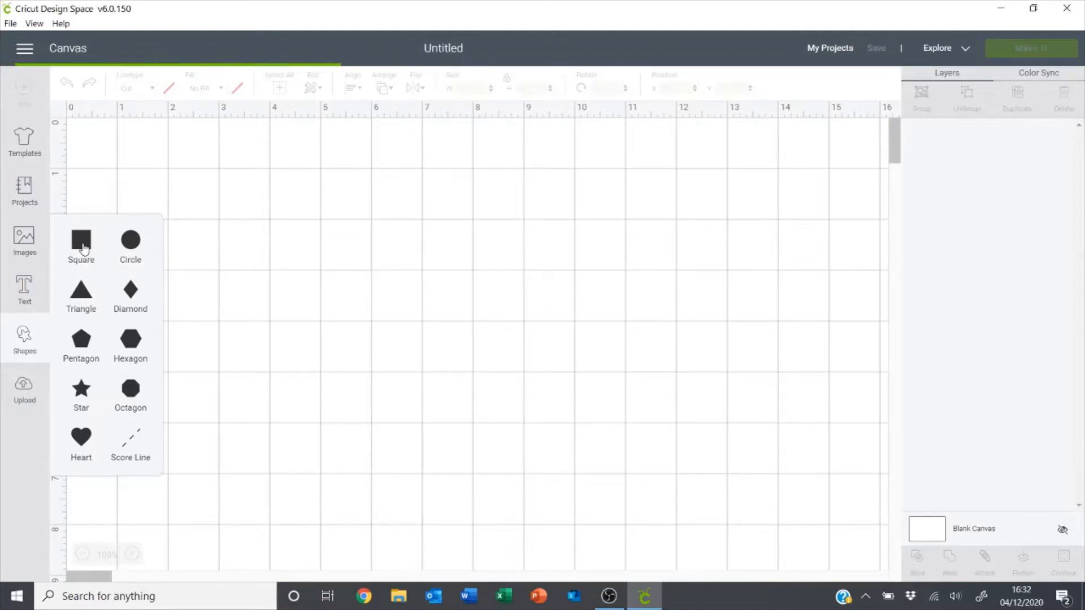
click(81, 246)
text(5)
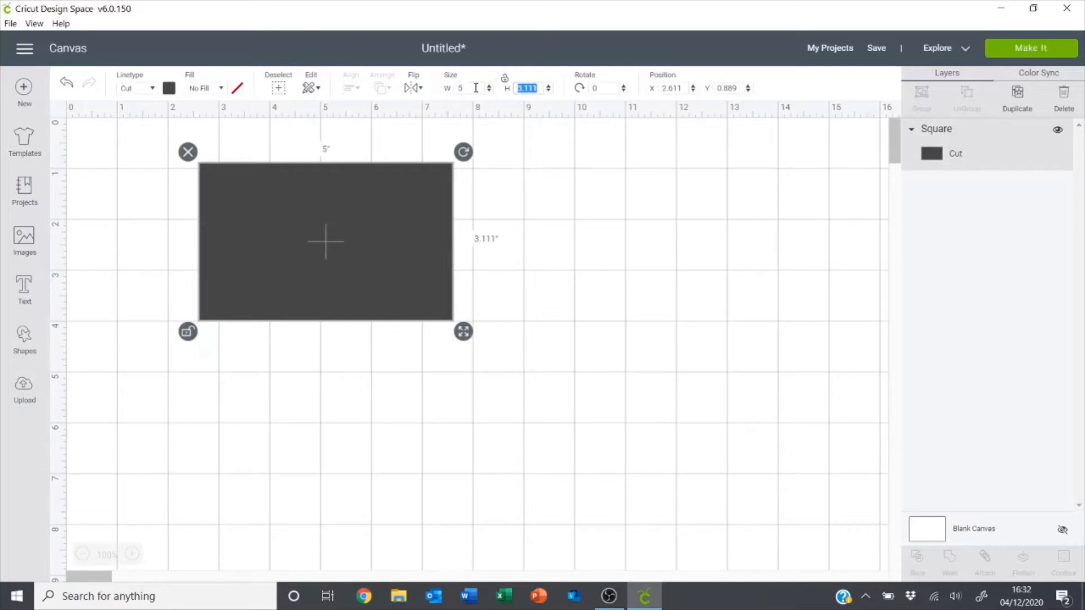
text(2)
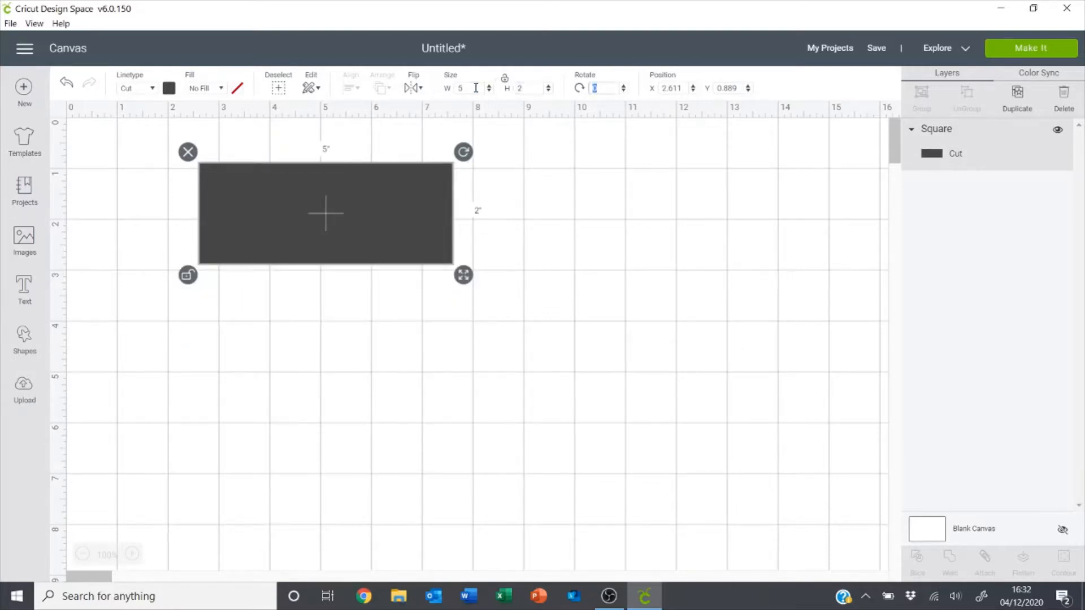
mouse_move(484, 166)
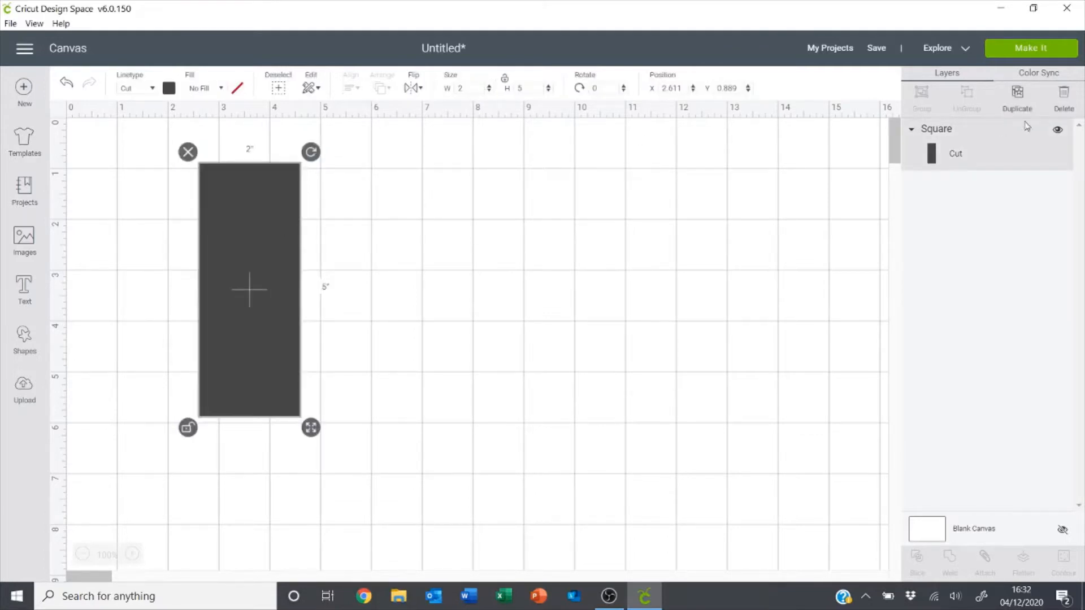
- Duplicate the rectangle, place the copy alongside, and colour both rectangles light pink
click(1018, 91)
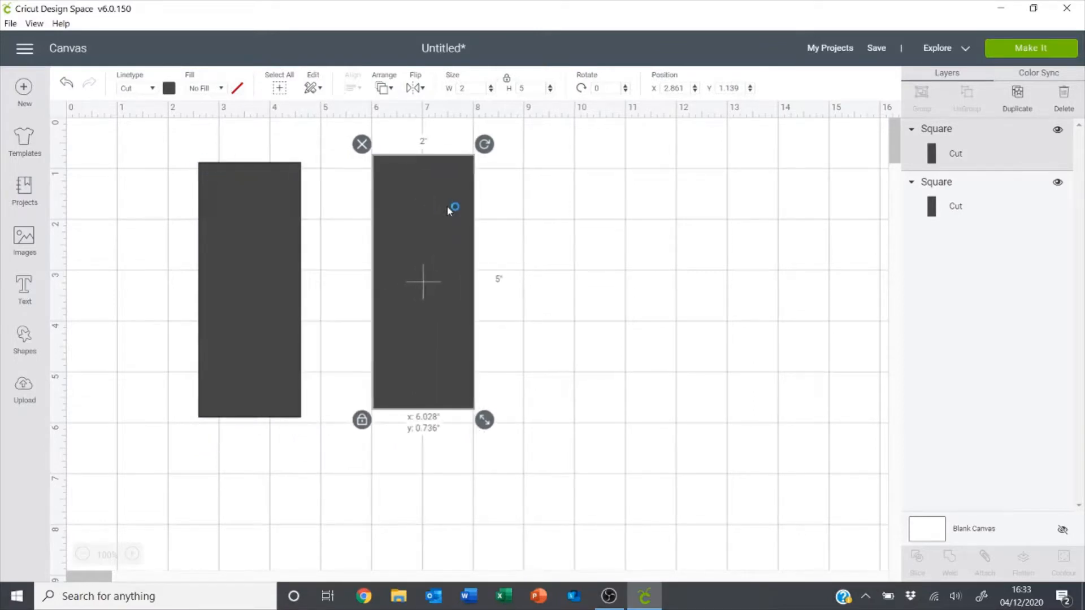
drag(447, 207, 408, 222)
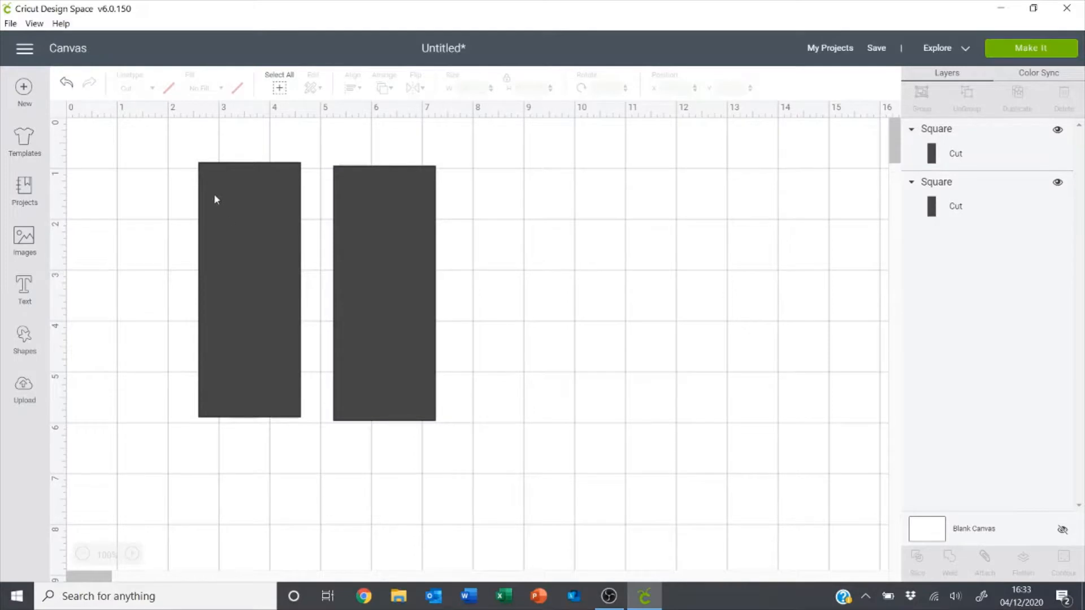
click(249, 291)
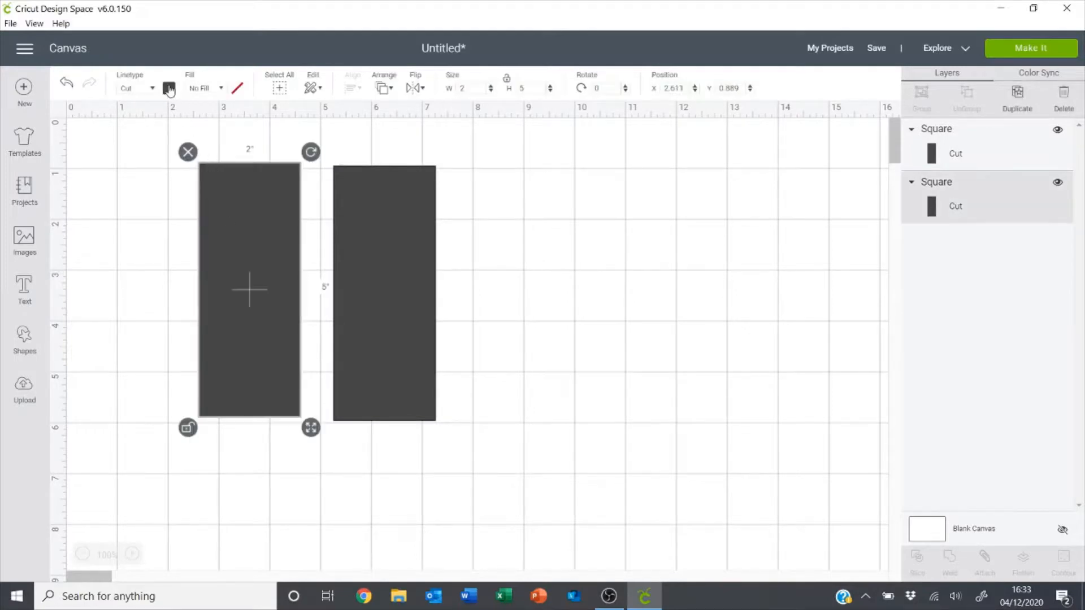
click(169, 89)
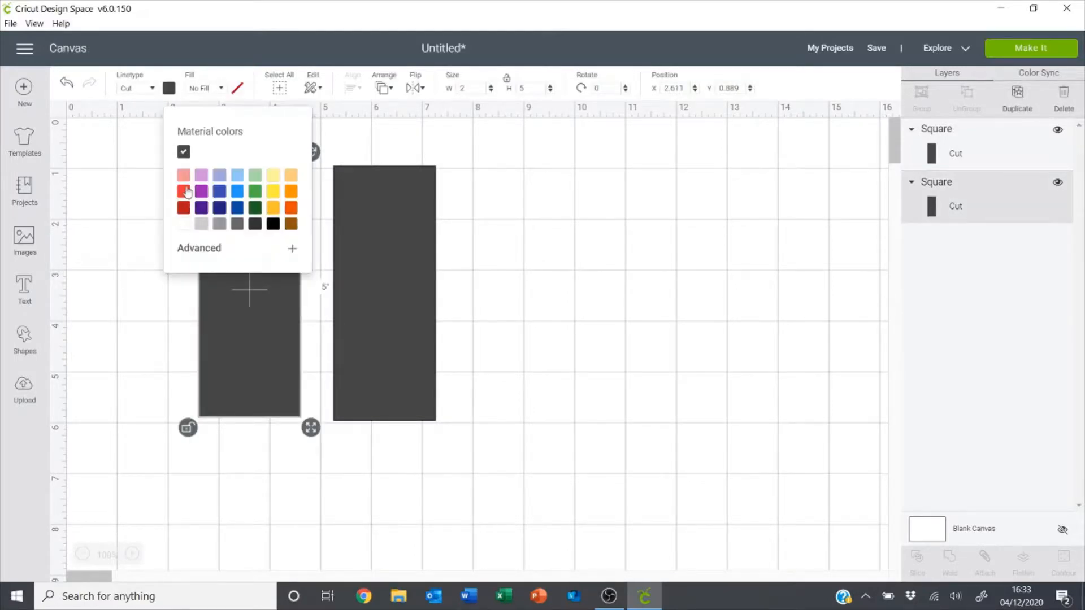
click(183, 192)
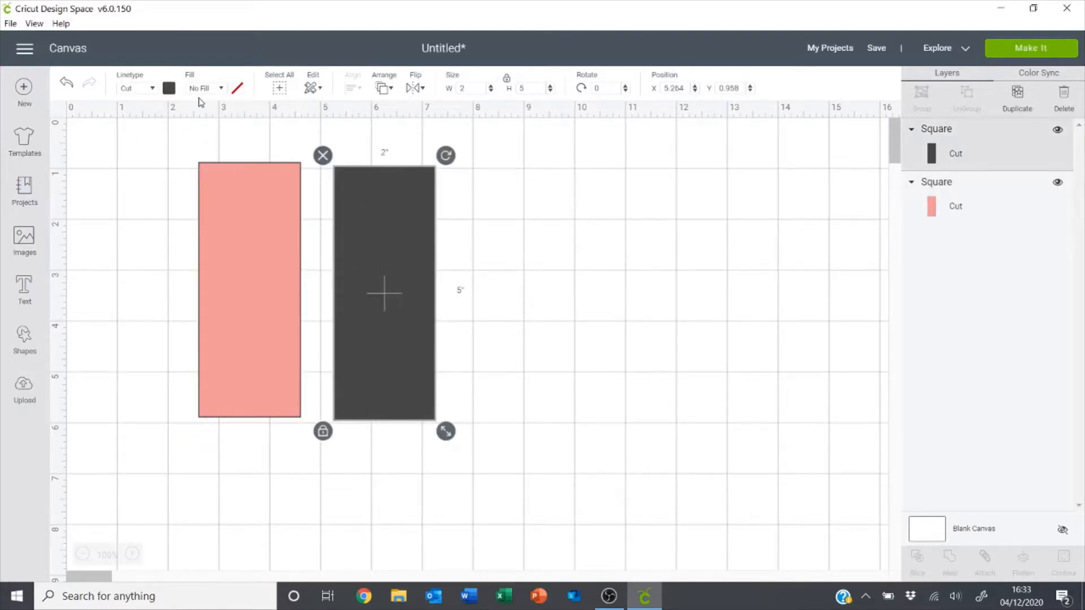
click(169, 89)
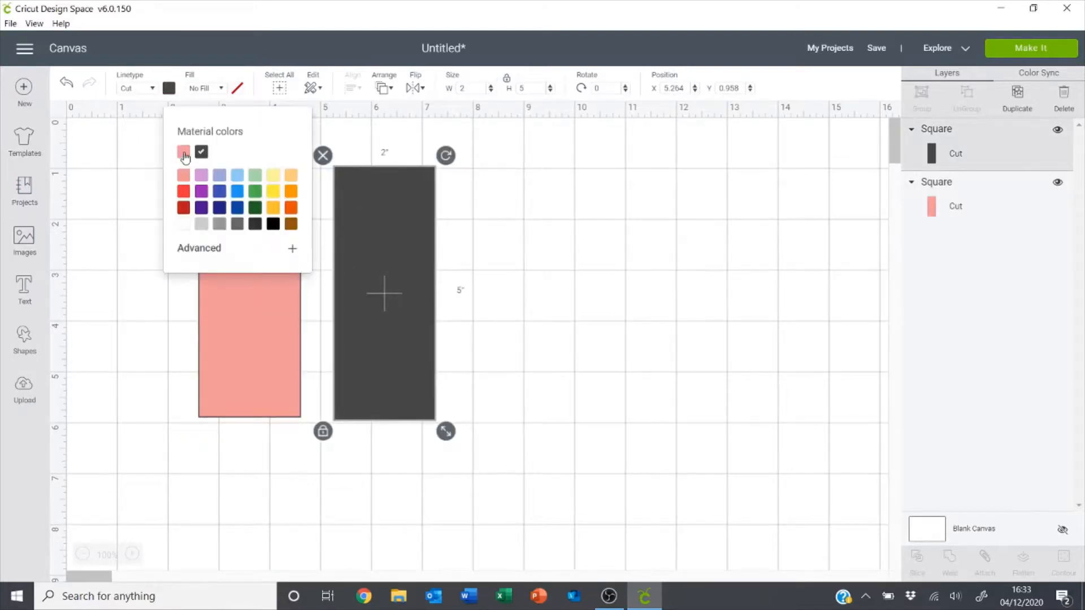
click(182, 152)
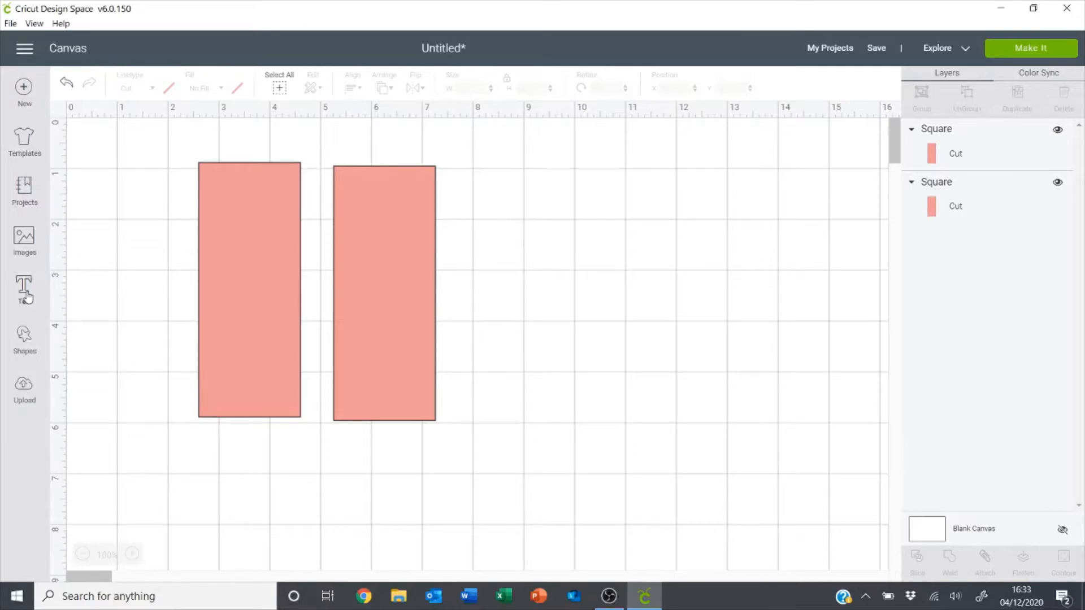
mouse_move(24, 238)
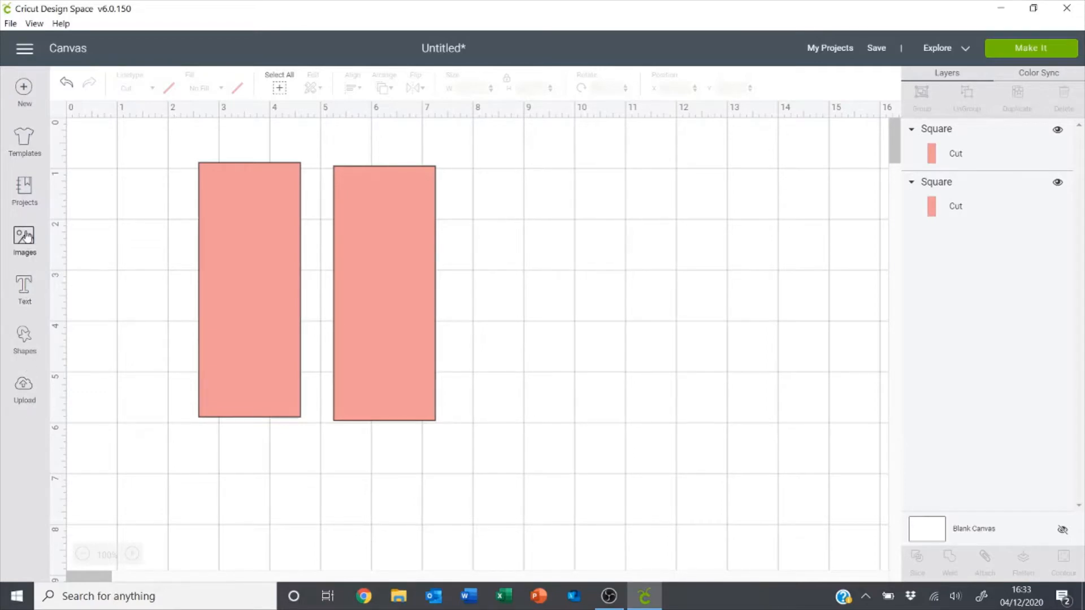
- Search the image library for 'dear santa' and insert the handwritten Dear Santa image
click(24, 238)
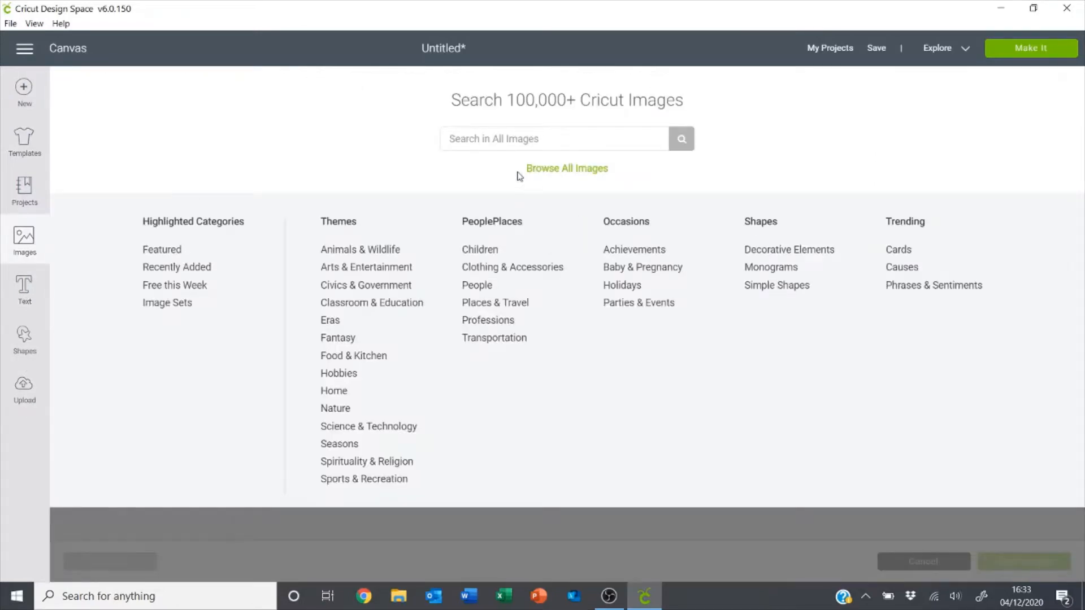
text(dear sant)
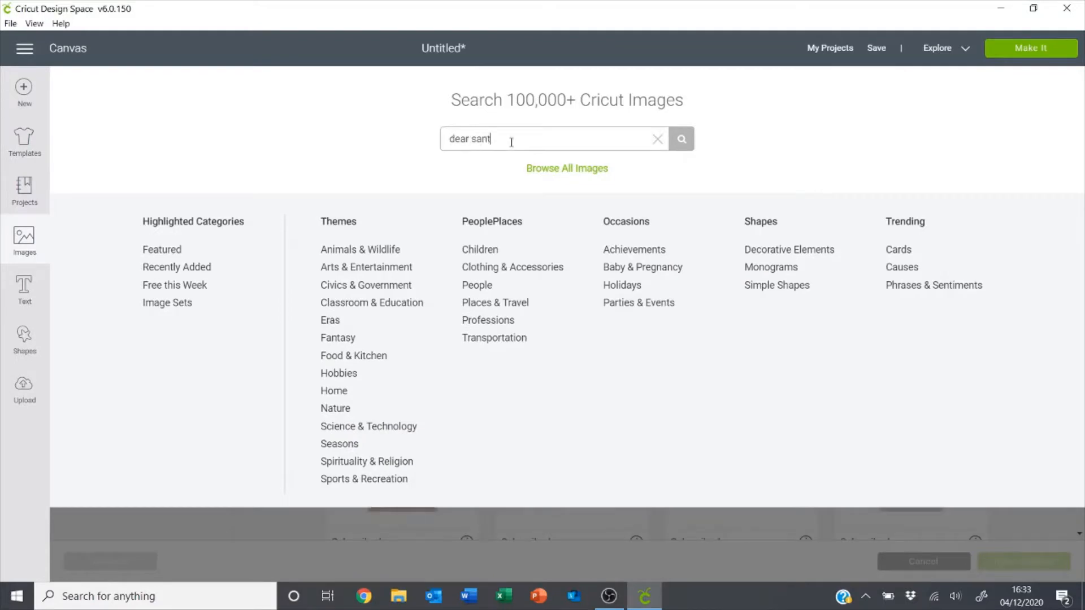
click(681, 139)
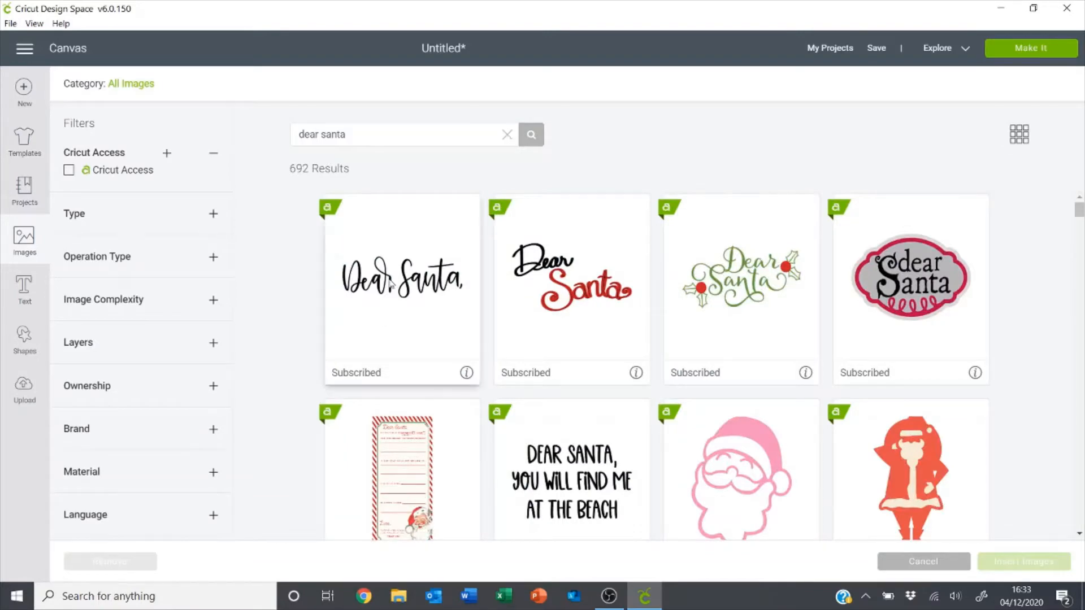
click(402, 289)
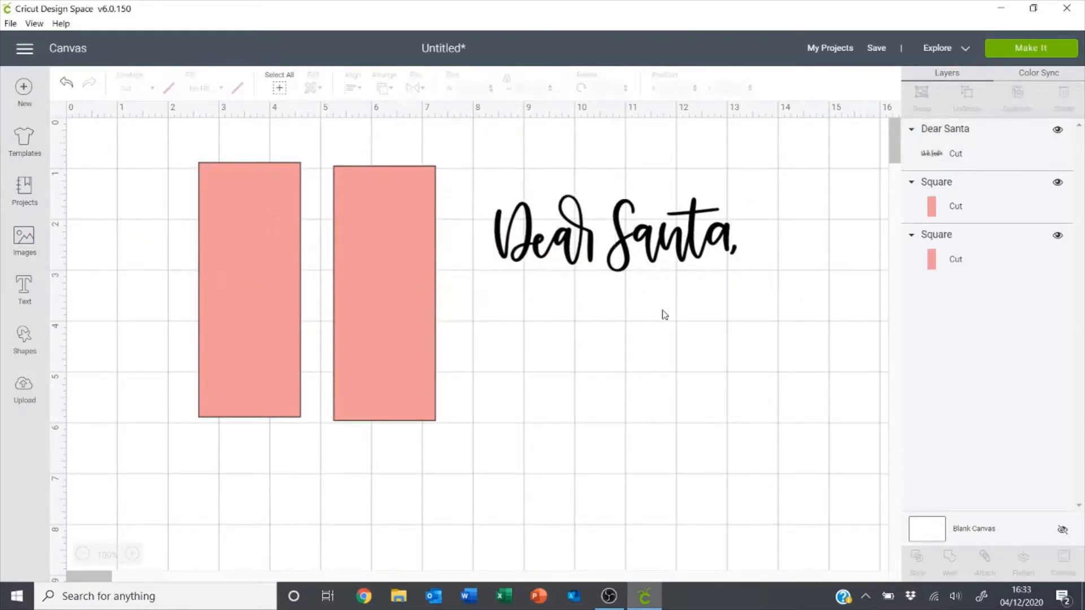
- Slice 'Santa,' away from the image, delete it, and move 'Dear' atop the left rectangle
click(25, 339)
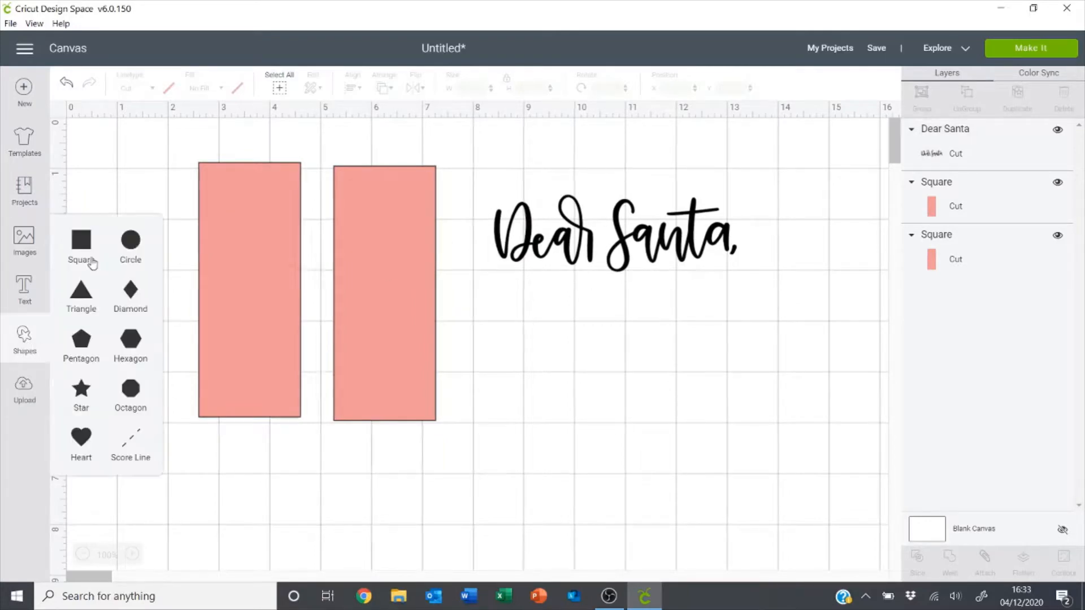
mouse_move(242, 253)
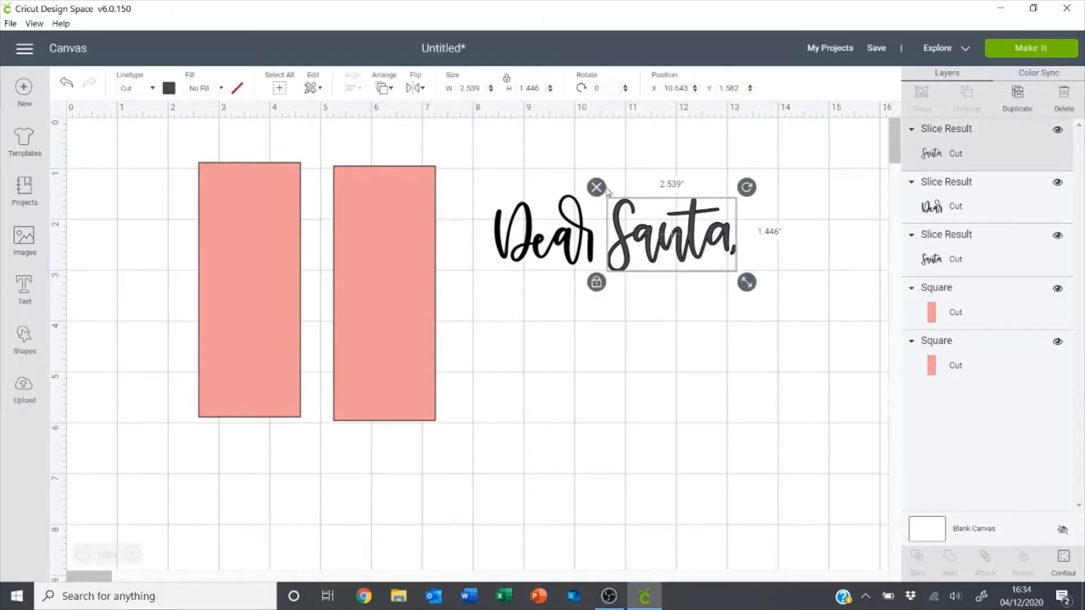
click(595, 188)
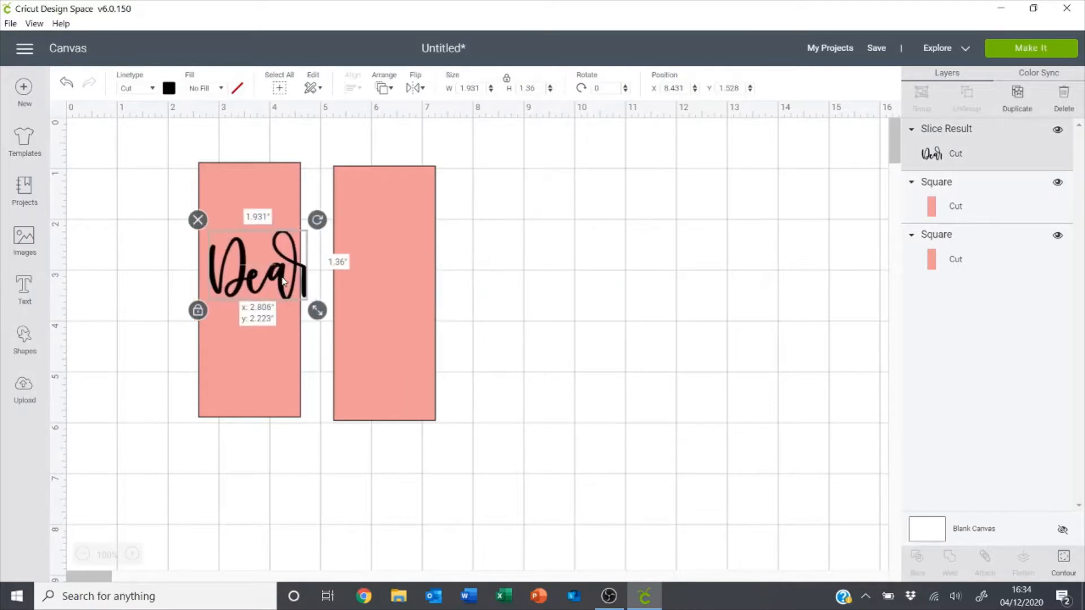
drag(256, 266, 251, 242)
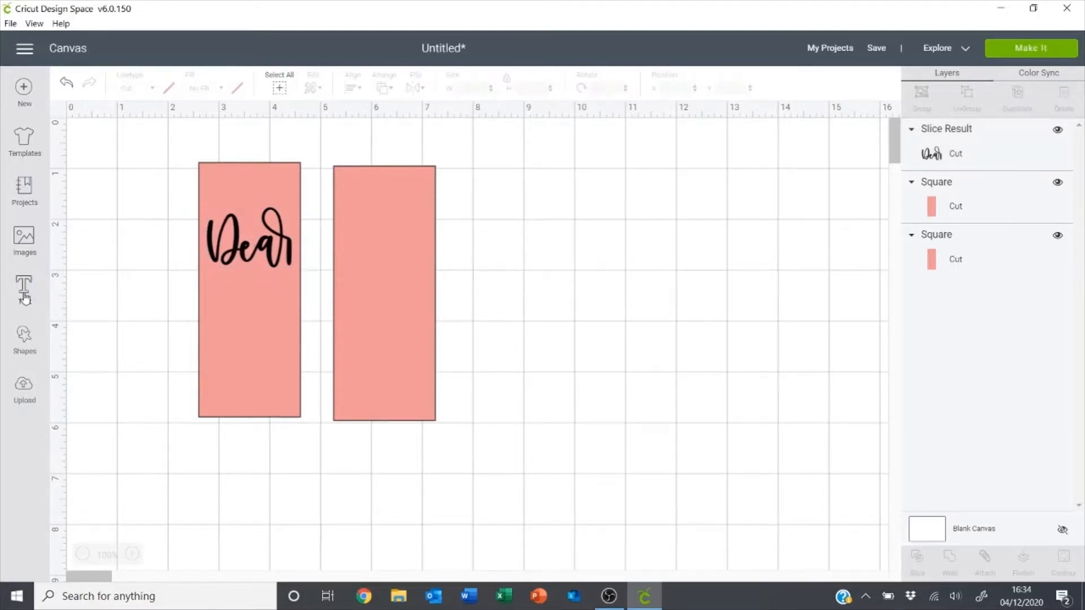
- Add 'Santa' text in the Holidays Christmas font beneath Dear
click(24, 289)
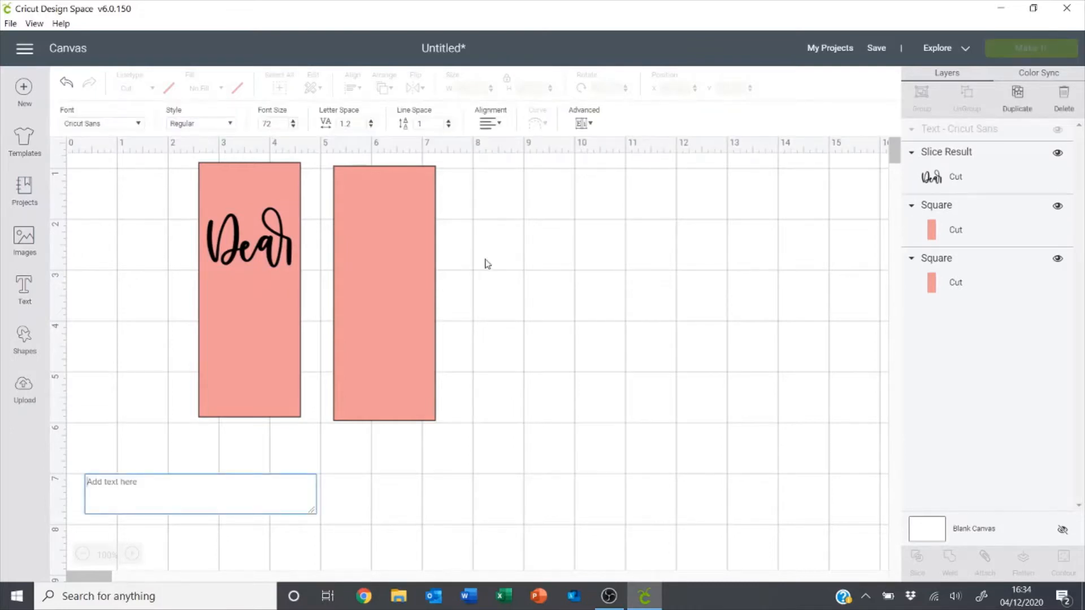
text(Santa)
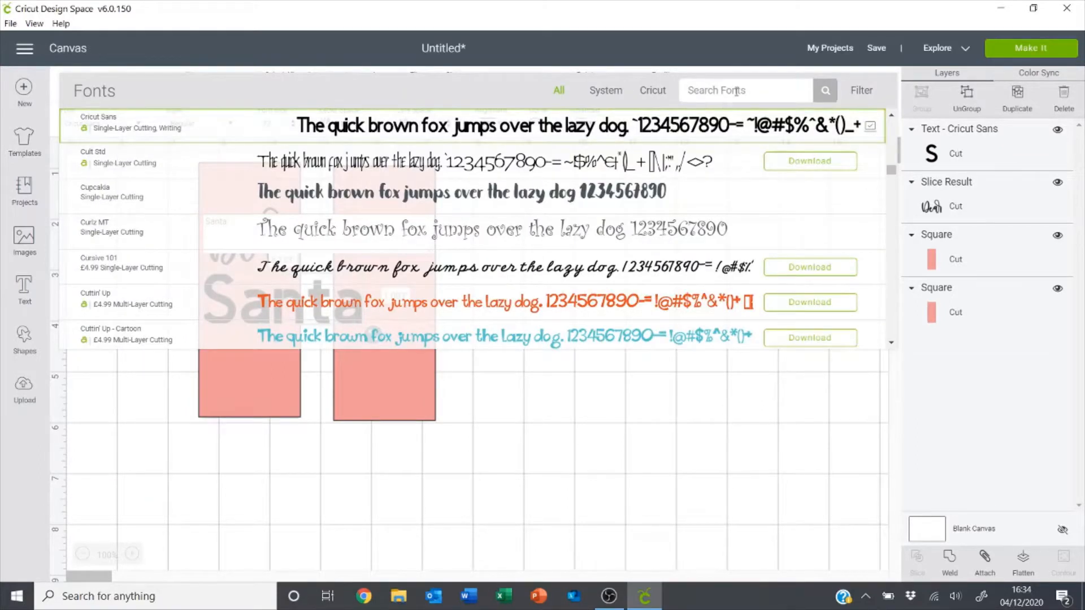
text(holiday)
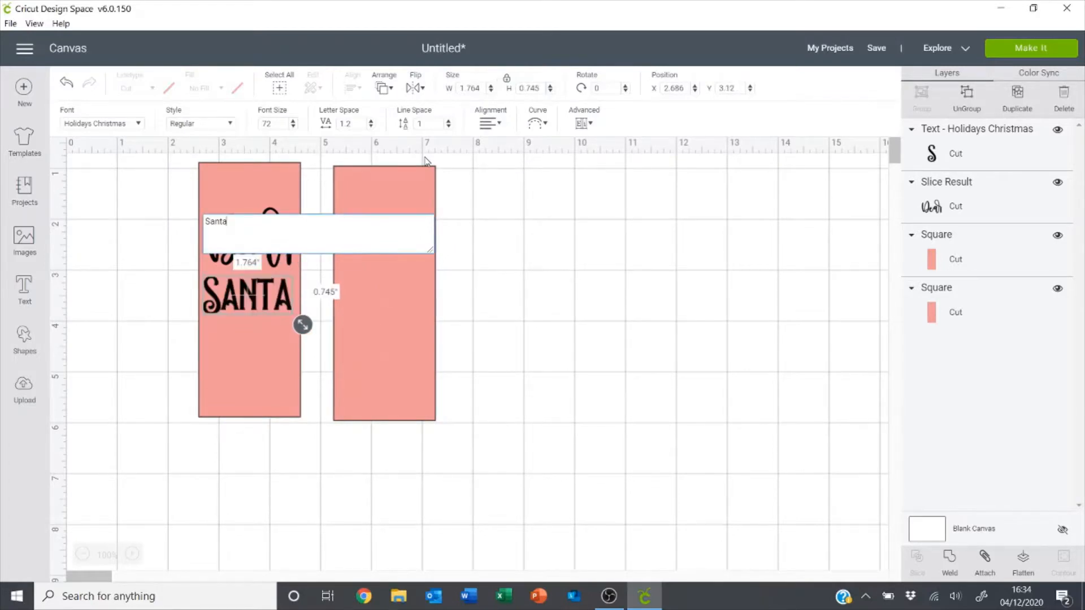
mouse_move(290, 357)
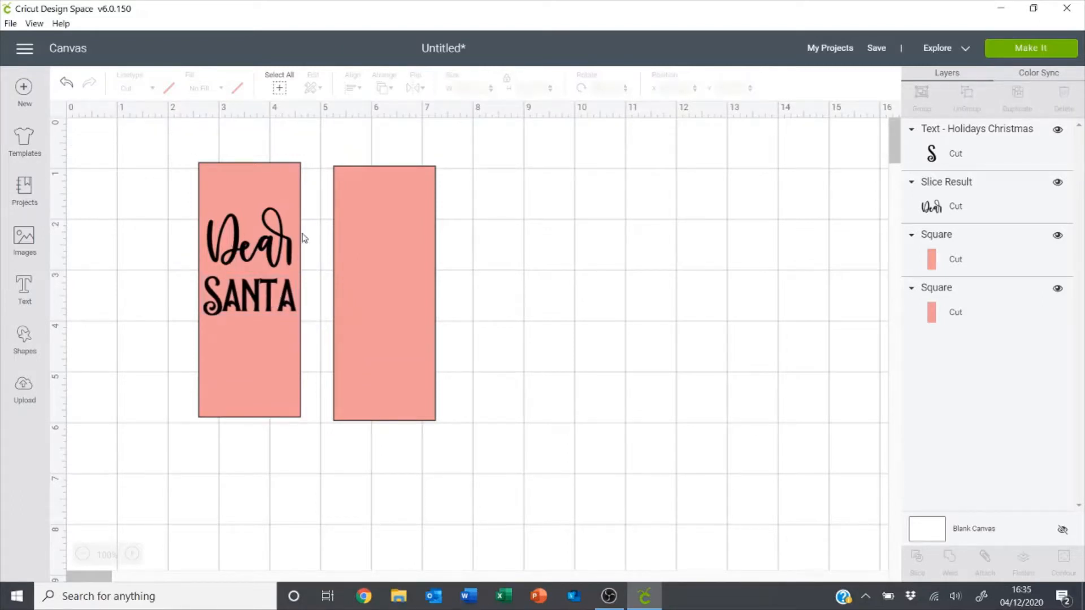
mouse_move(214, 300)
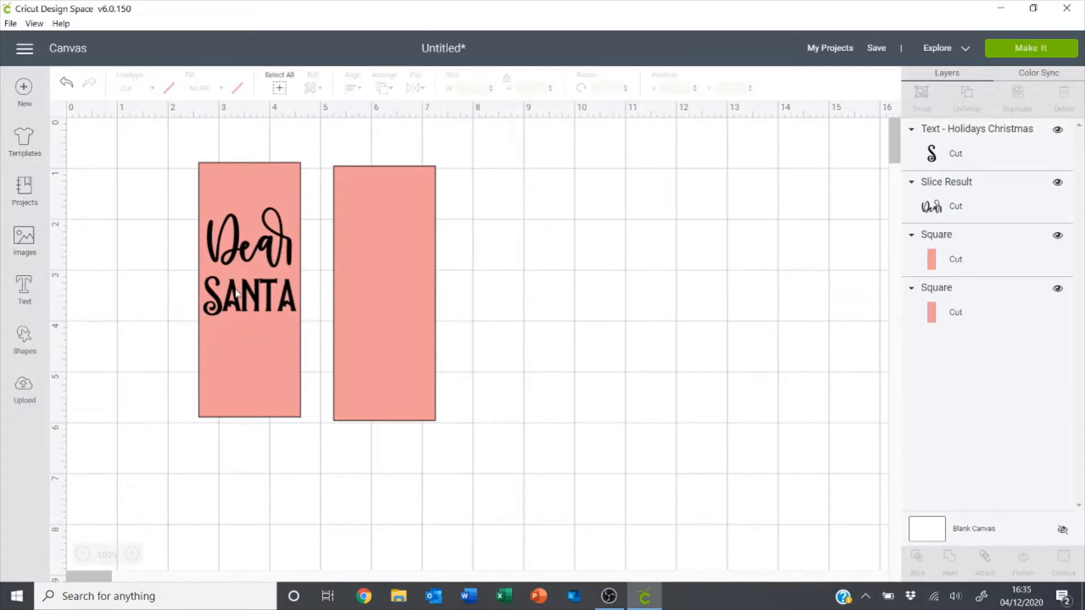
mouse_move(240, 341)
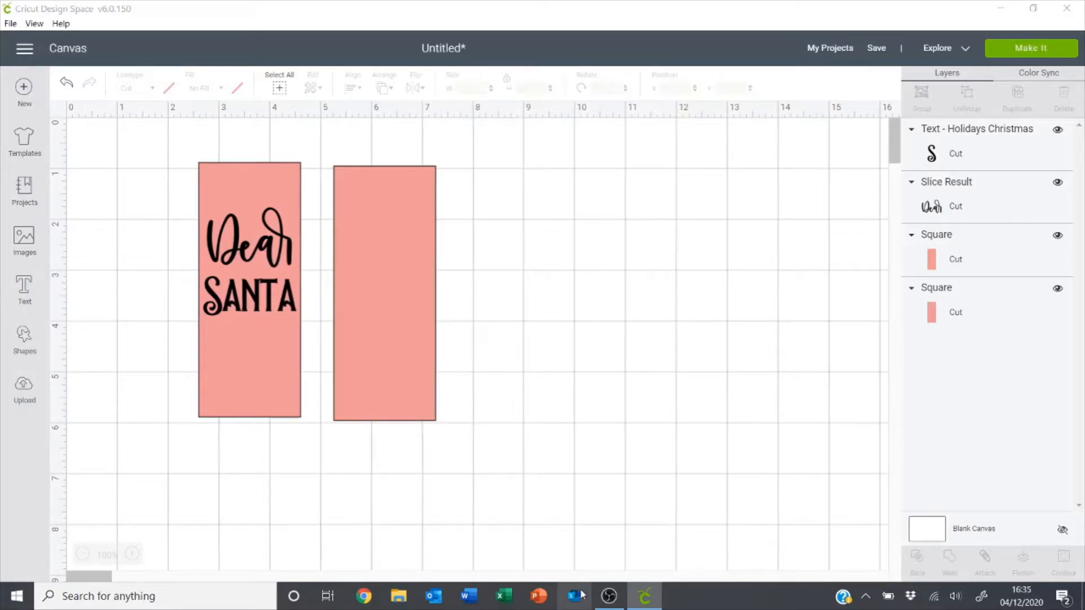
- Copy the Holidays Christmas swash A glyph (U+E001) in Character Map
click(574, 596)
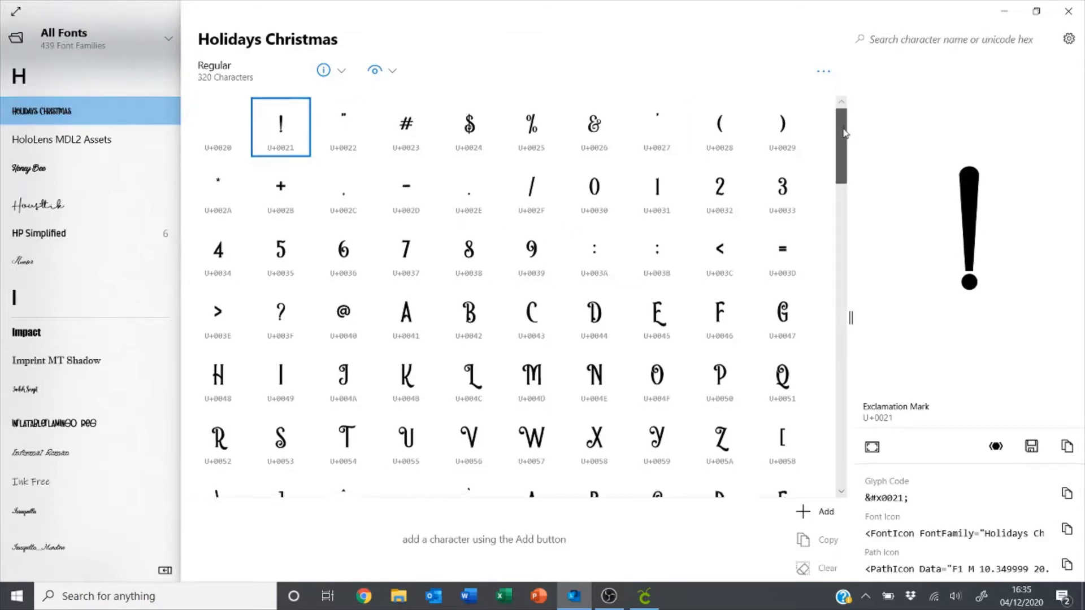
scroll(down, 3)
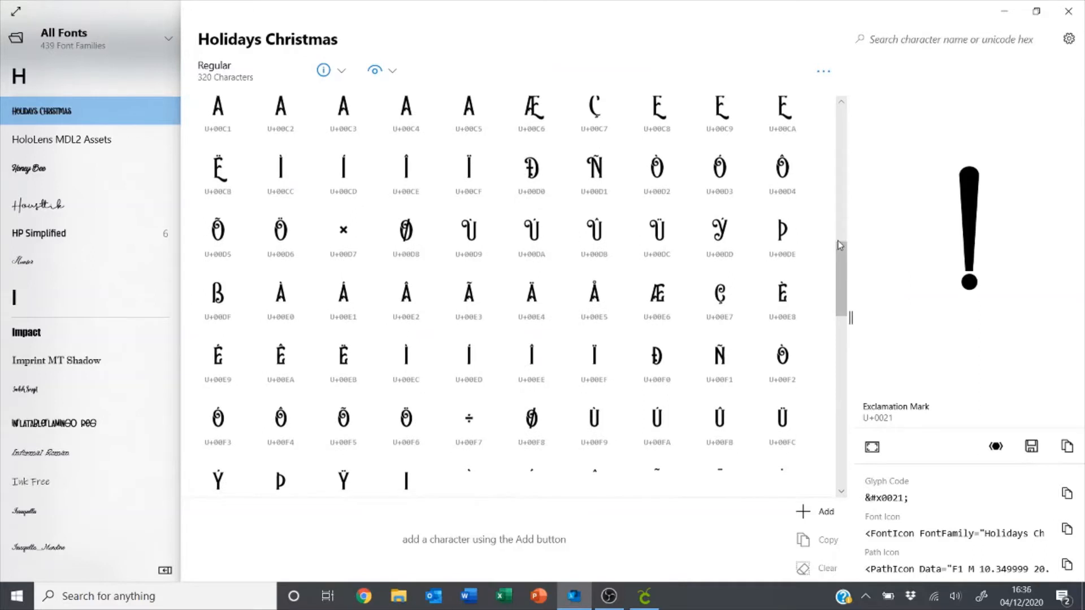
scroll(down, 3)
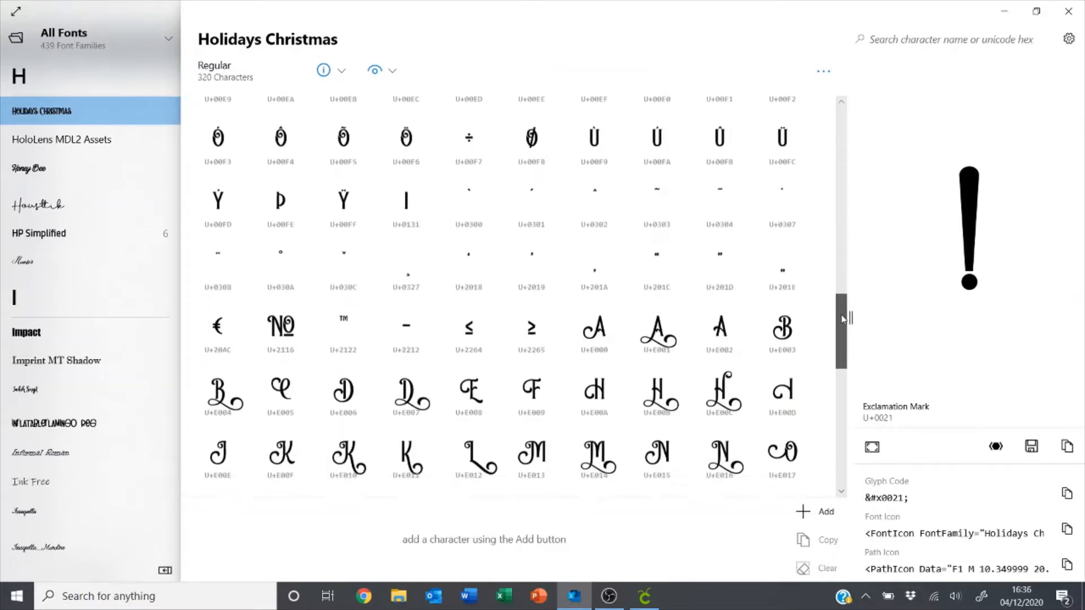
scroll(down, 3)
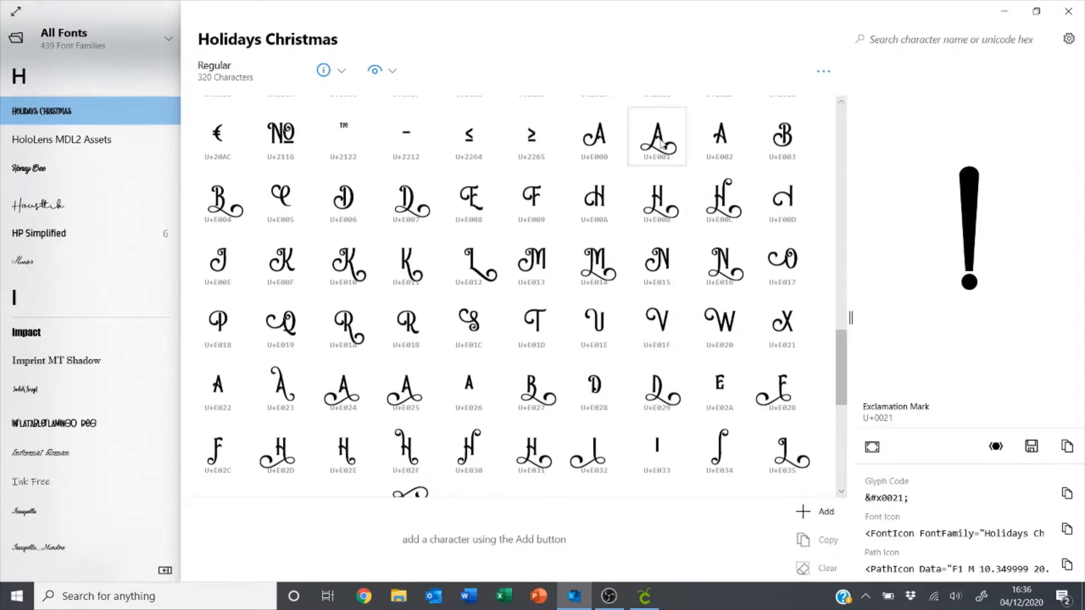
click(656, 136)
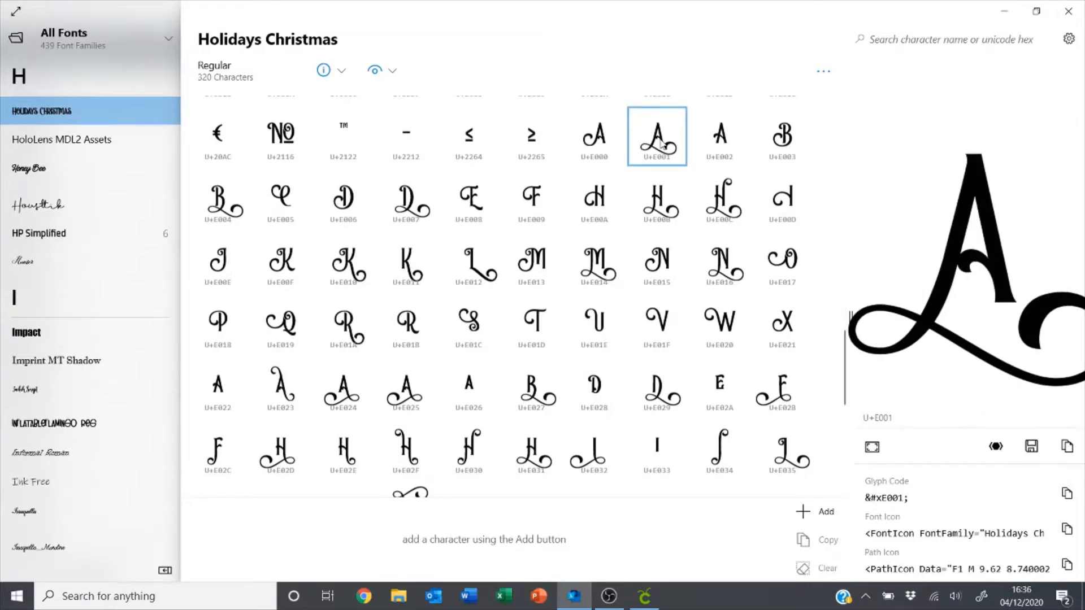
scroll(down, 3)
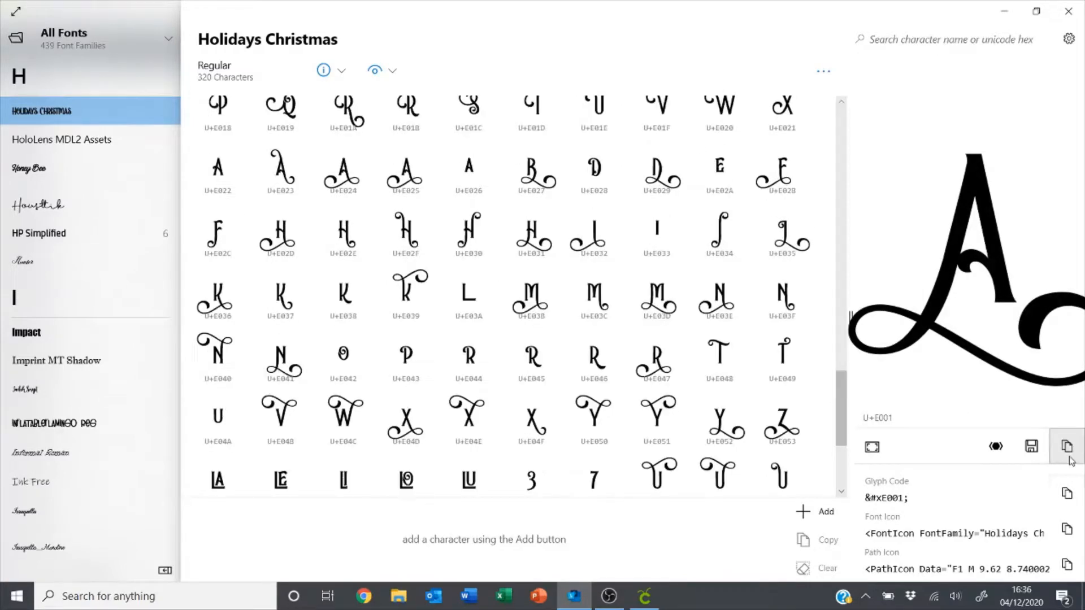
click(1066, 446)
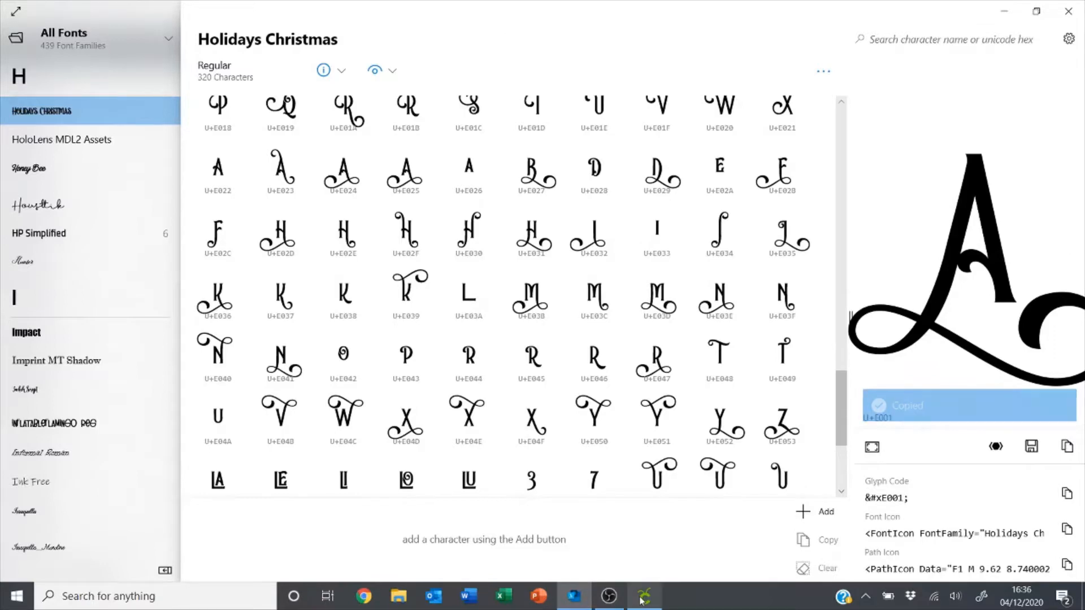
click(644, 596)
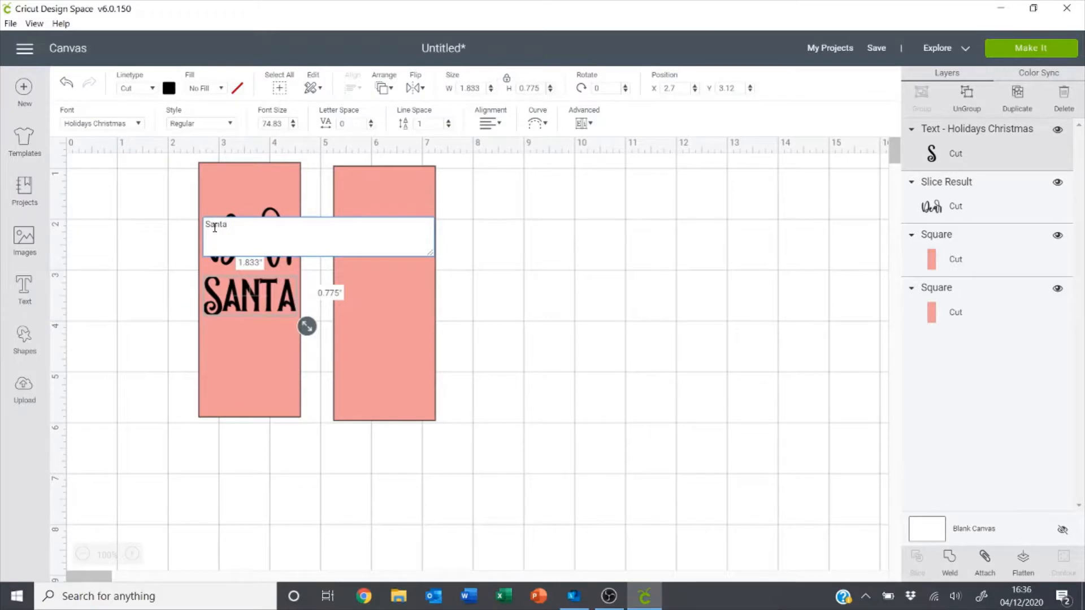
- Replace the plain 'a' in Santa with the copied swash A glyph
key(Backspace)
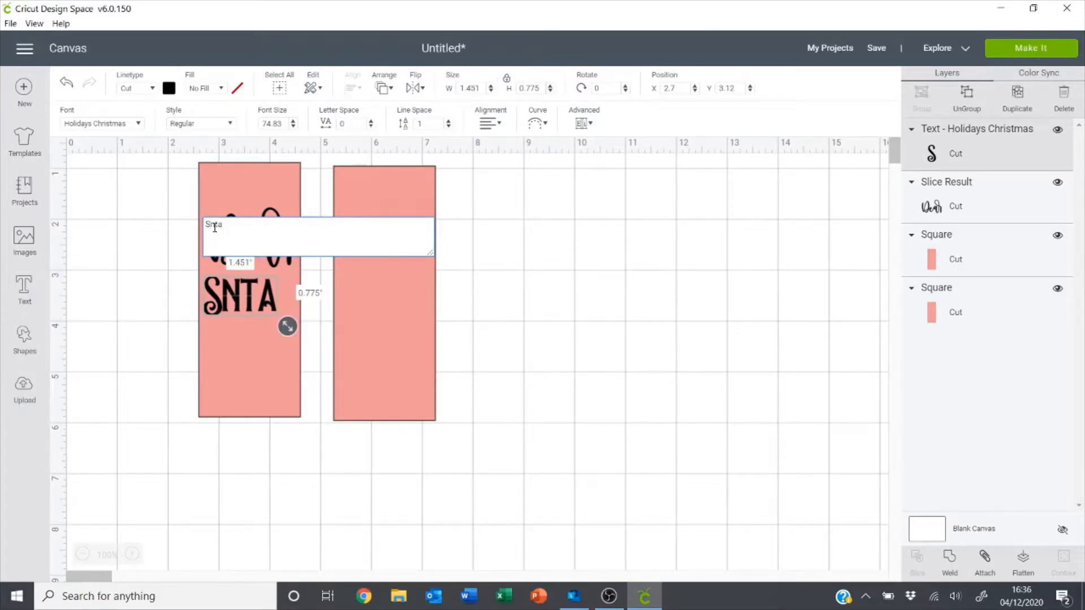
text(S)
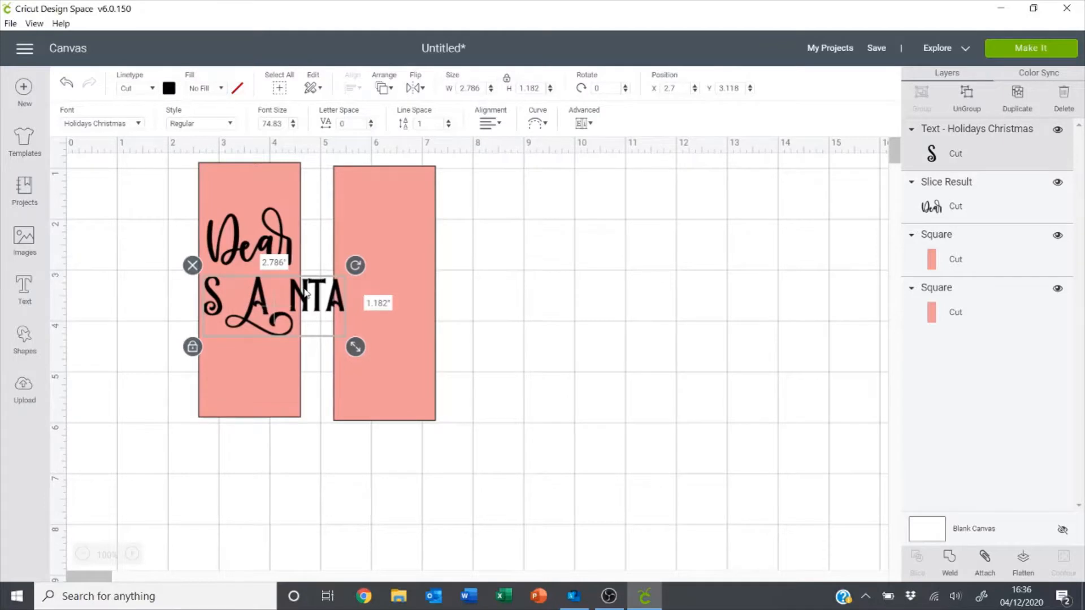
mouse_move(539, 135)
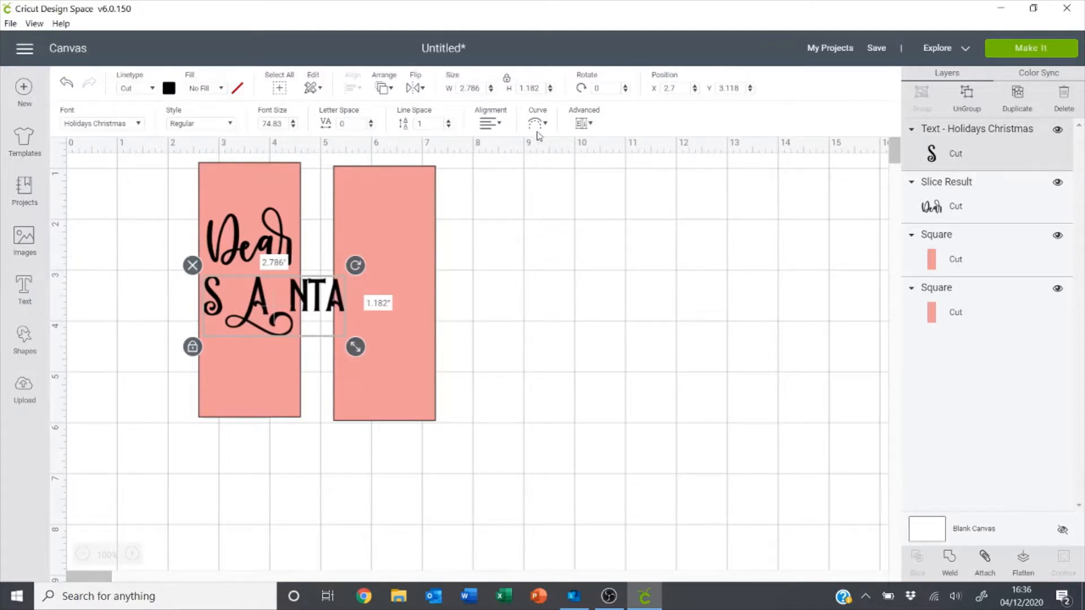
mouse_move(583, 127)
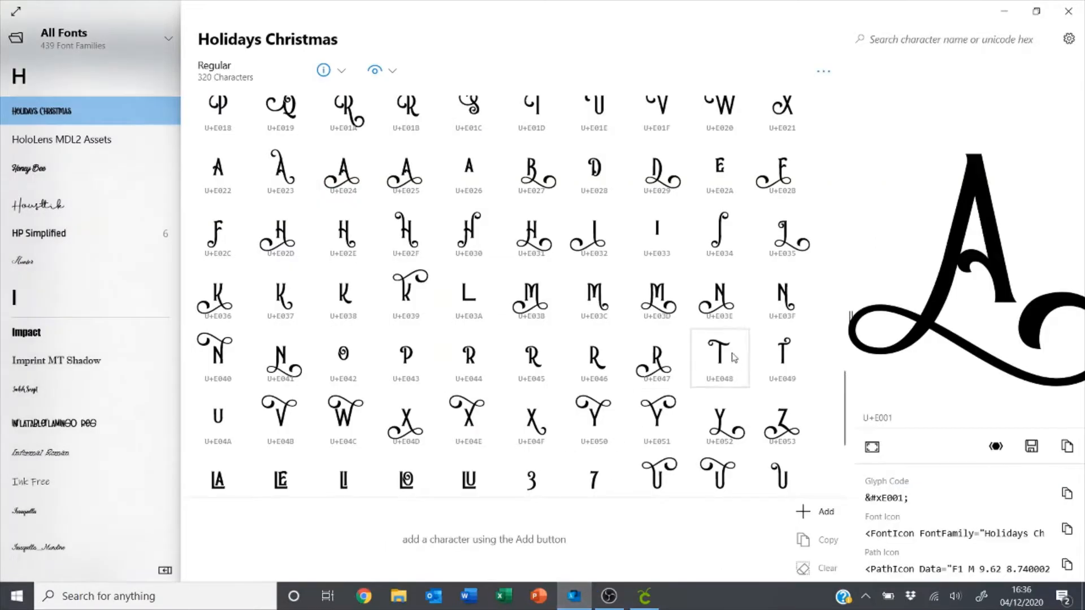
mouse_move(720, 357)
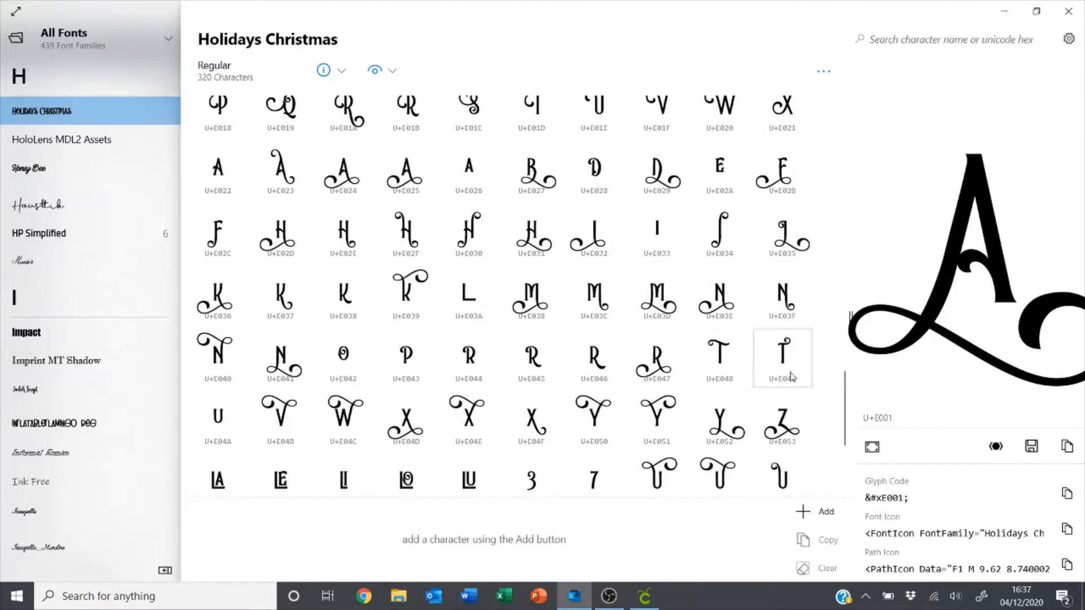
- Copy the Holidays Christmas swash T glyph (U+E048) in Character Map
scroll(up, 3)
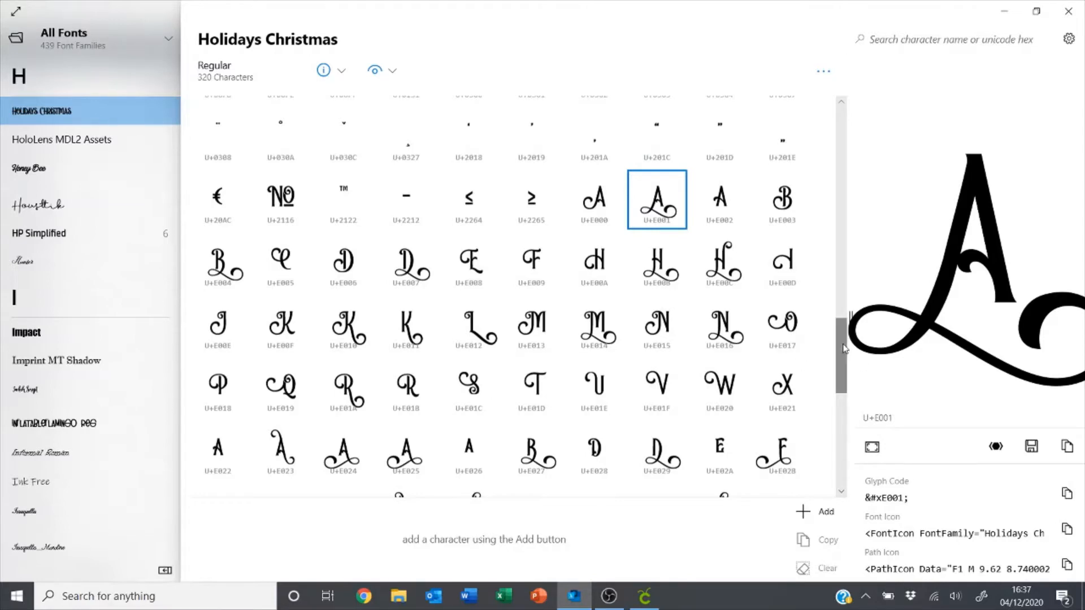
scroll(down, 3)
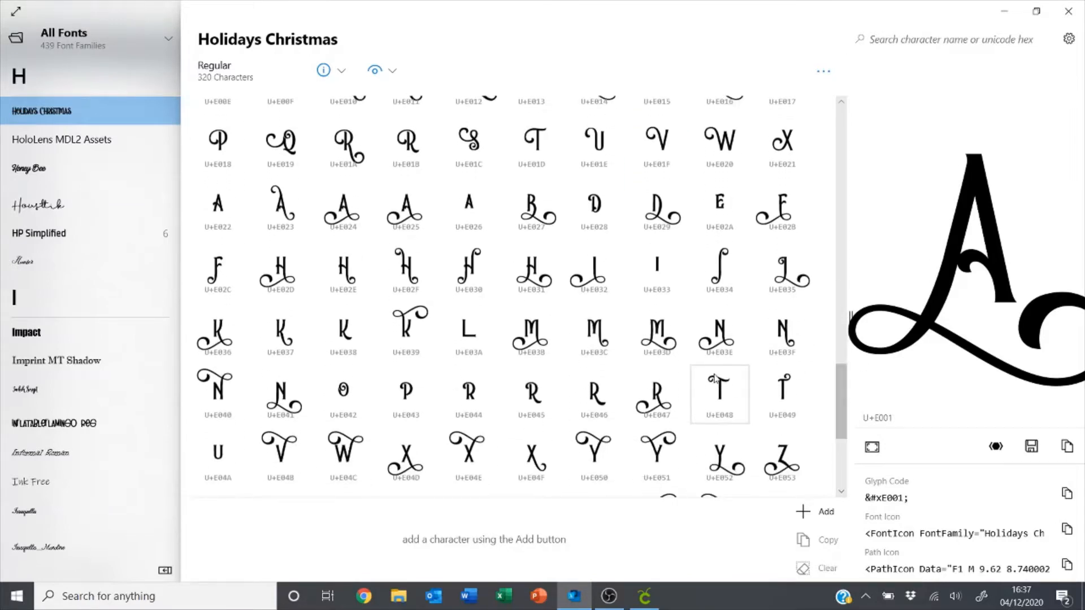
click(719, 394)
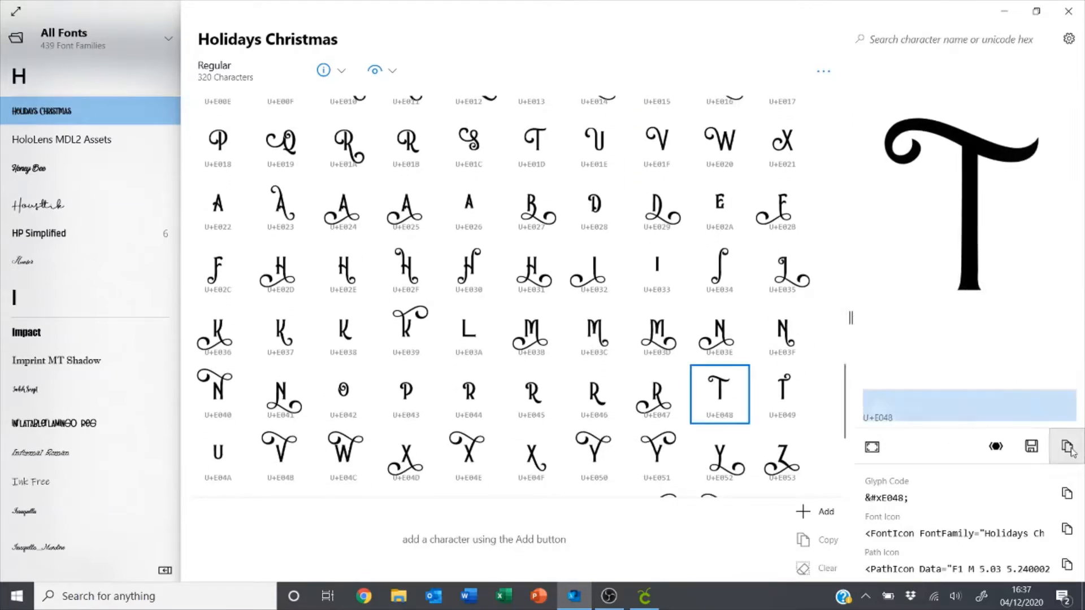
click(644, 596)
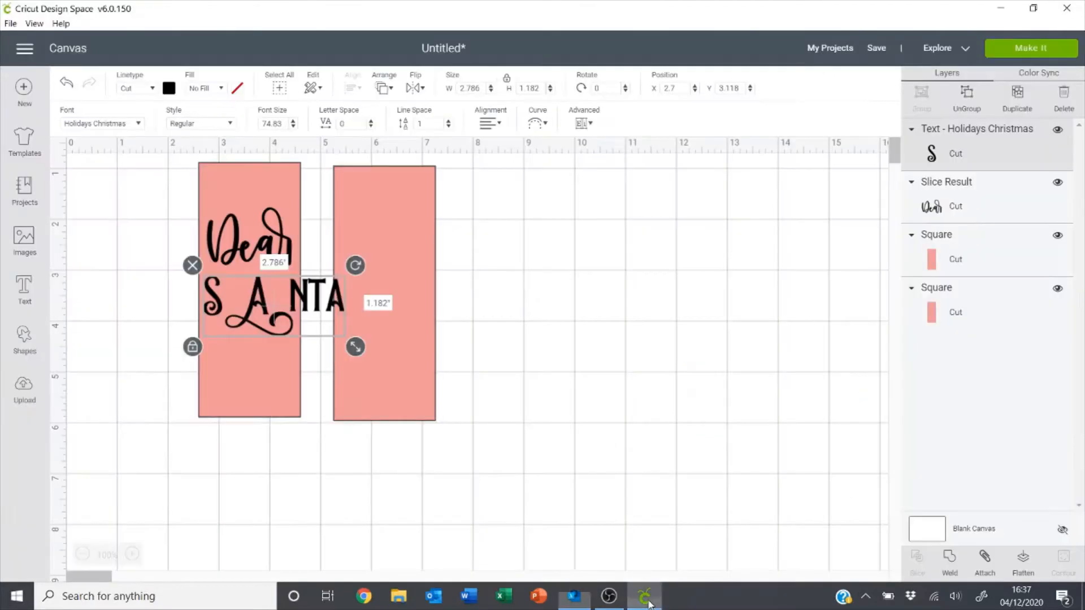
- Paste the swash T into SANTA and ungroup the text into separate letters
double_click(249, 243)
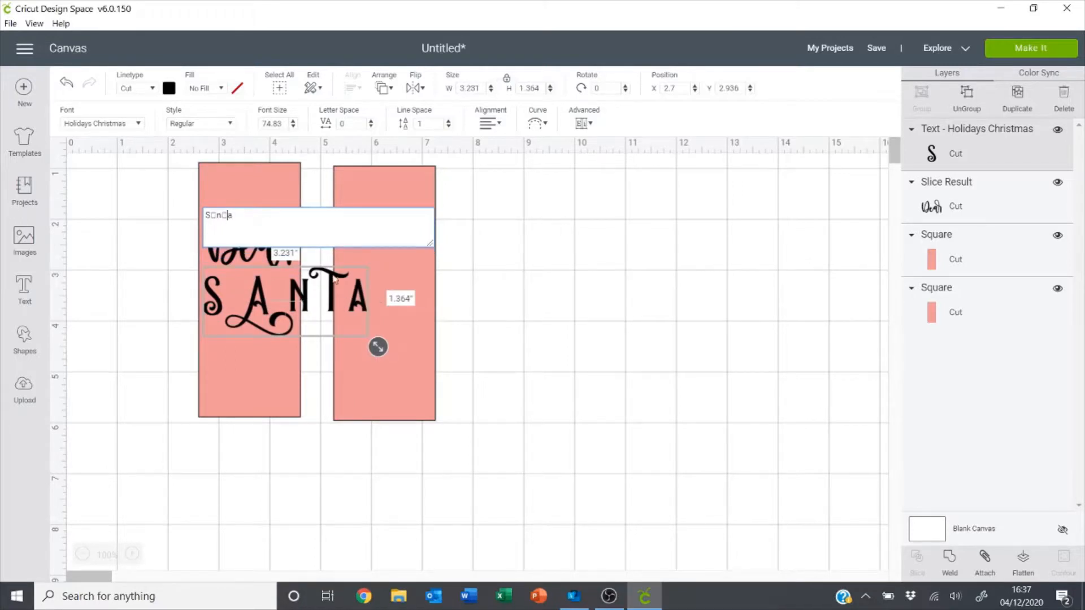
click(583, 123)
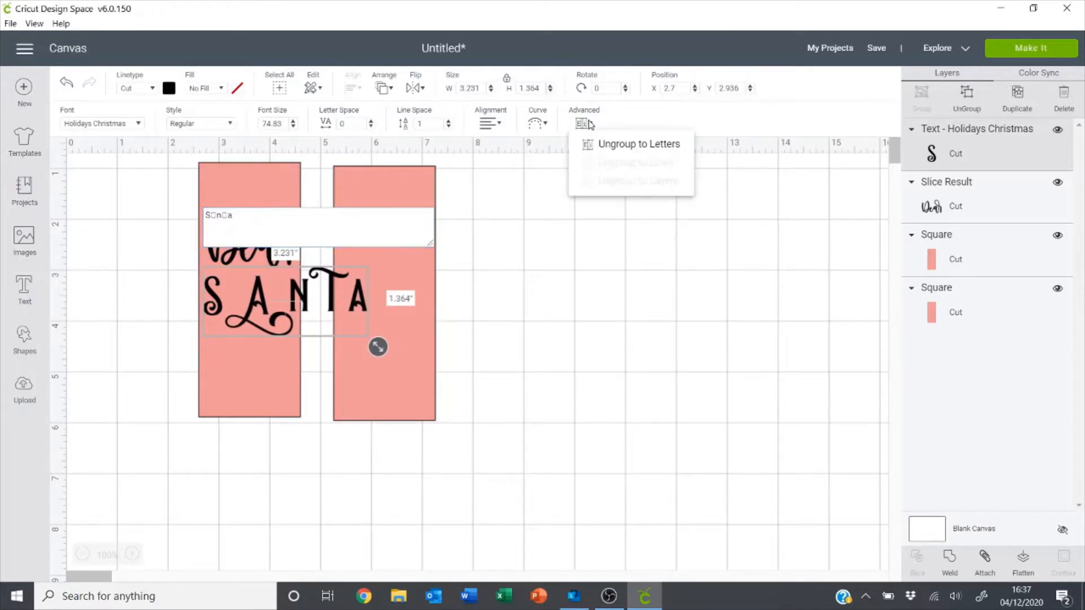
click(638, 145)
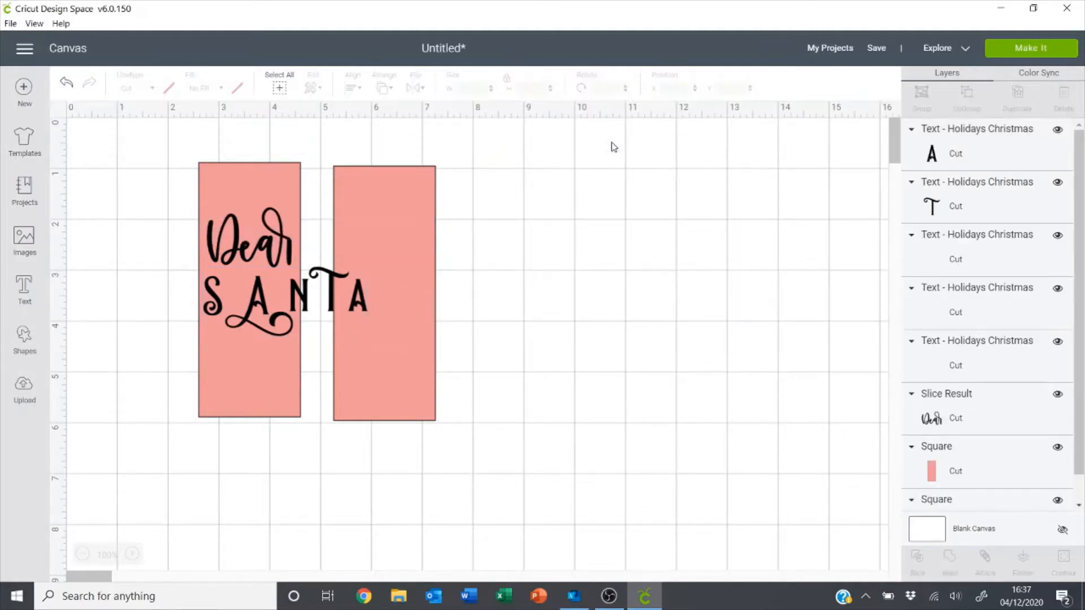
- Move the N, T and loose A letters into tighter spacing beneath Dear
click(256, 305)
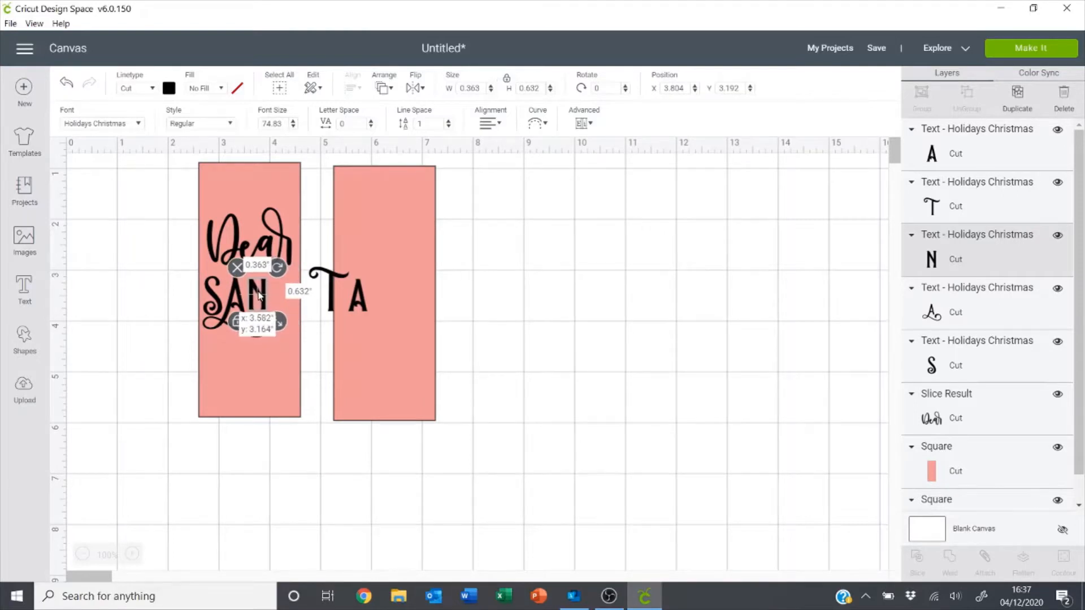
drag(245, 294, 246, 287)
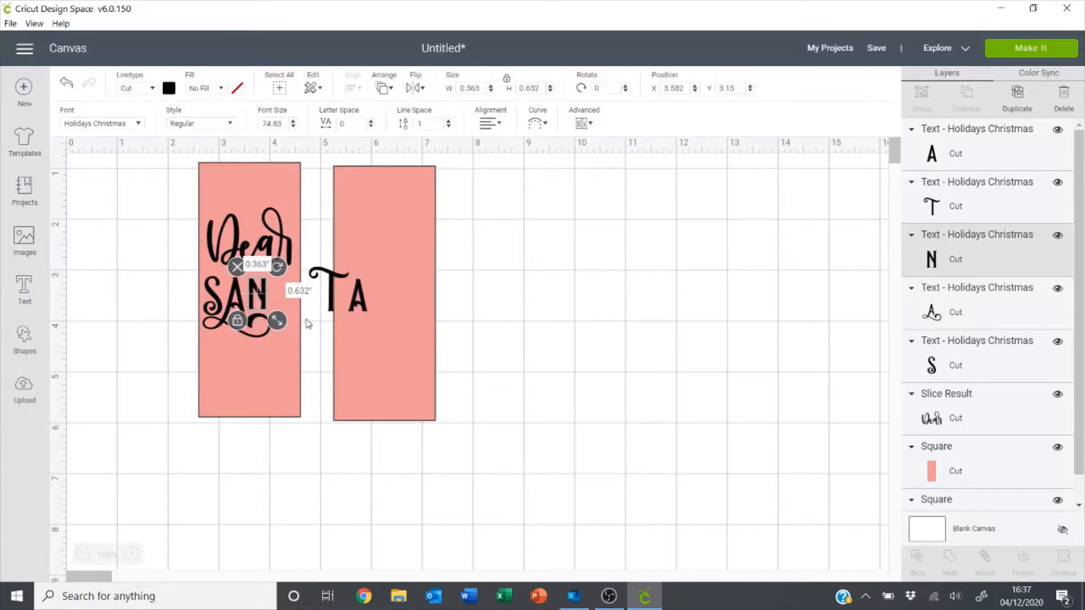
click(331, 291)
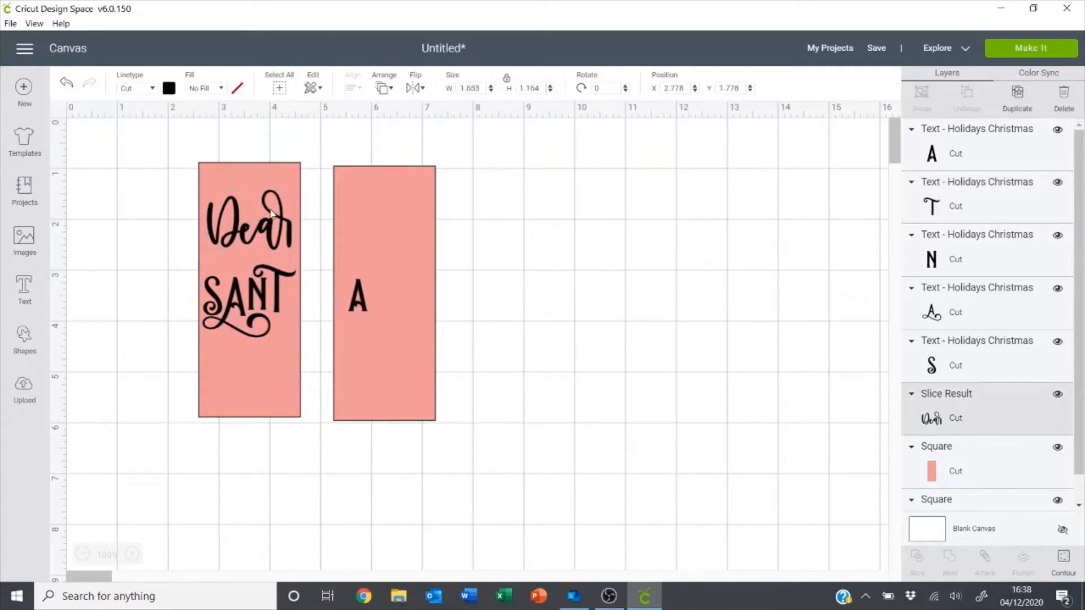
click(357, 298)
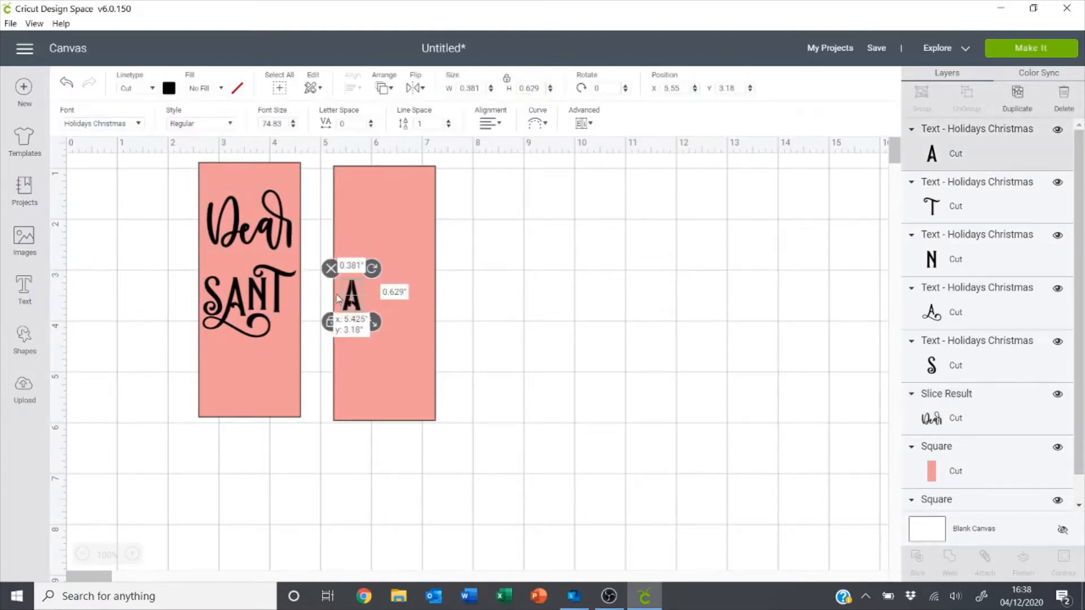
click(211, 263)
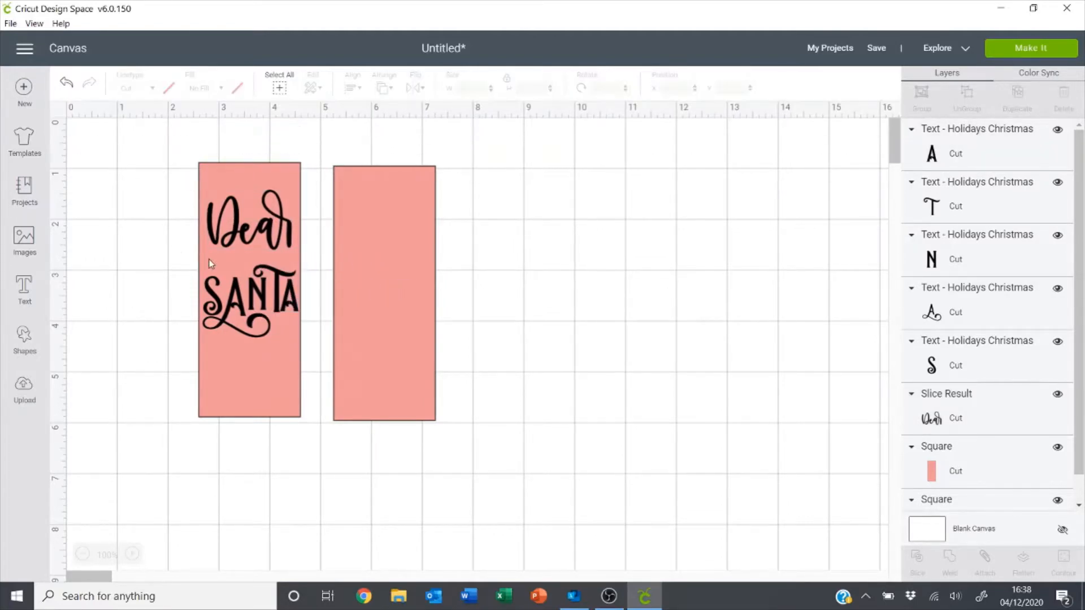
- Resize the final A, then select all the SANTA letters together
click(243, 311)
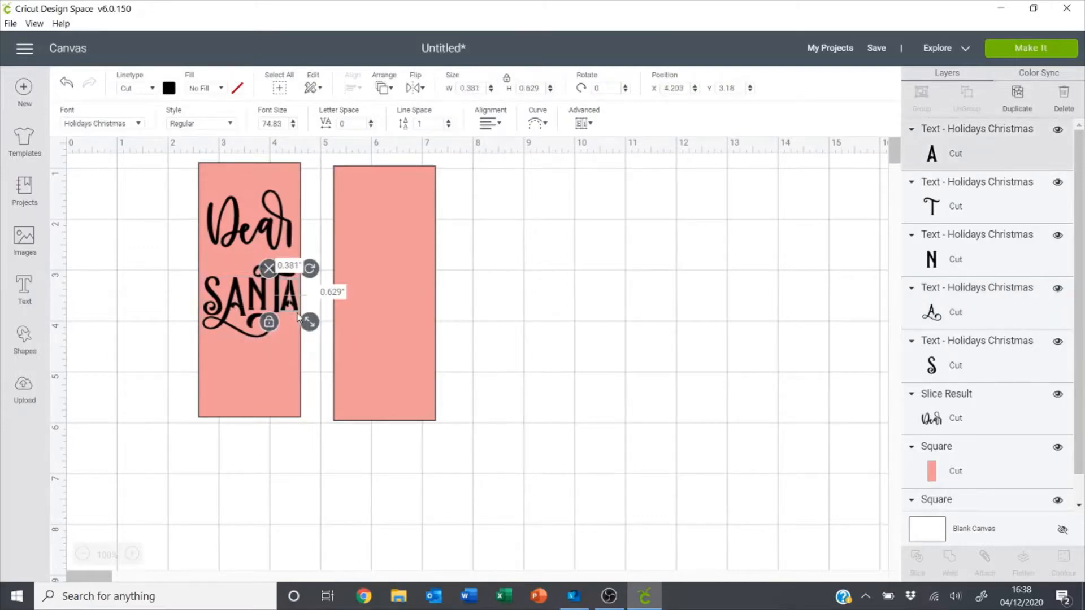
mouse_move(256, 294)
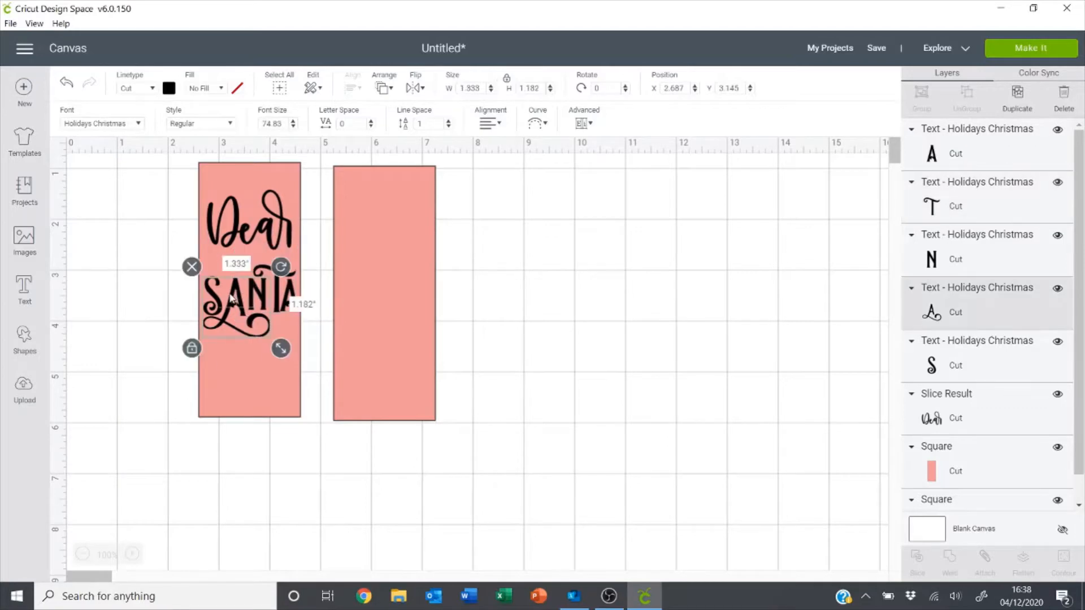
click(173, 290)
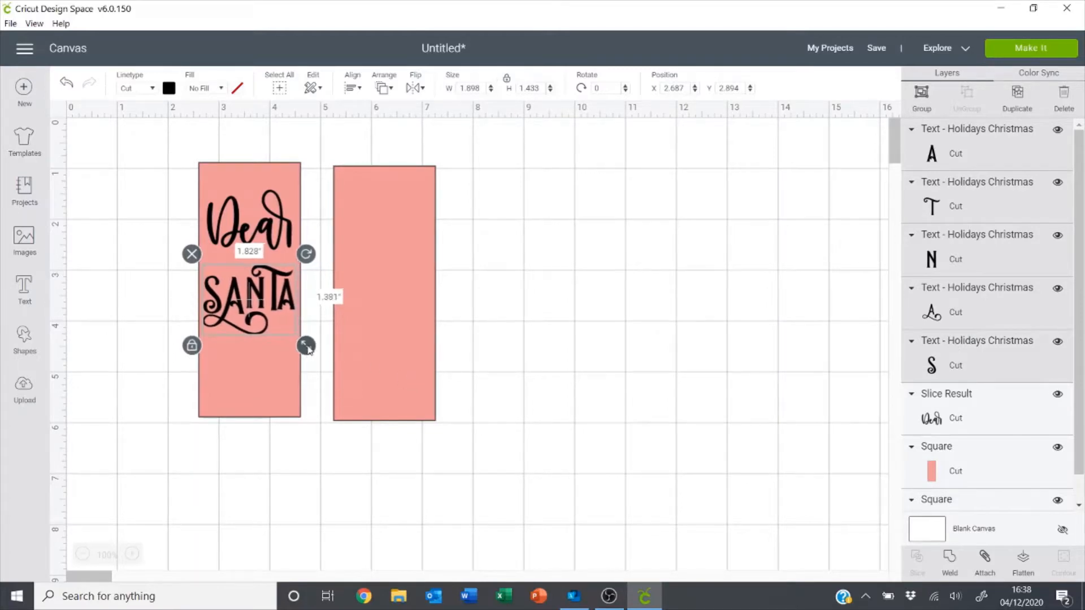
click(135, 299)
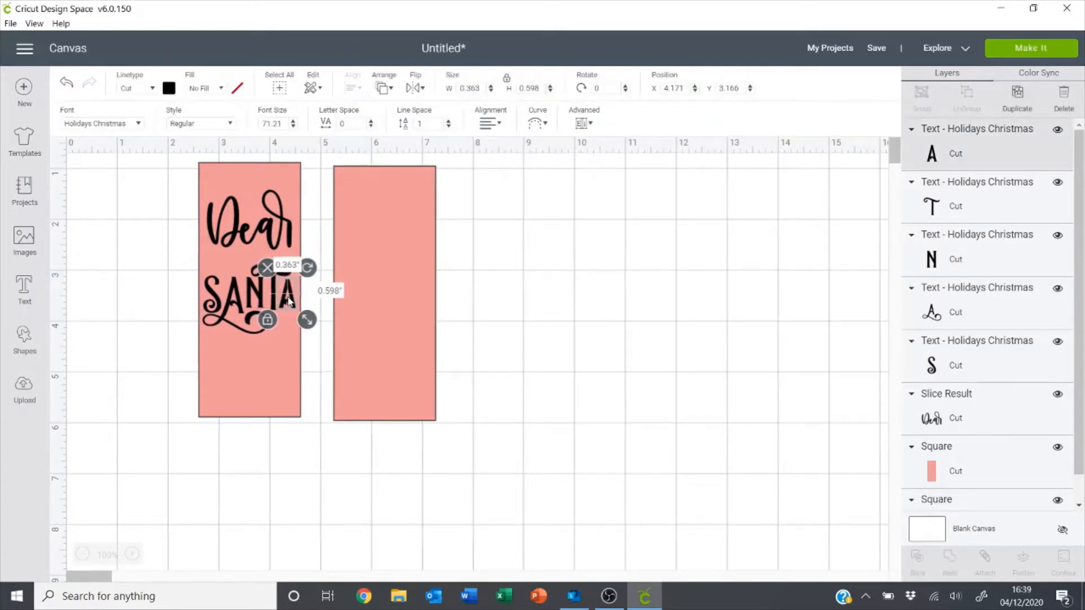
click(140, 296)
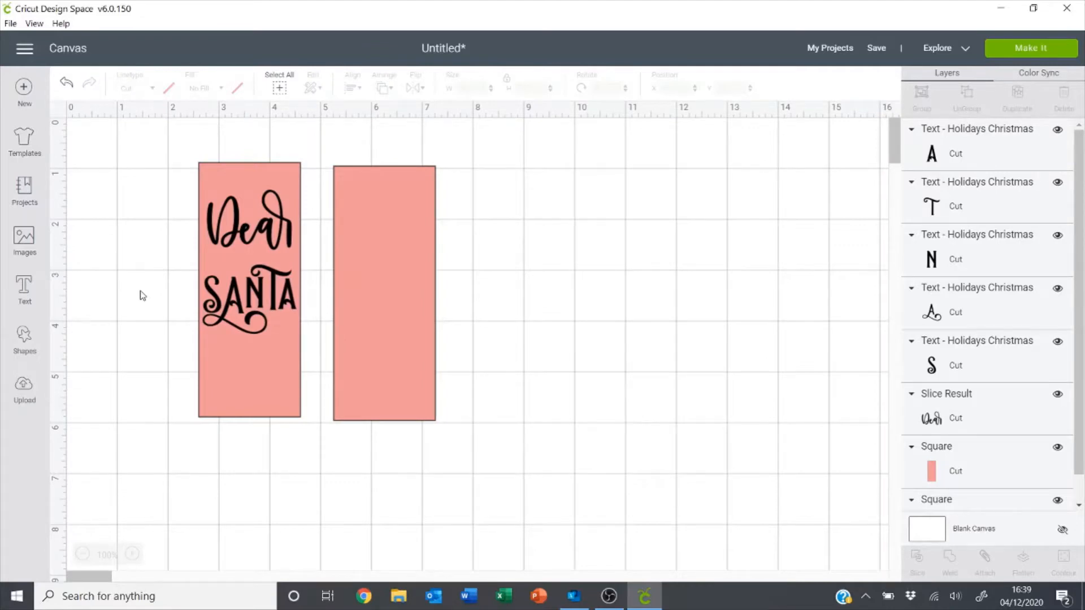
mouse_move(230, 315)
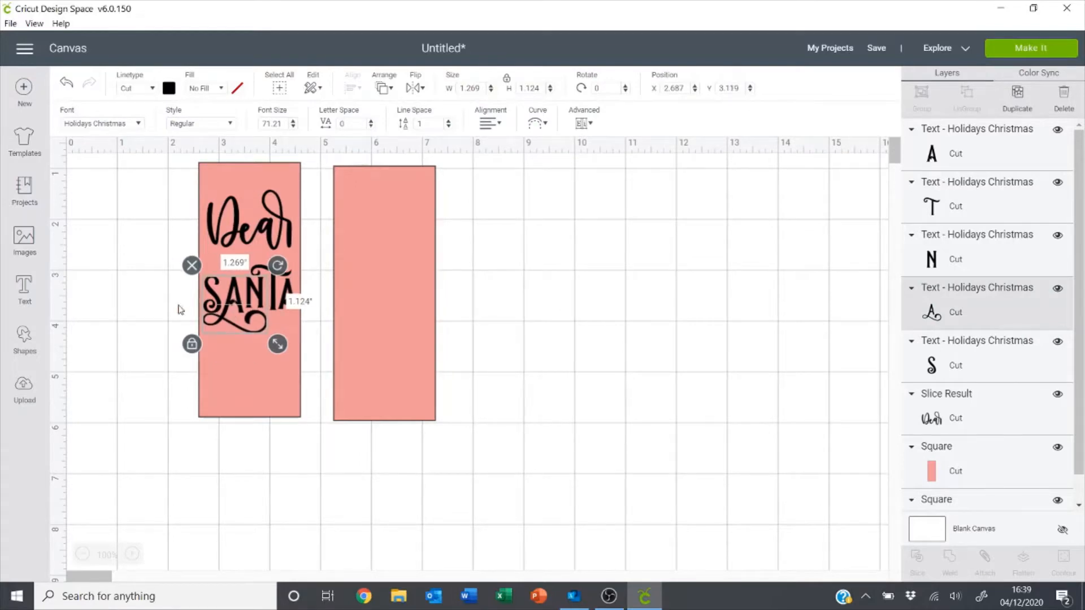
click(156, 299)
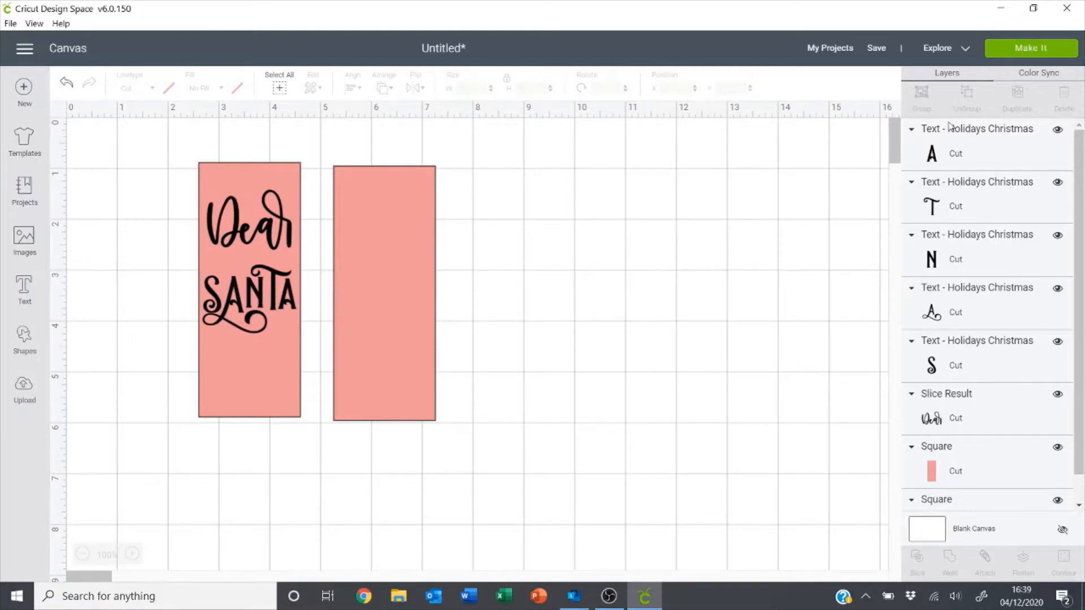
click(270, 298)
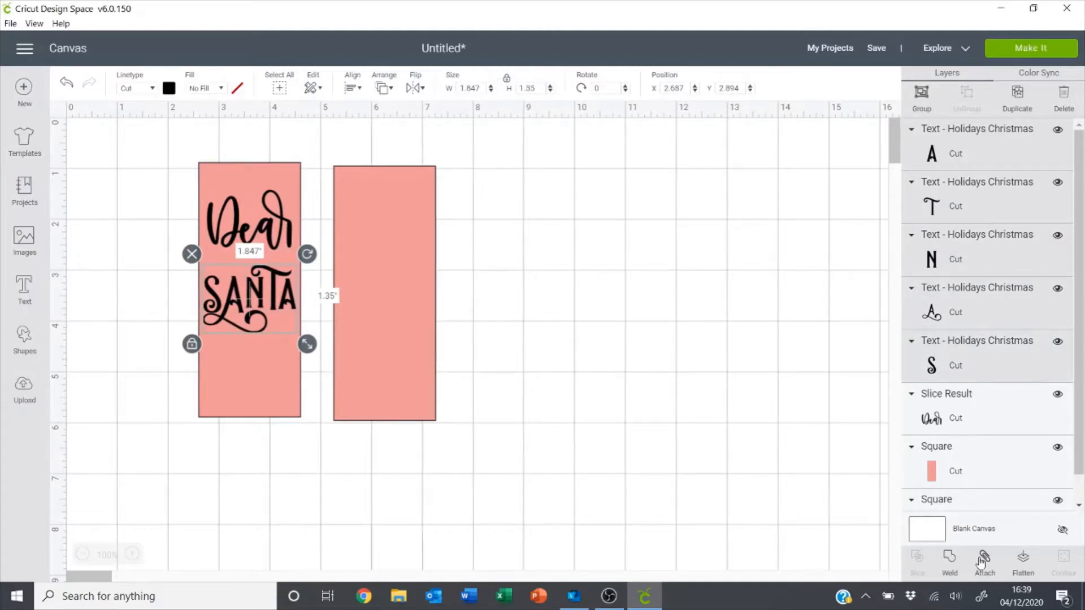
- Attach the five SANTA letters into one unit beneath Dear, then deselect
click(984, 561)
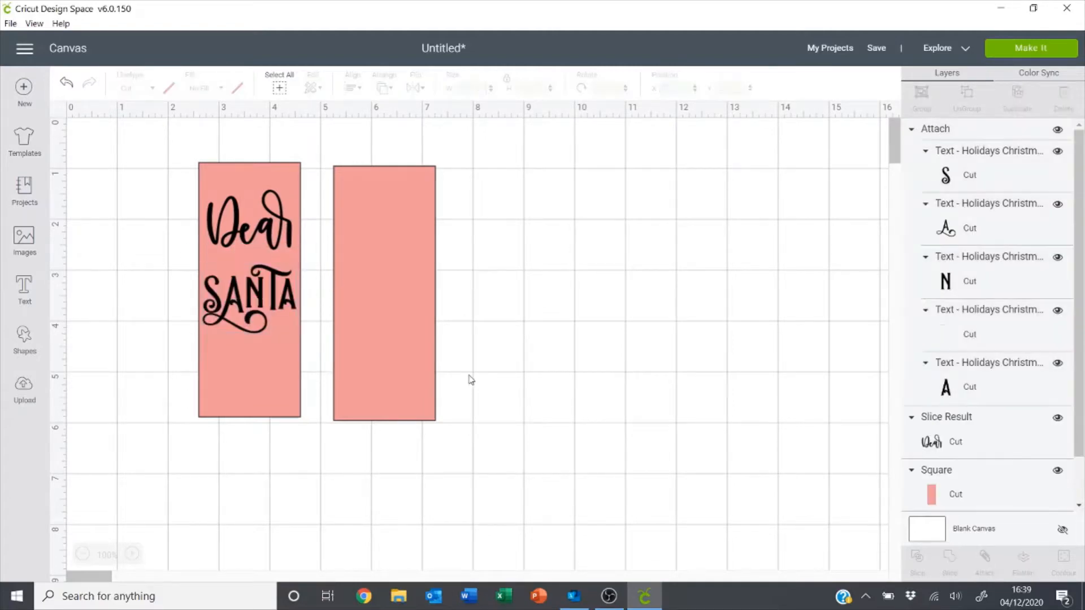
click(247, 228)
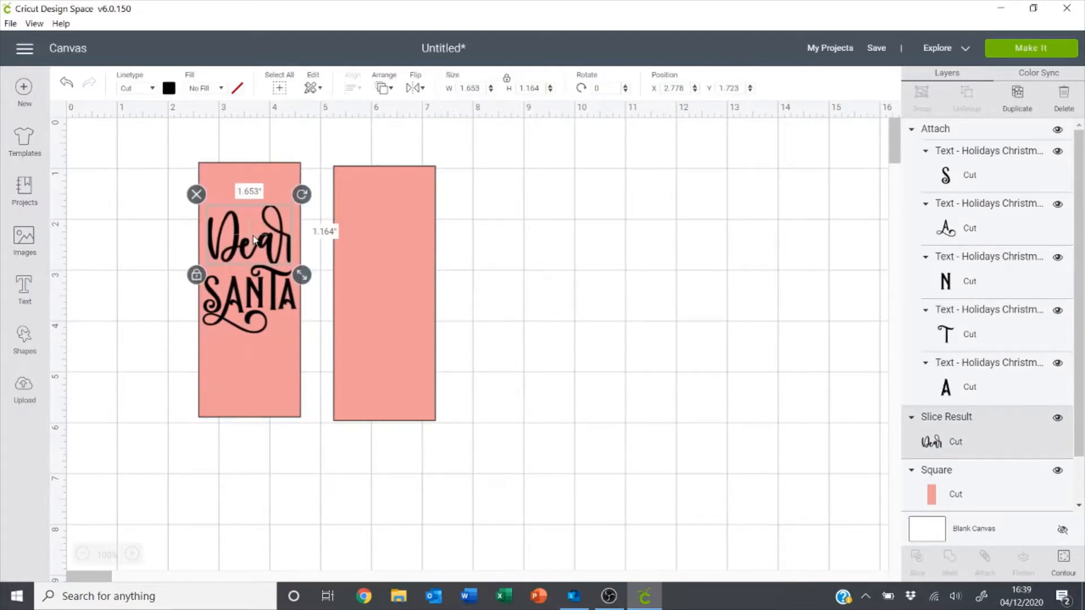
click(127, 220)
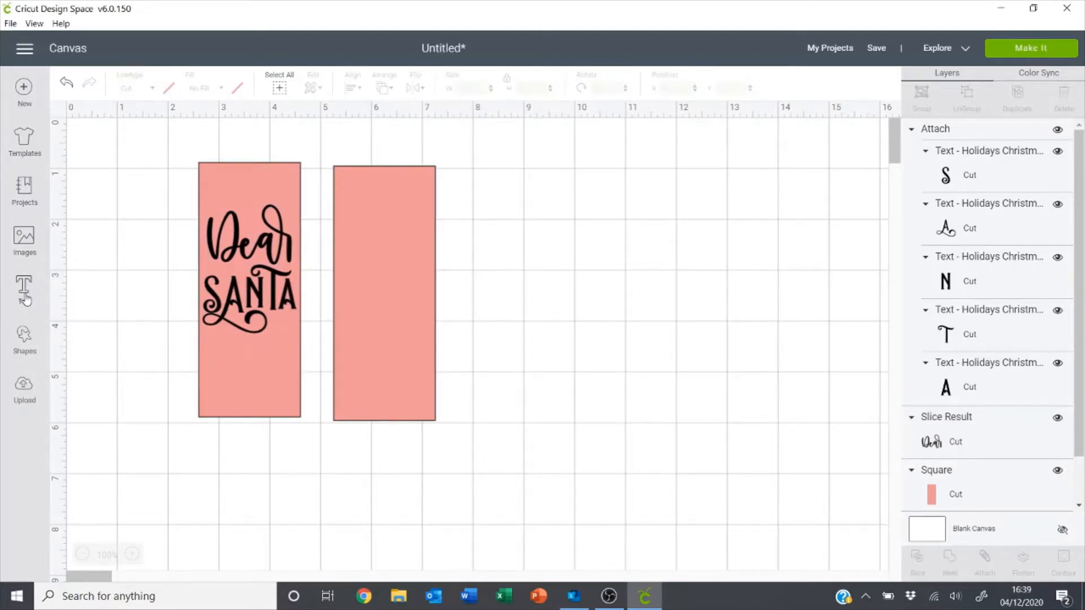
- Add the I'm to text and set it in Bodoni MT Poster Compressed
click(24, 287)
text(I'M TO)
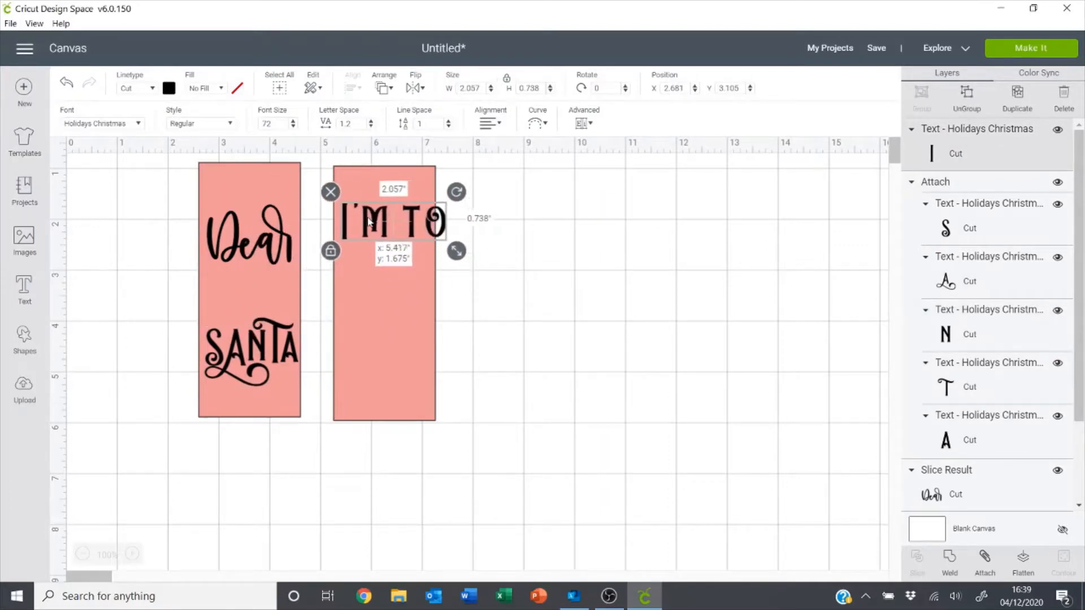
right_click(388, 221)
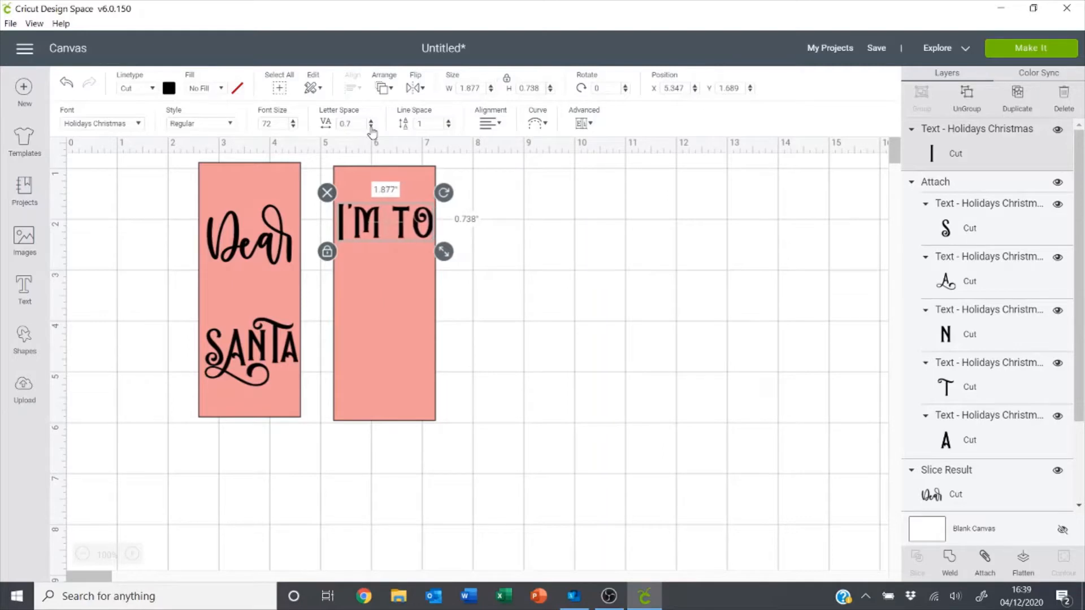
click(346, 123)
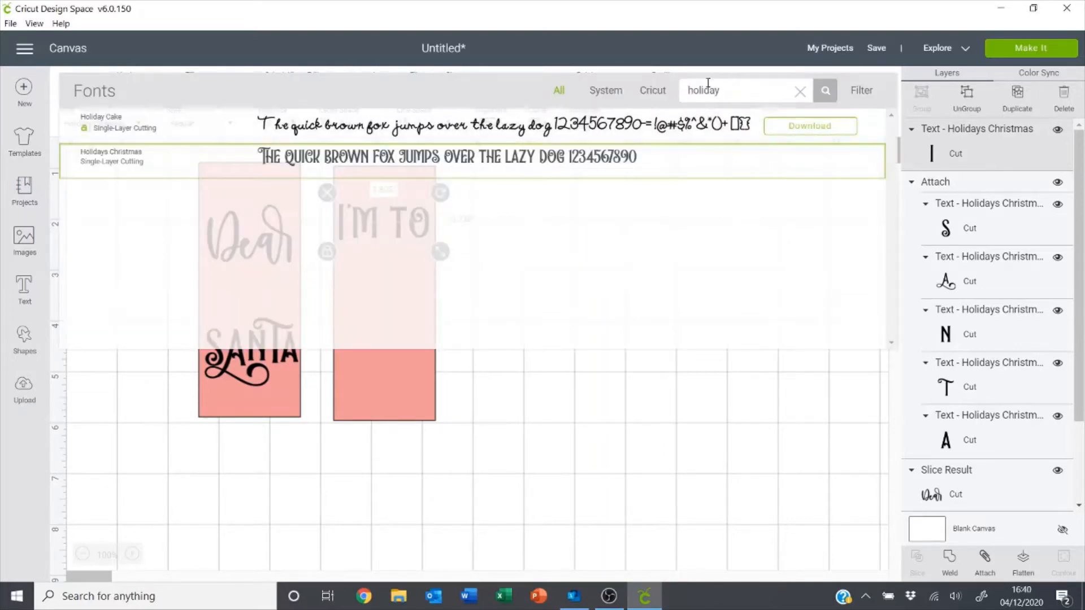
click(800, 91)
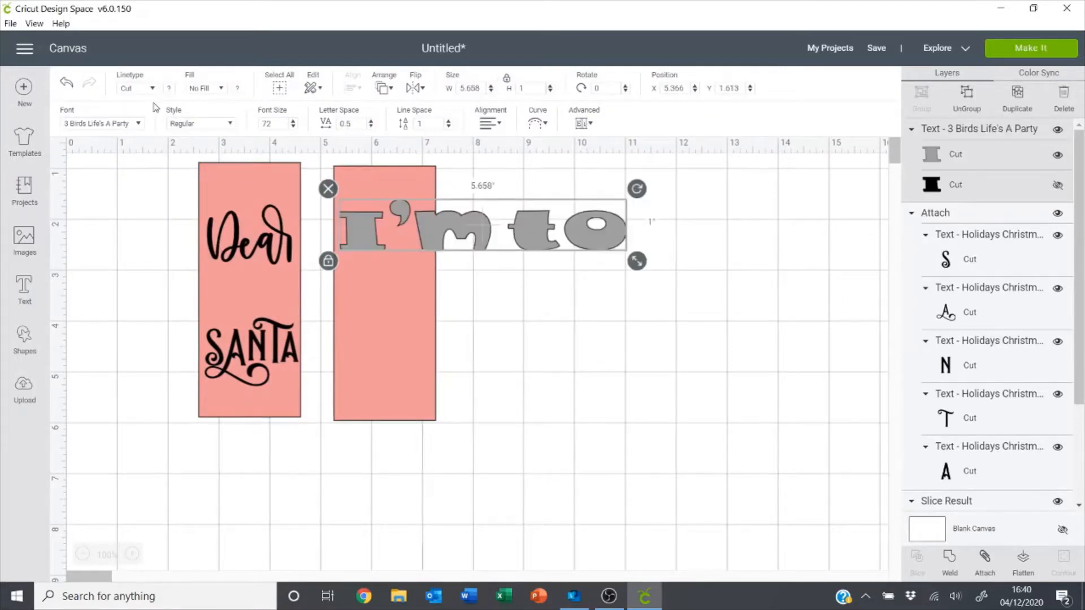
click(101, 123)
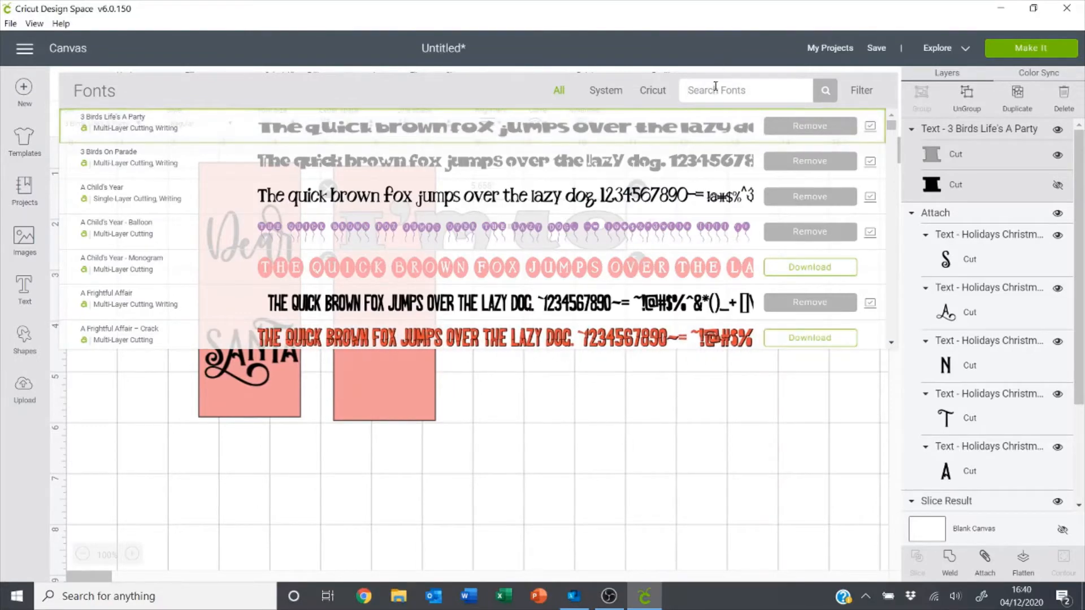
text(ed)
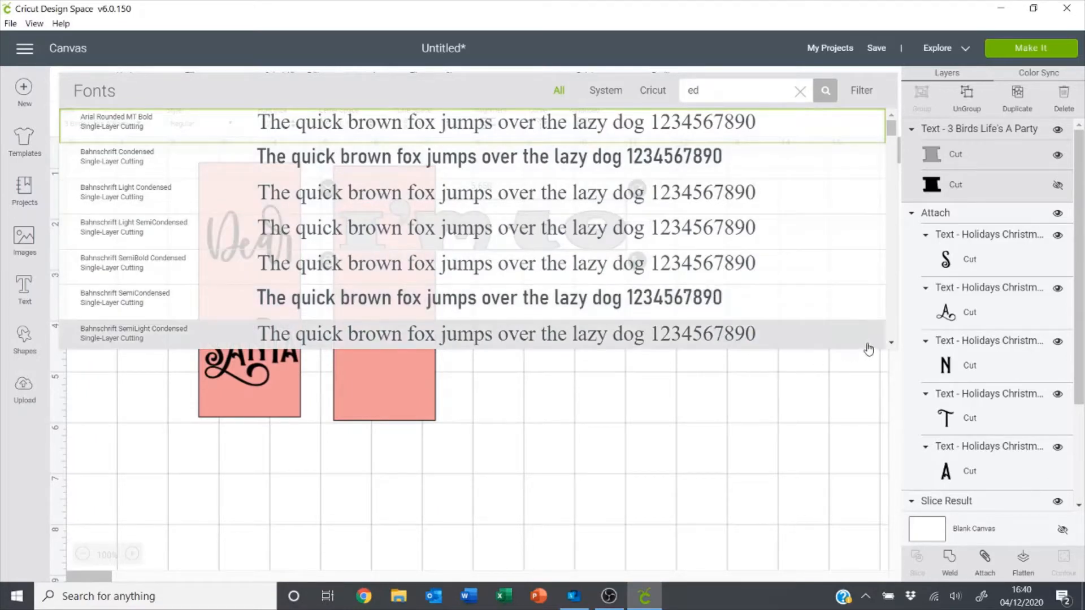
scroll(down, 3)
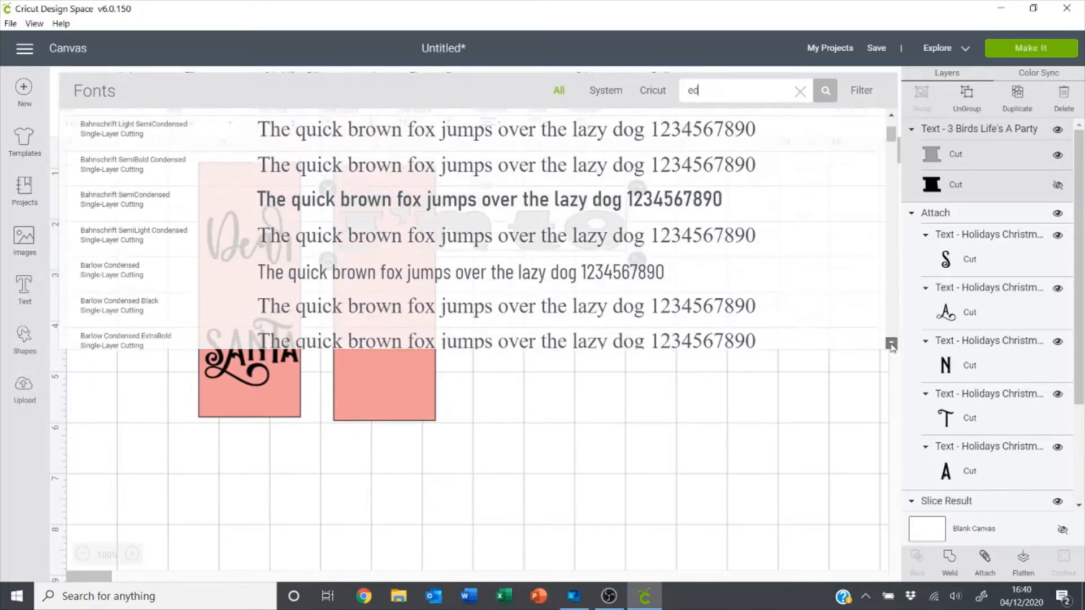
scroll(down, 3)
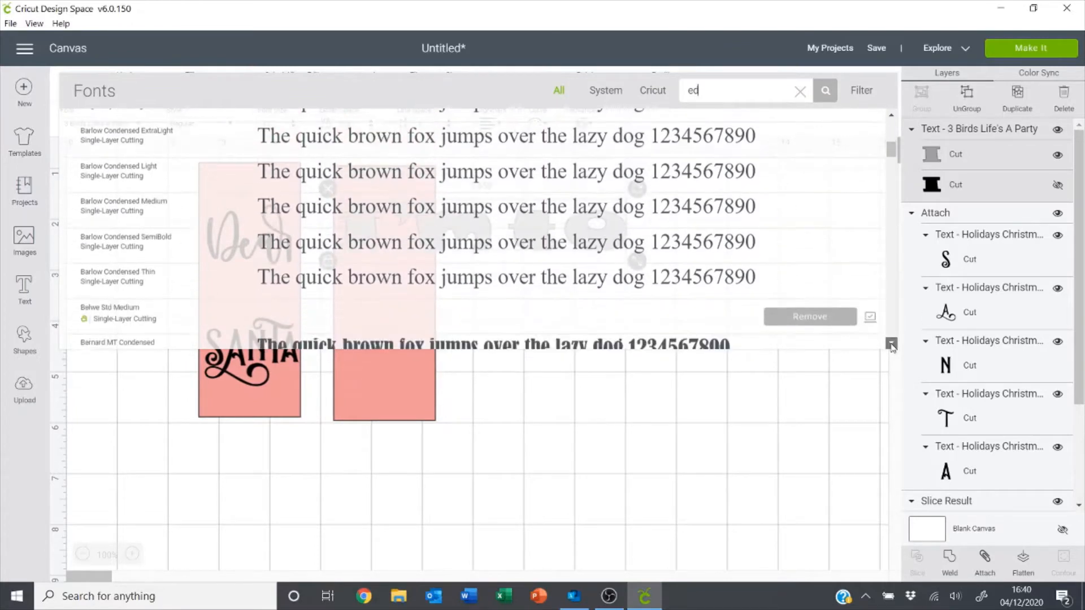
scroll(down, 3)
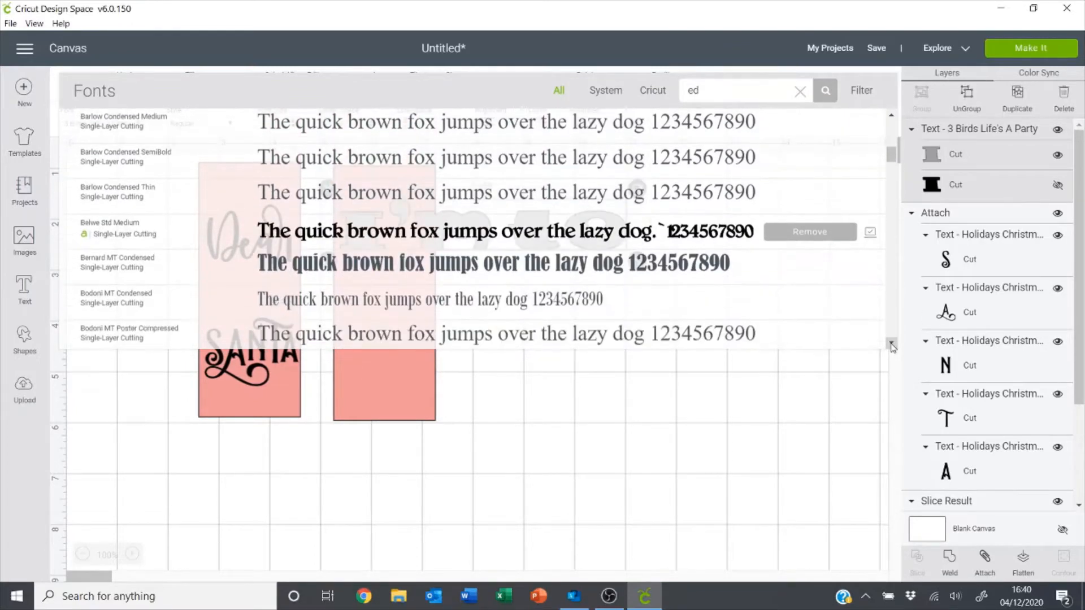
scroll(down, 3)
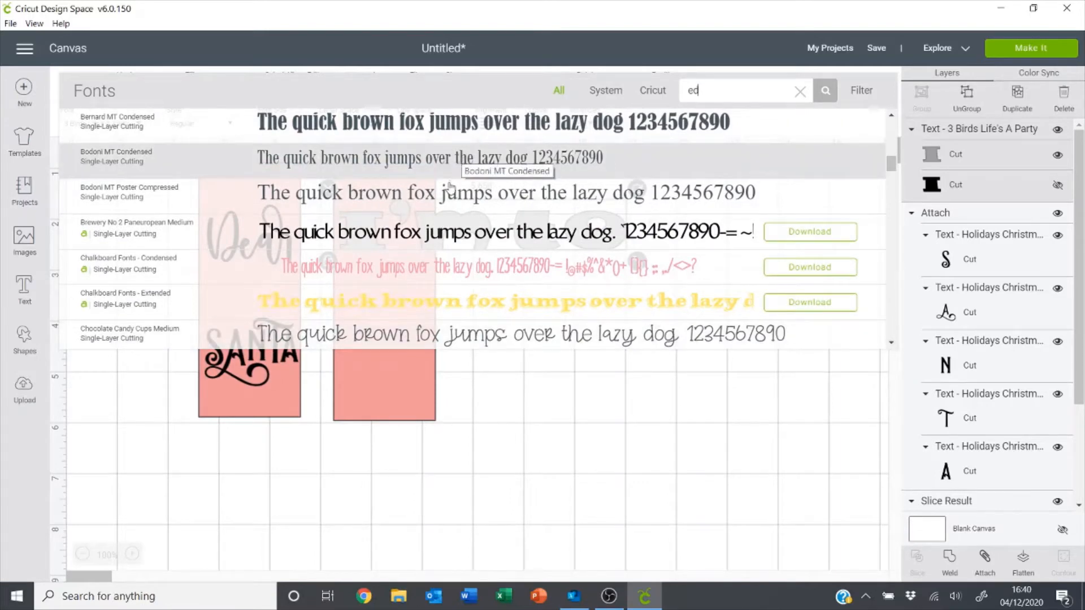
mouse_move(443, 192)
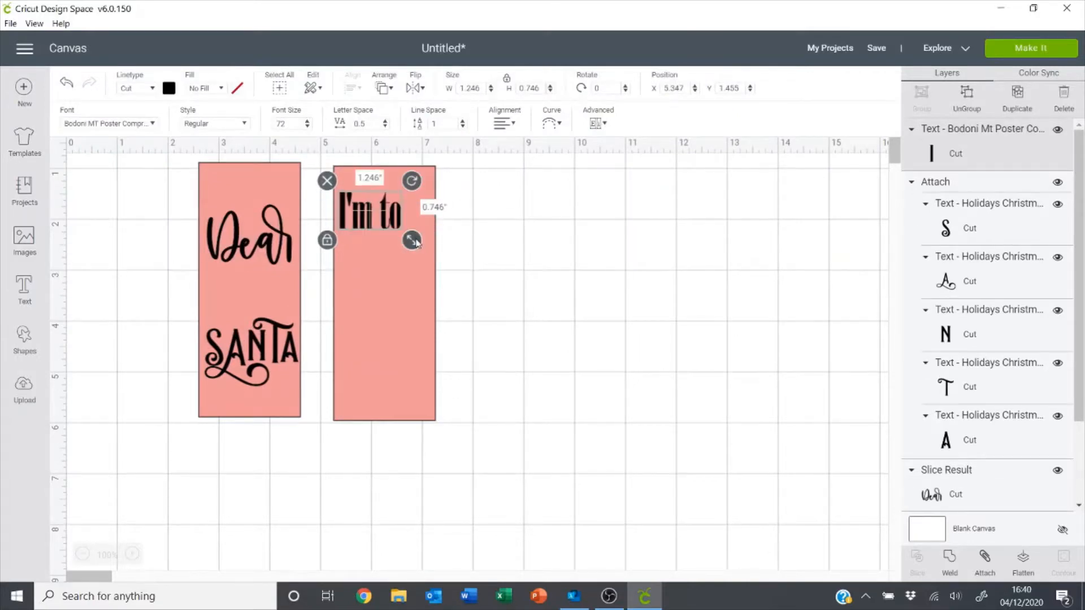
- Resize the I'm to text to sit near the top of the right tag
drag(413, 240, 431, 250)
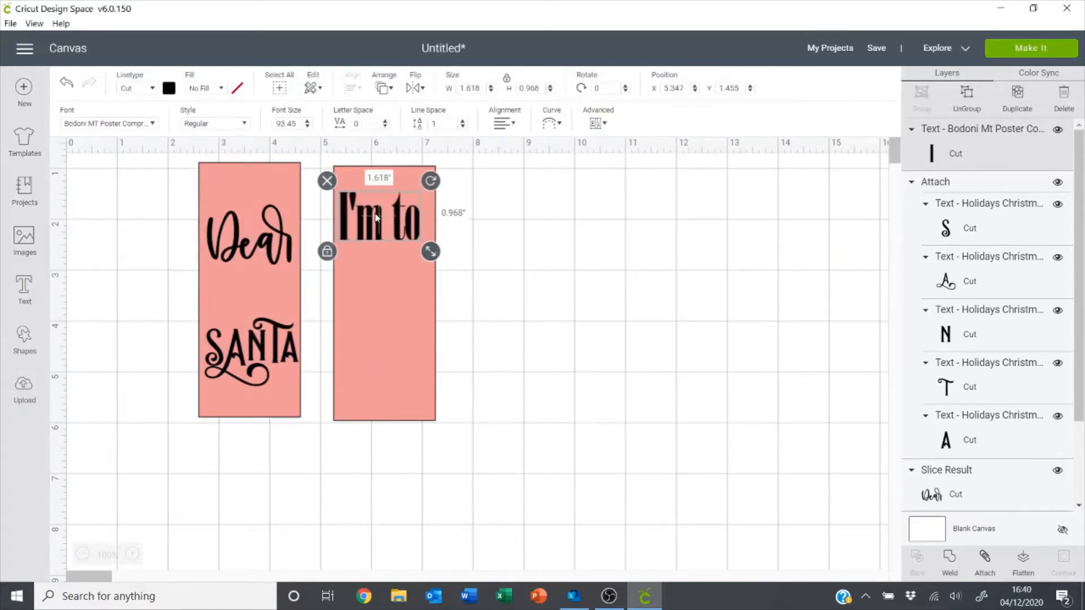
drag(379, 211, 382, 228)
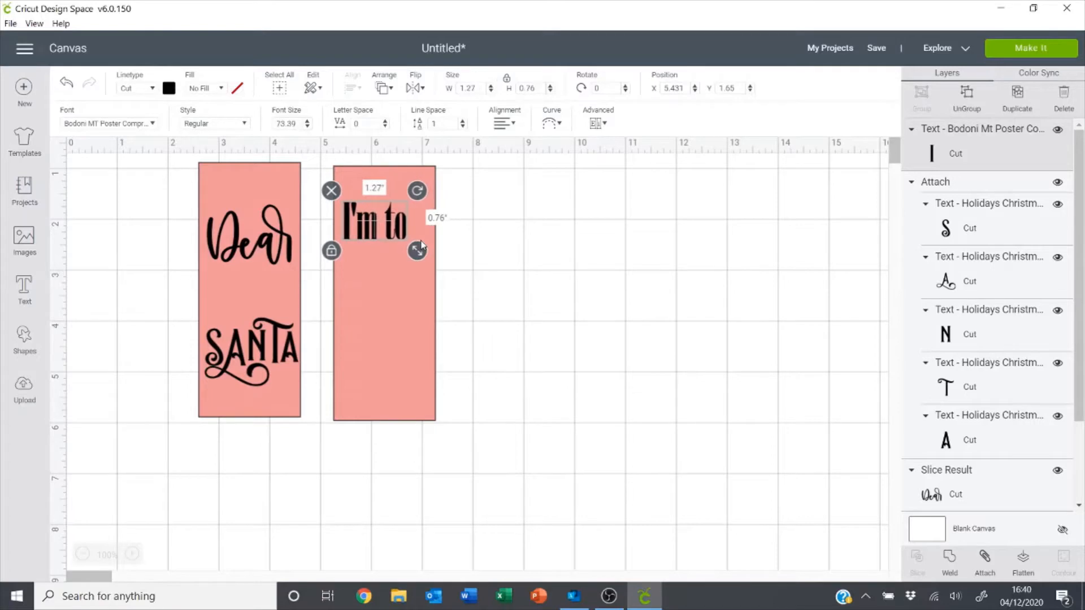
drag(417, 250, 415, 248)
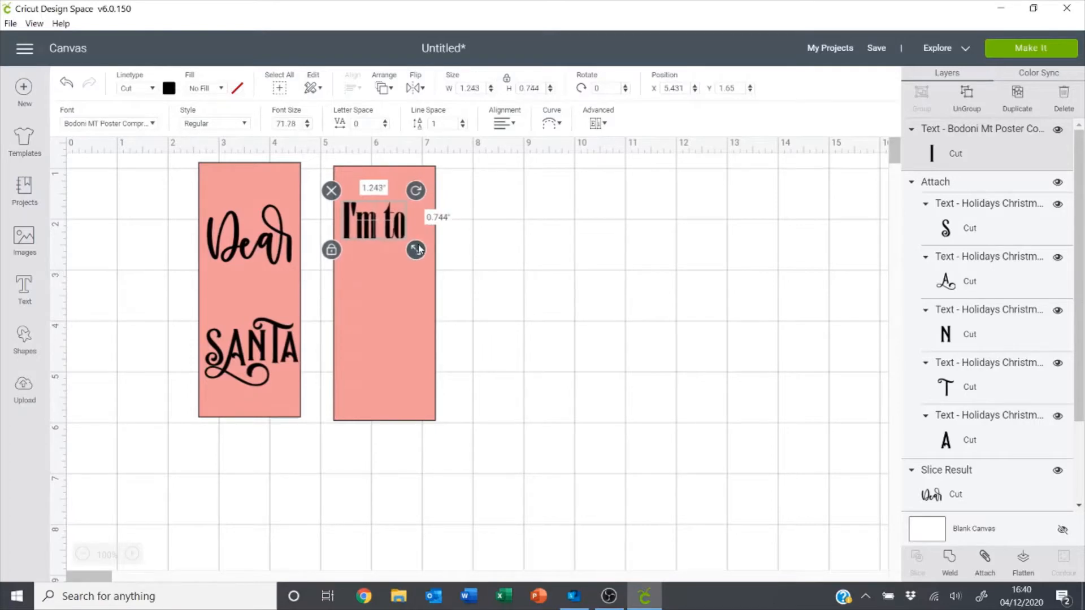
click(497, 247)
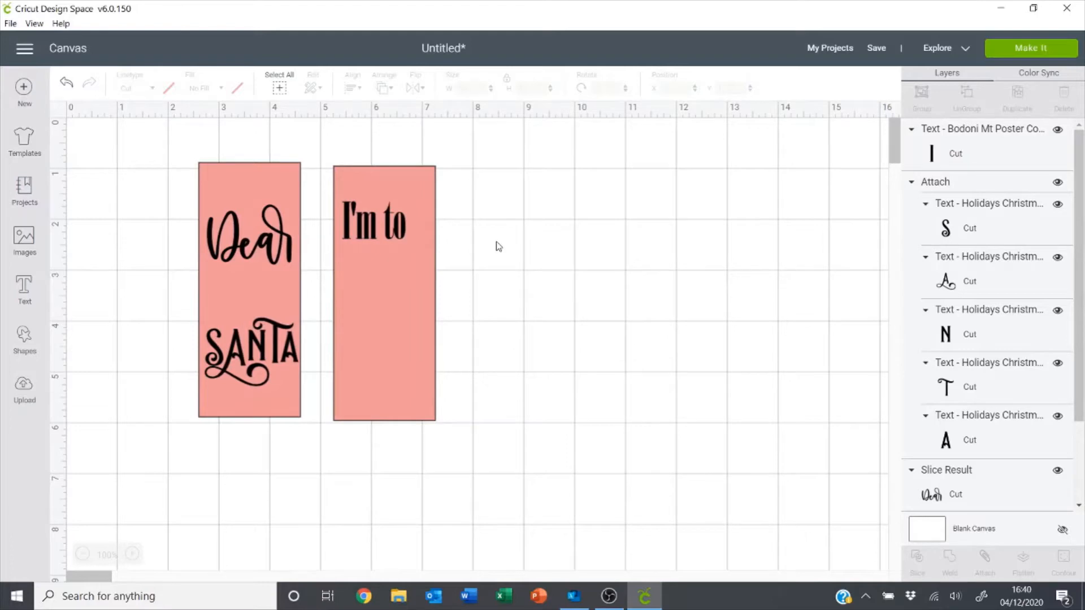
click(374, 222)
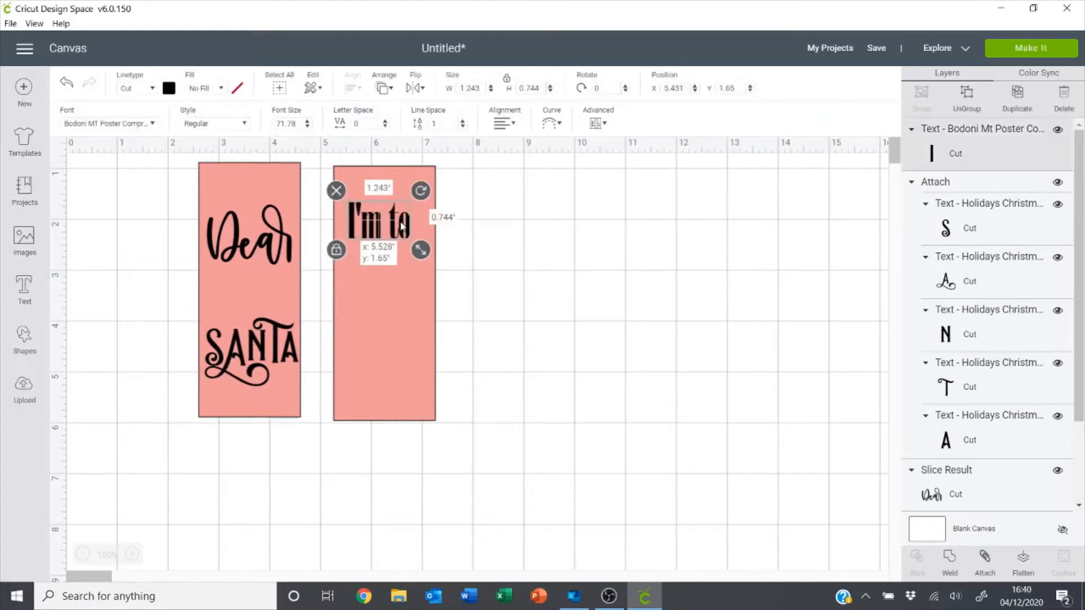
- Add CUTE, To be on the, NAUGHTY and LIST to the right tag in mixed fonts
click(504, 259)
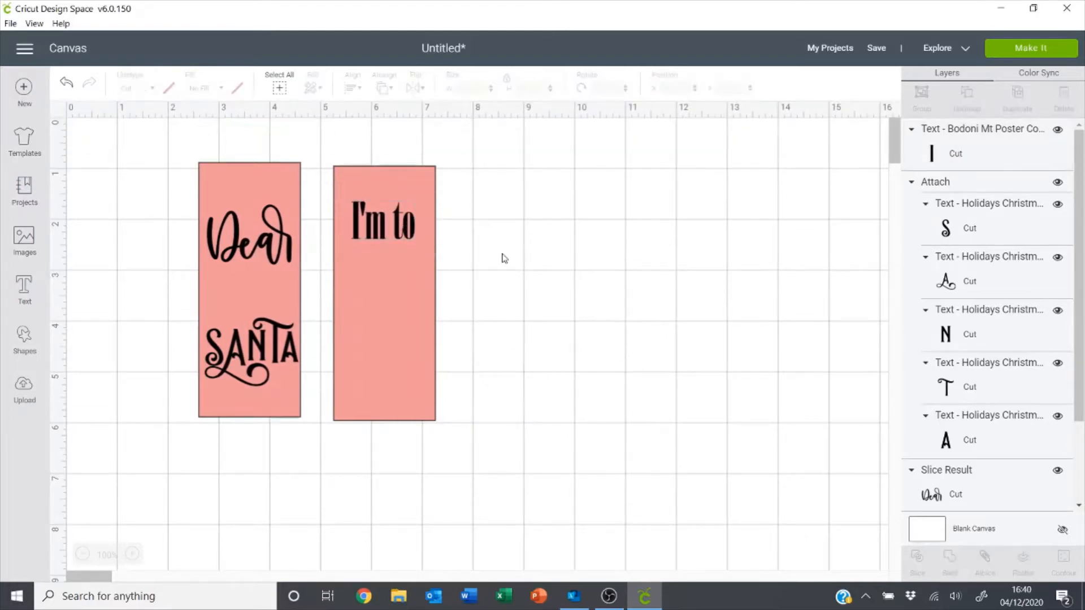
click(23, 289)
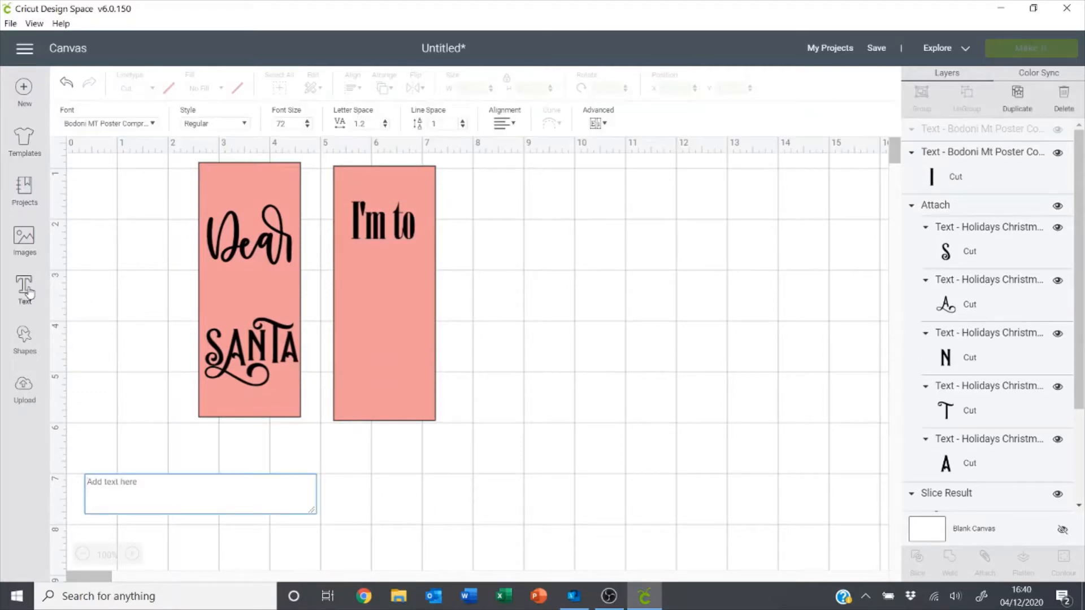
text(Cute)
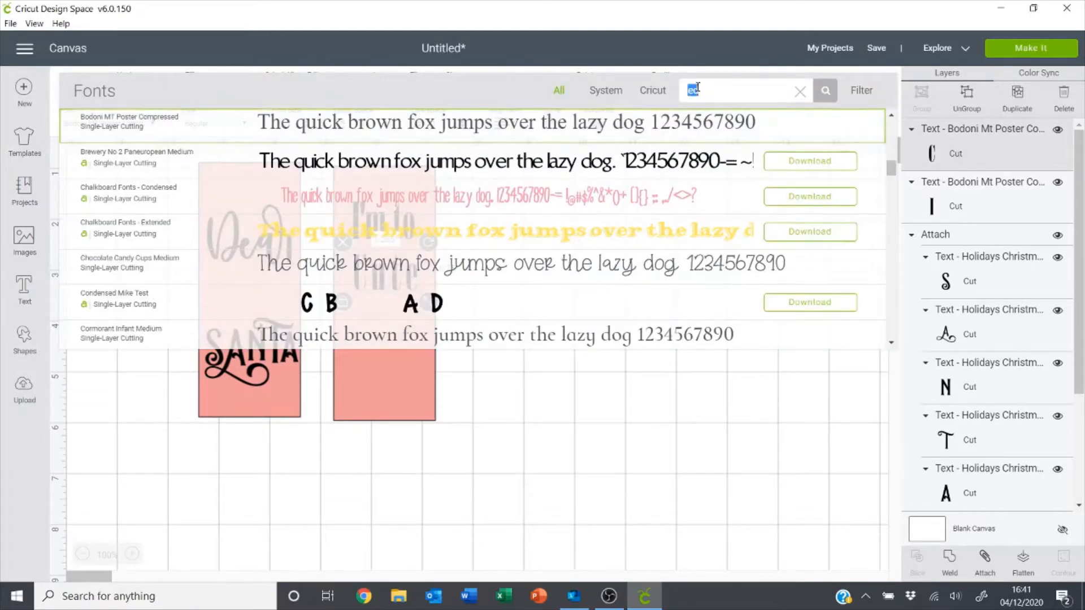
text(he)
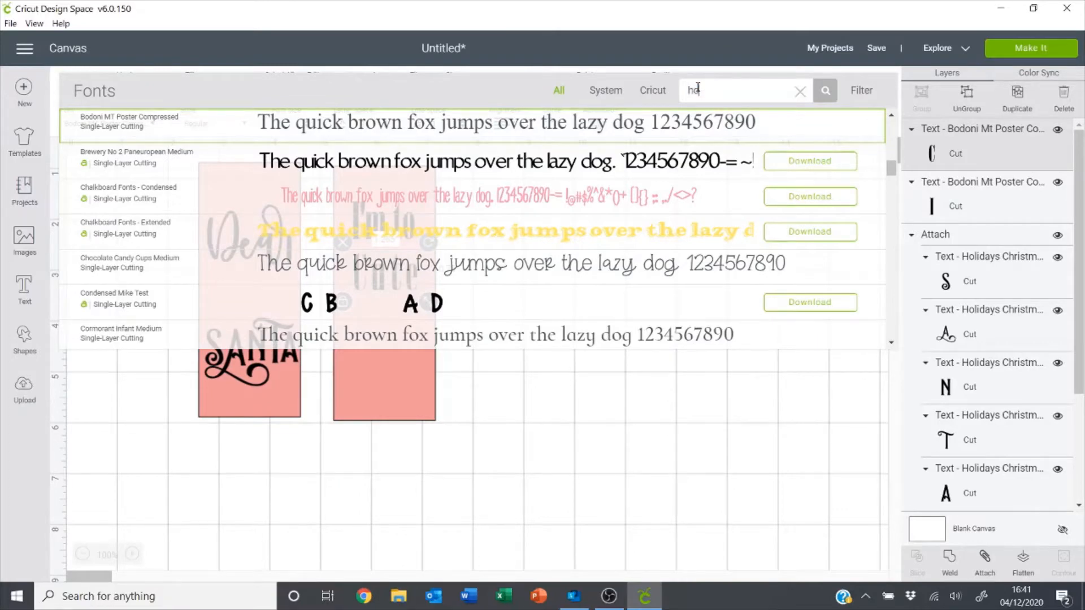
text(holi)
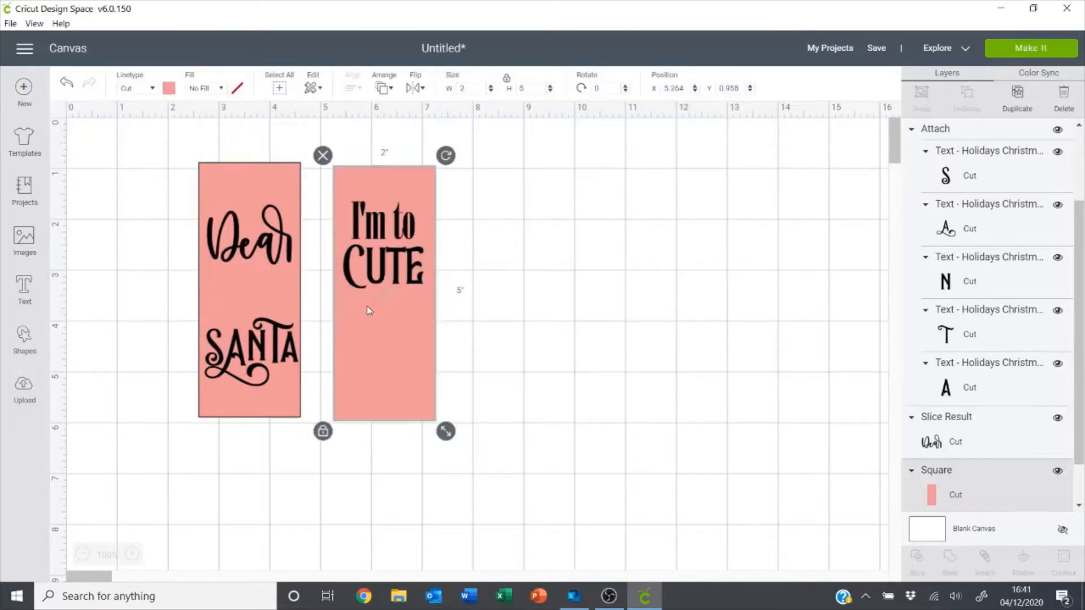
click(377, 324)
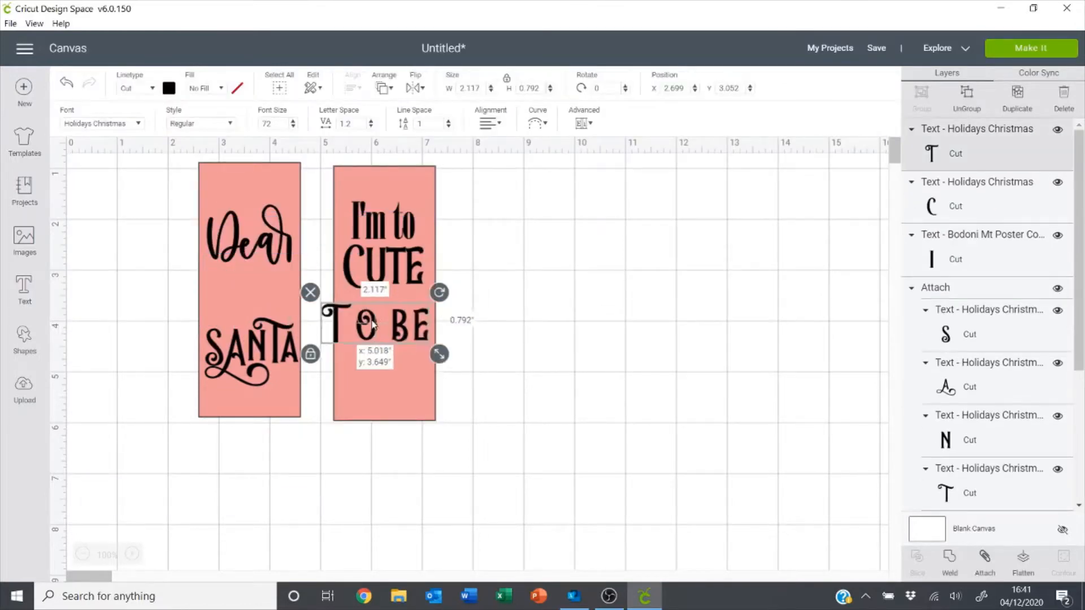
click(101, 123)
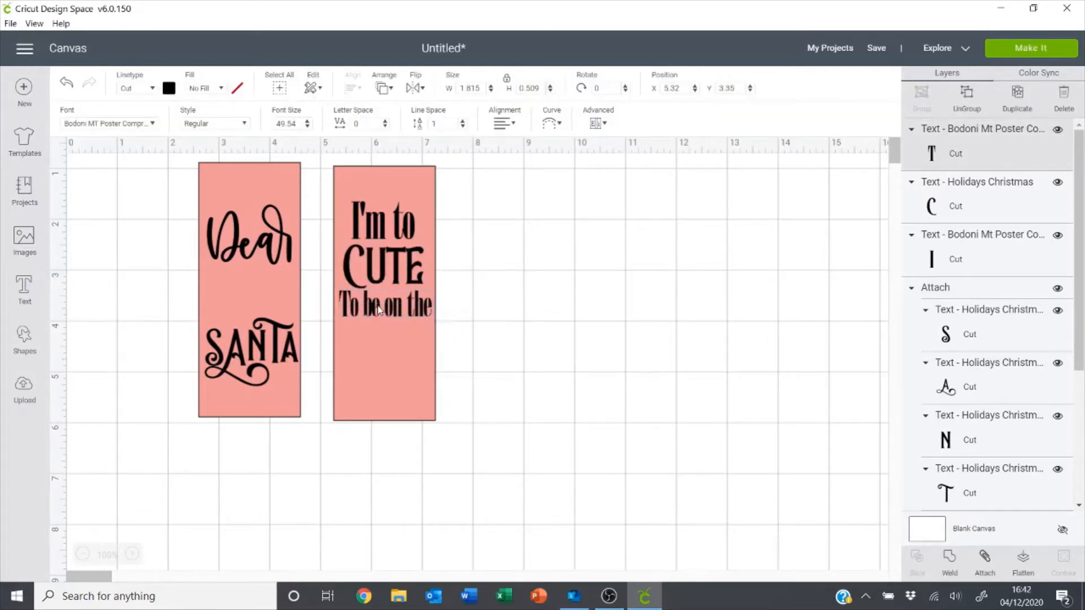
click(23, 286)
text(NAUGHTY)
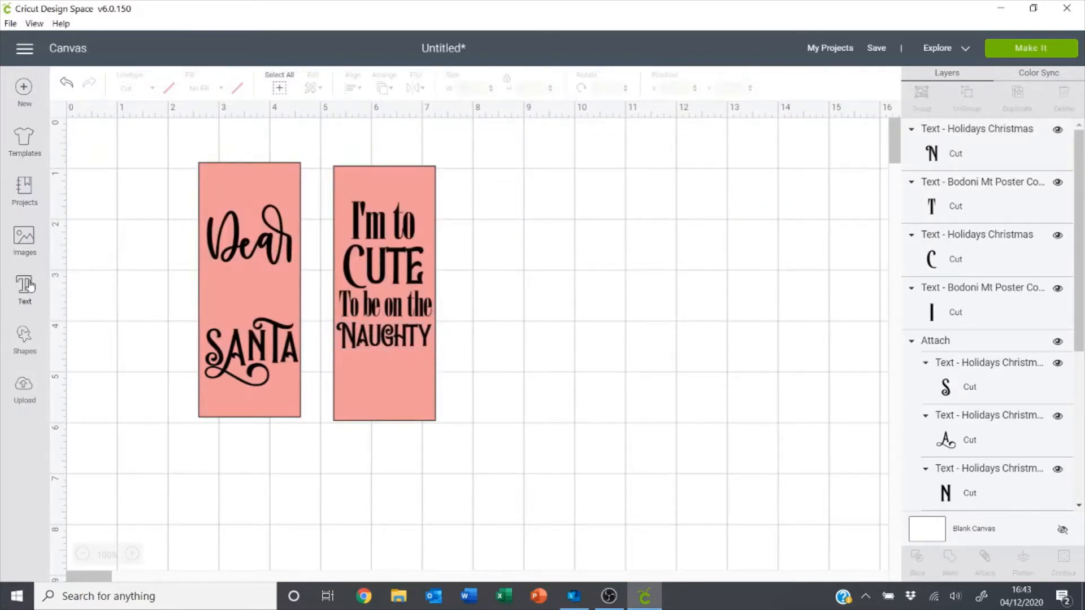
click(383, 374)
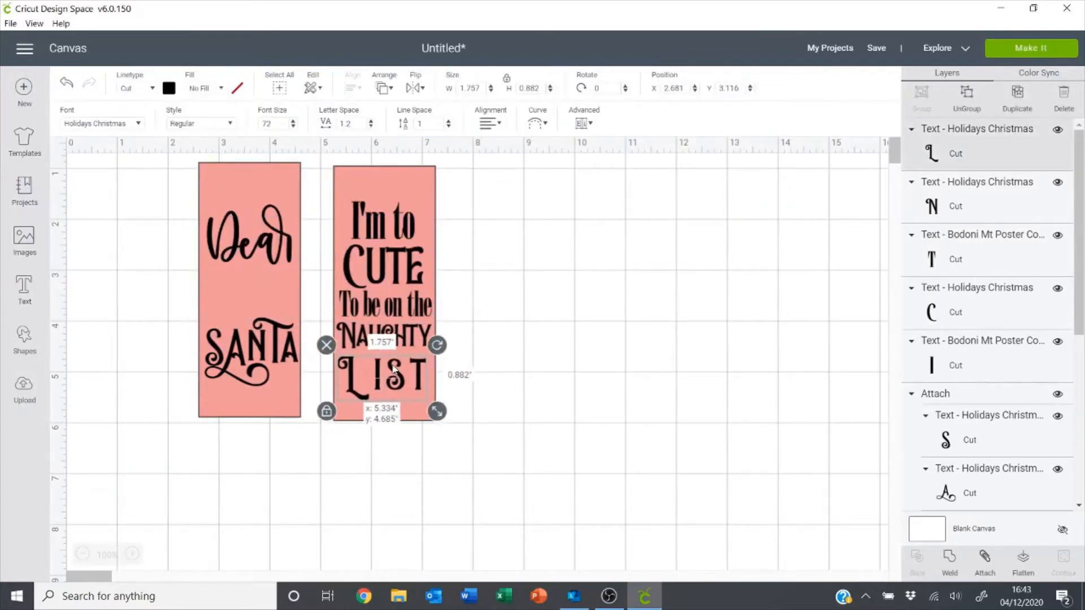
click(558, 325)
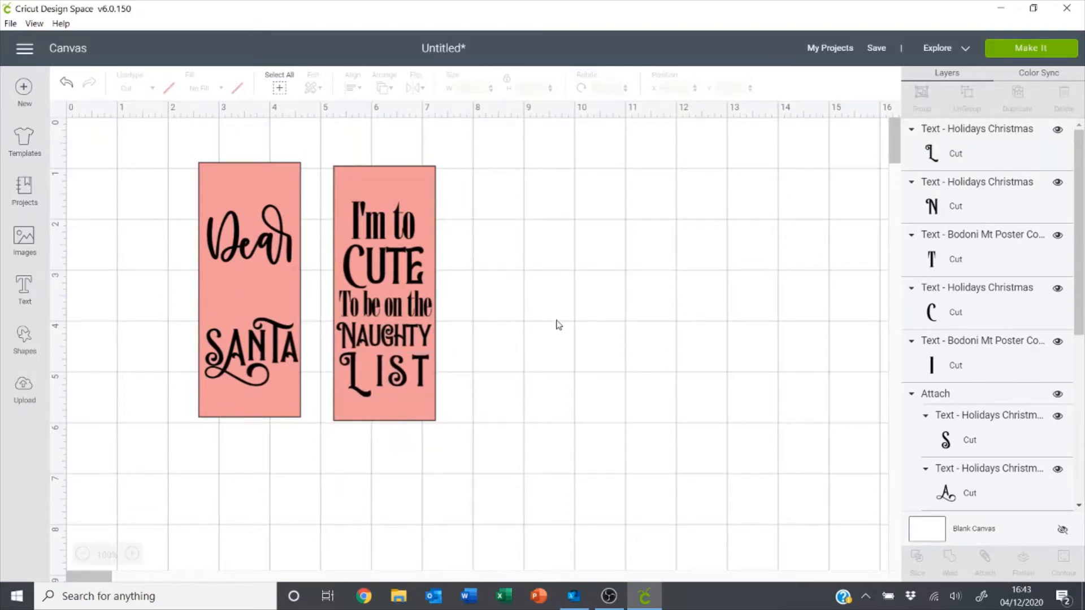
mouse_move(292, 247)
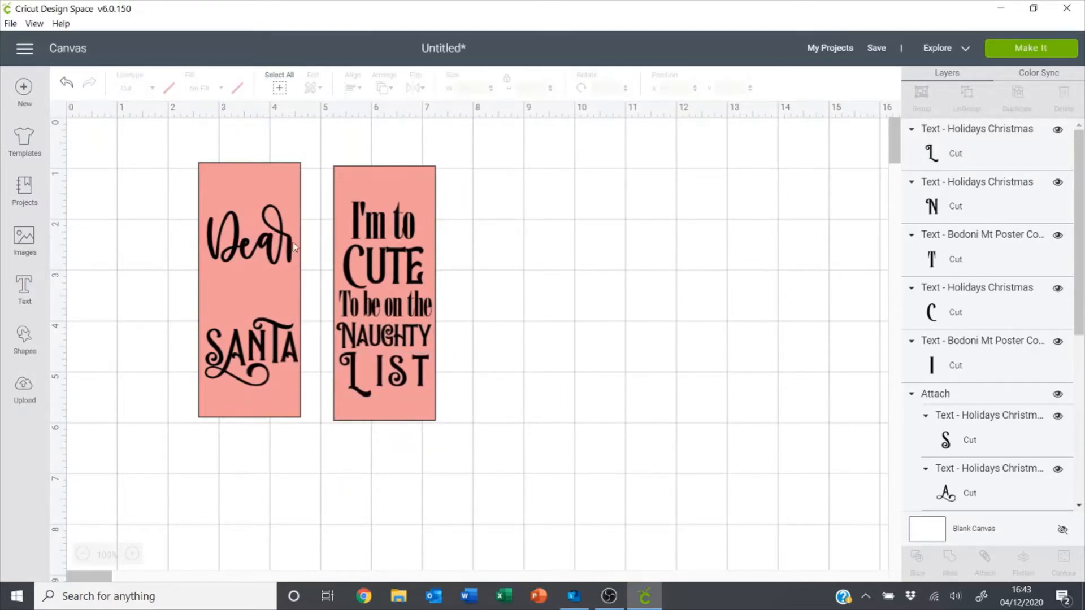
- Select the I'm to text to move it under SANTA on the left tag
click(249, 321)
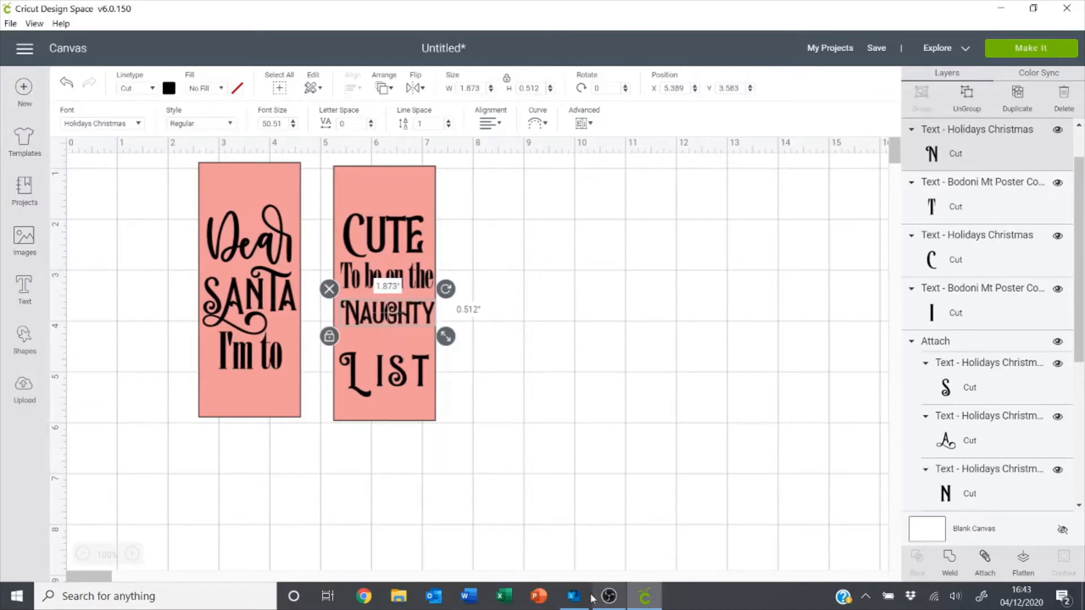
mouse_move(573, 596)
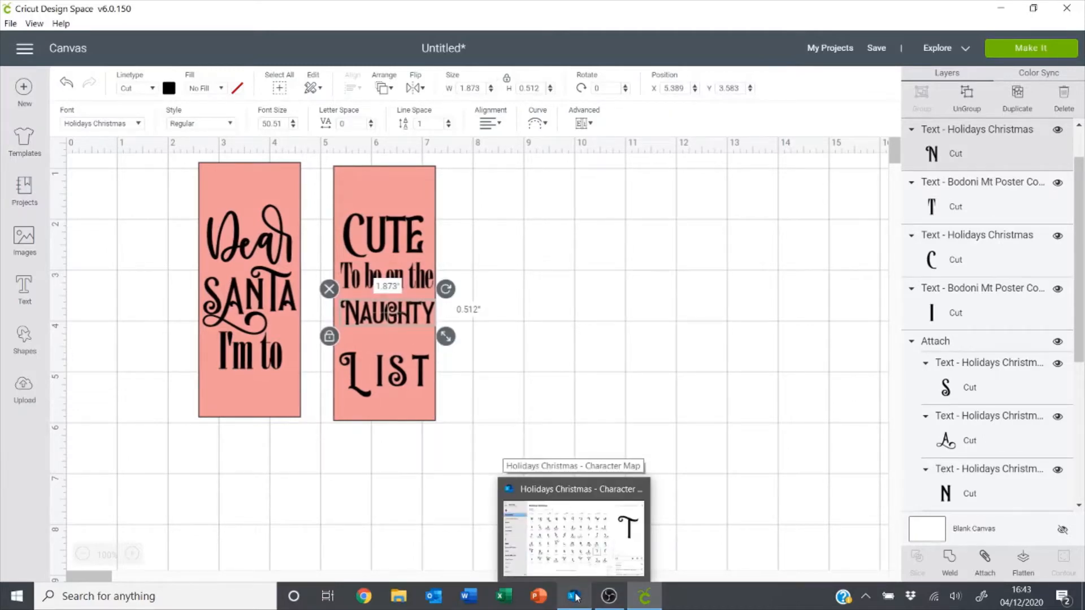
- Copy the swirly H glyph (U+E00C) from the Holidays Christmas font in Character Map
click(574, 533)
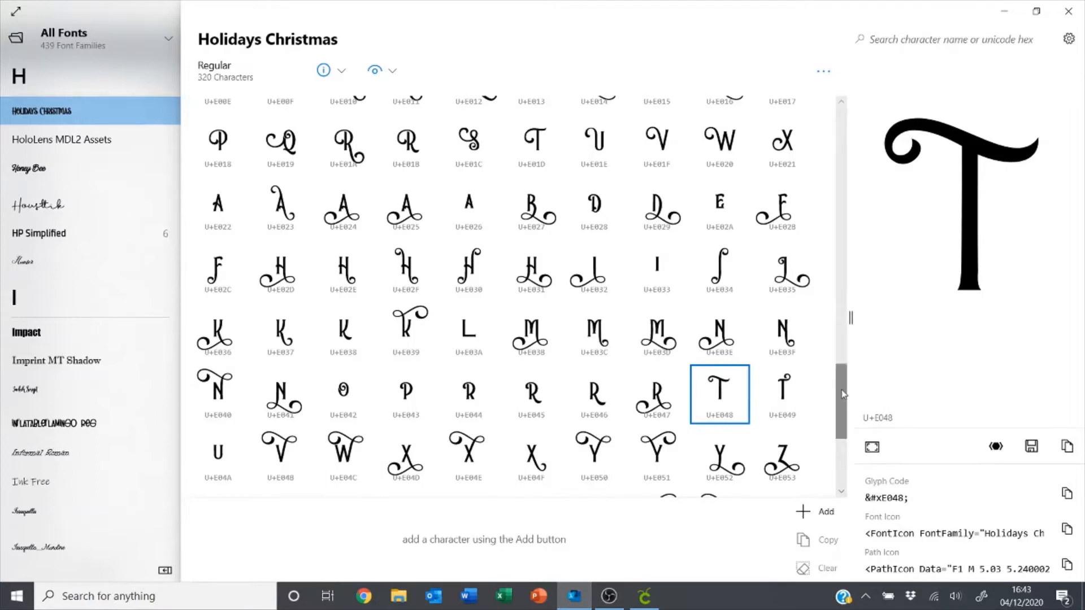
scroll(up, 3)
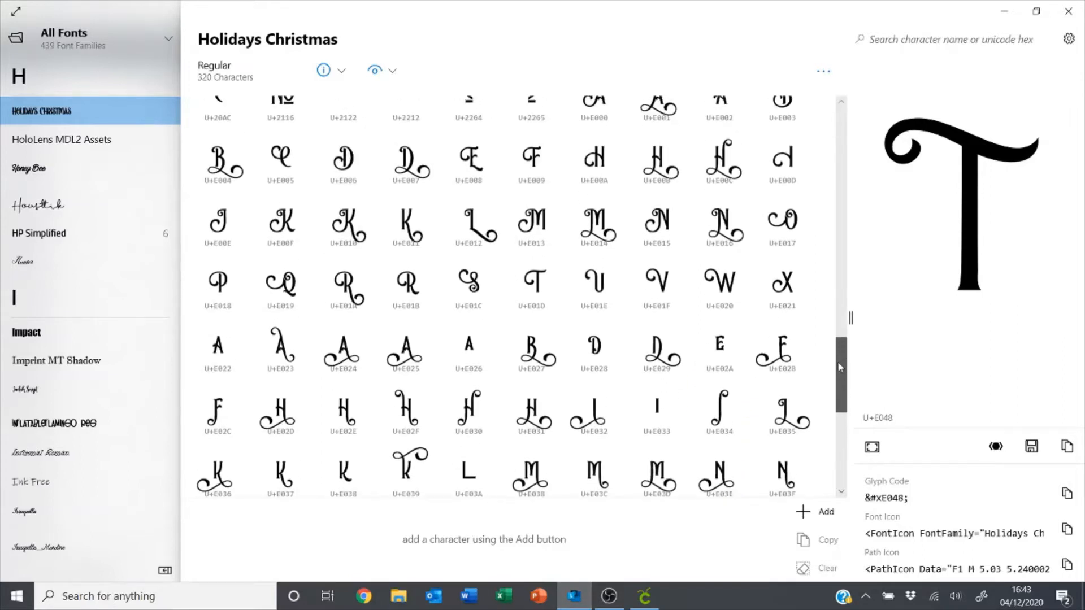
scroll(up, 3)
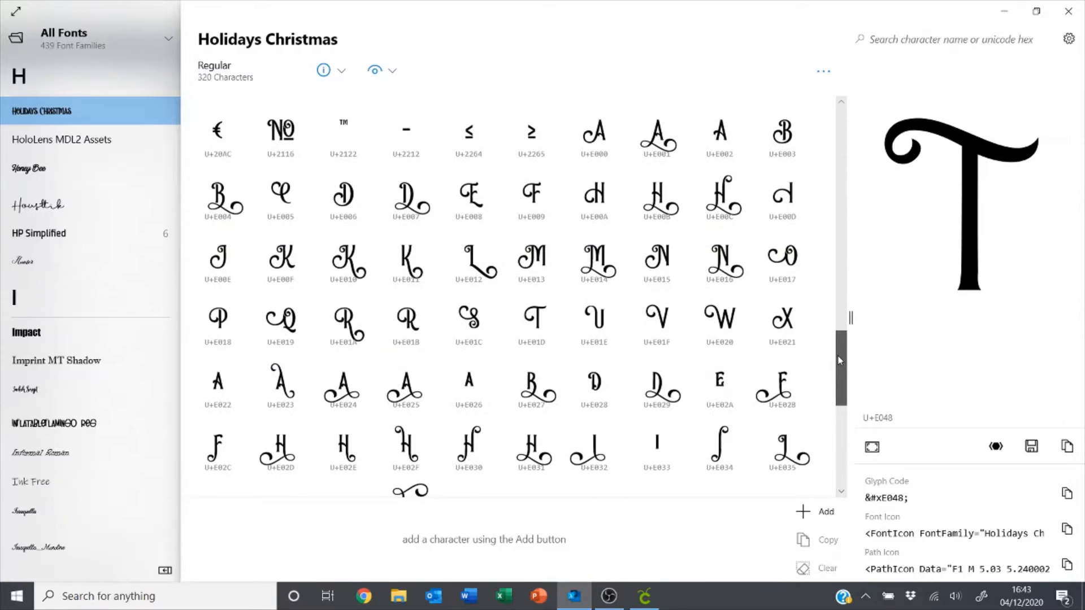
scroll(up, 3)
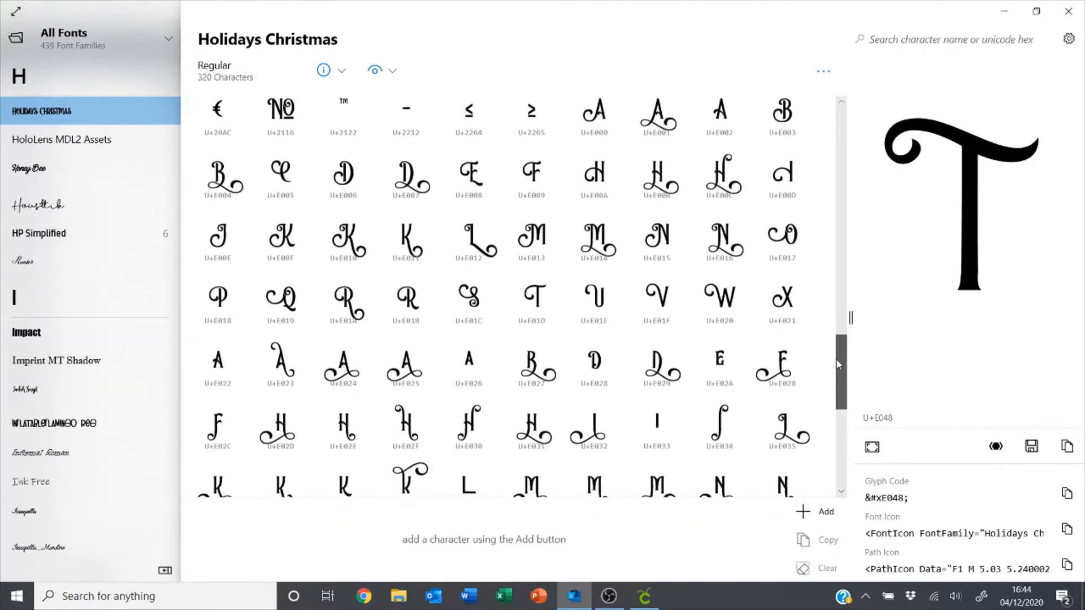
scroll(down, 3)
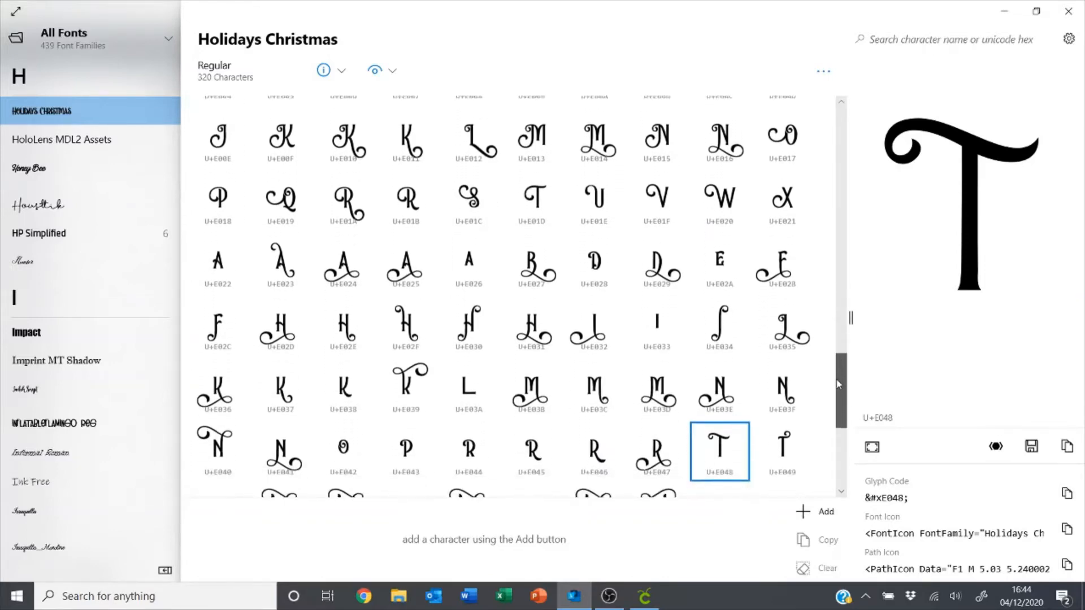
scroll(up, 3)
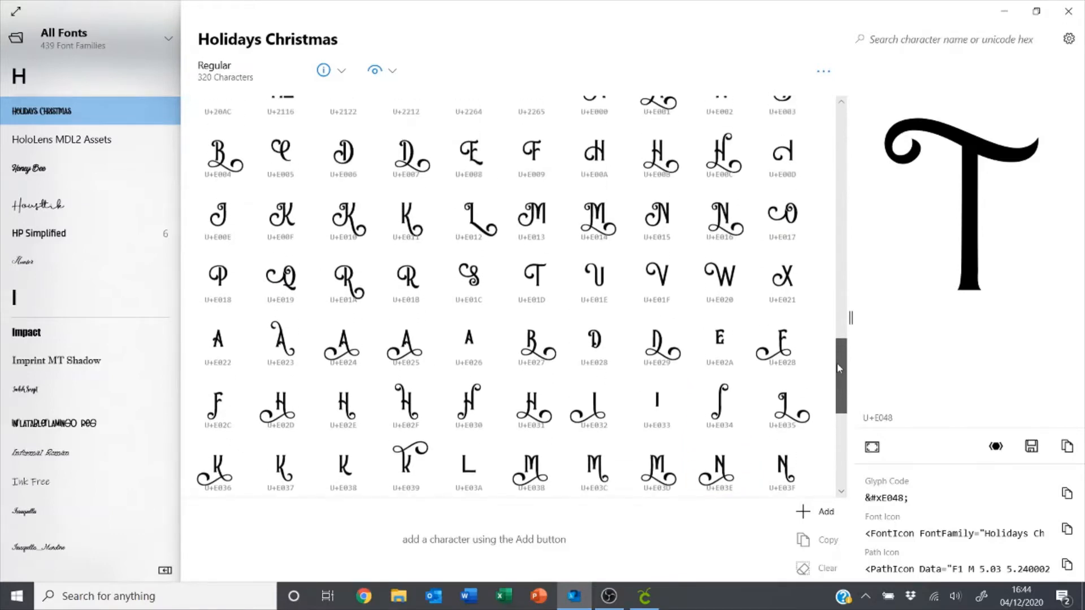
scroll(up, 3)
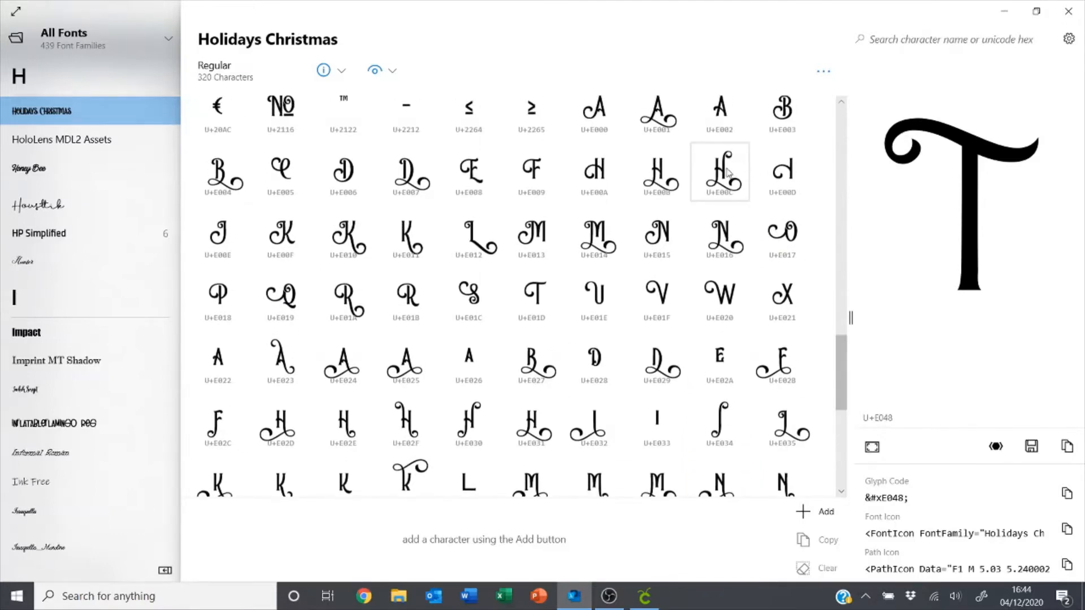
click(719, 171)
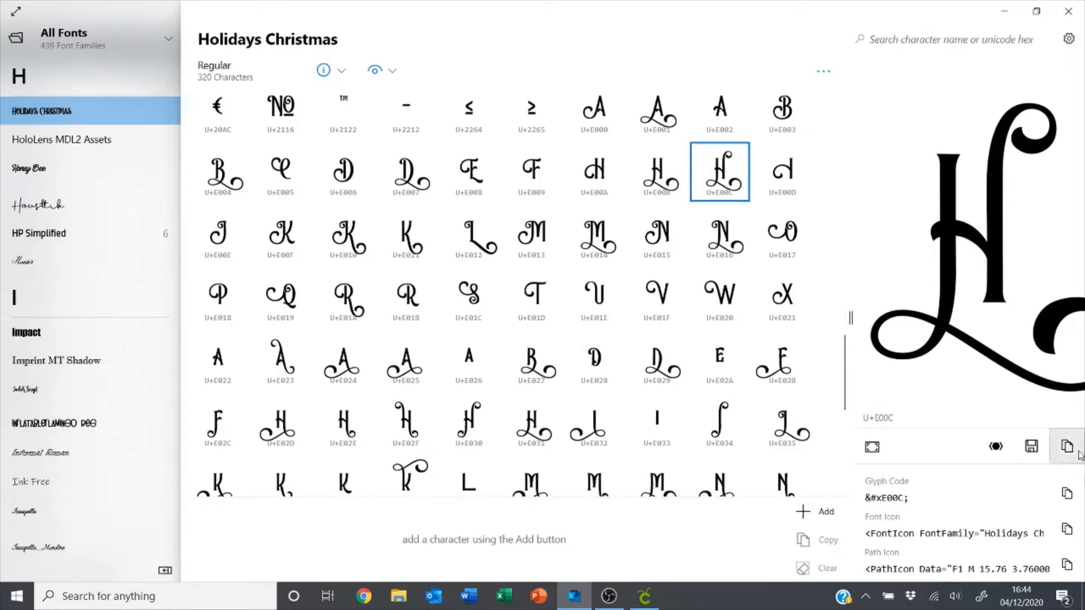
click(1067, 446)
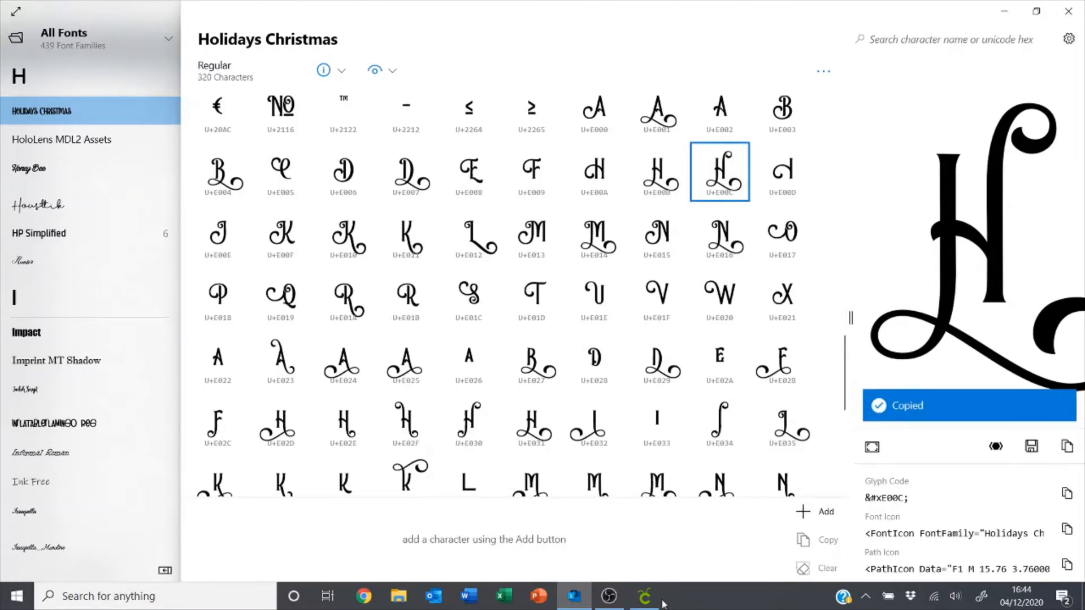
click(644, 595)
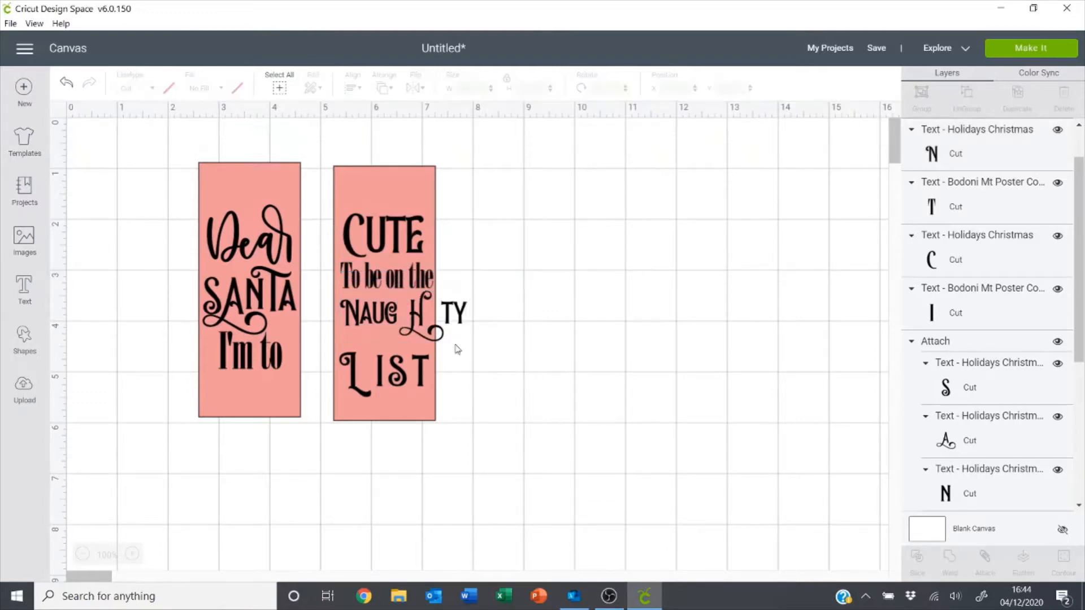
- Ungroup the pasted NAUGHTY text and close up the T and Y beside the swirly H
click(453, 312)
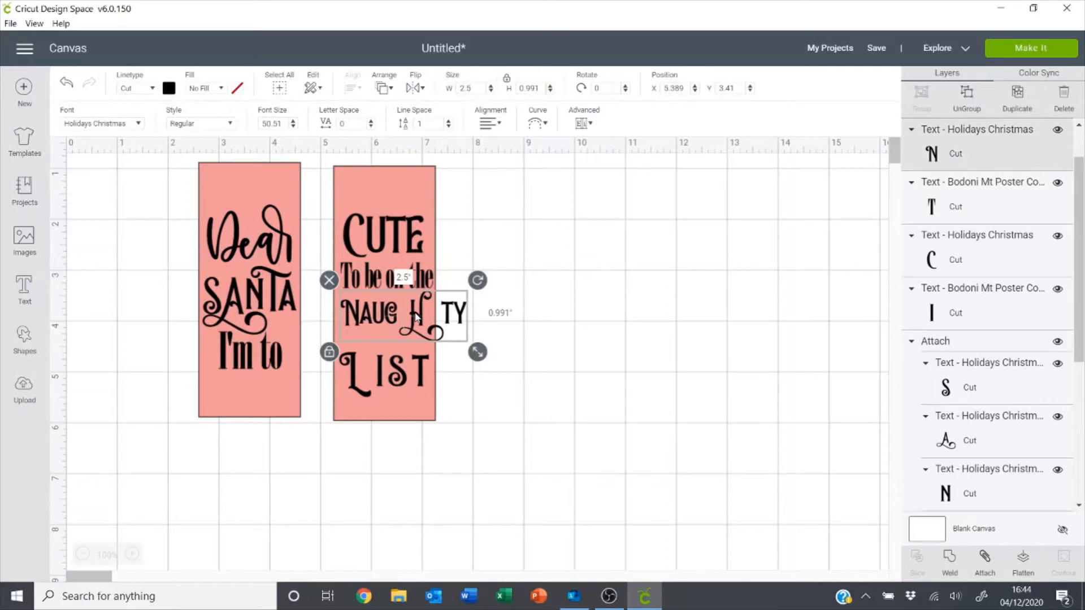
click(584, 123)
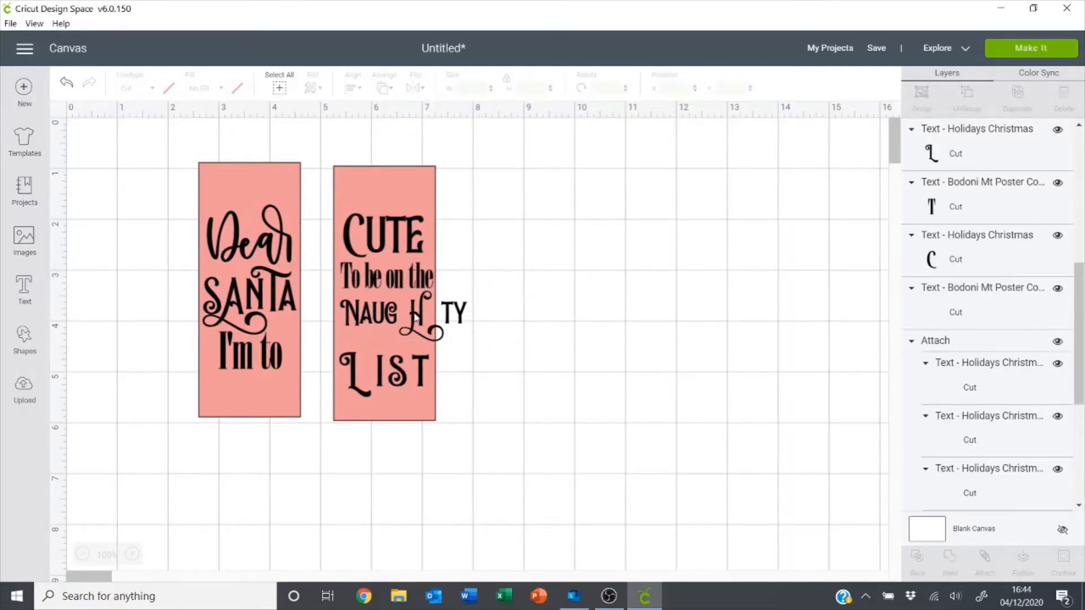
click(415, 312)
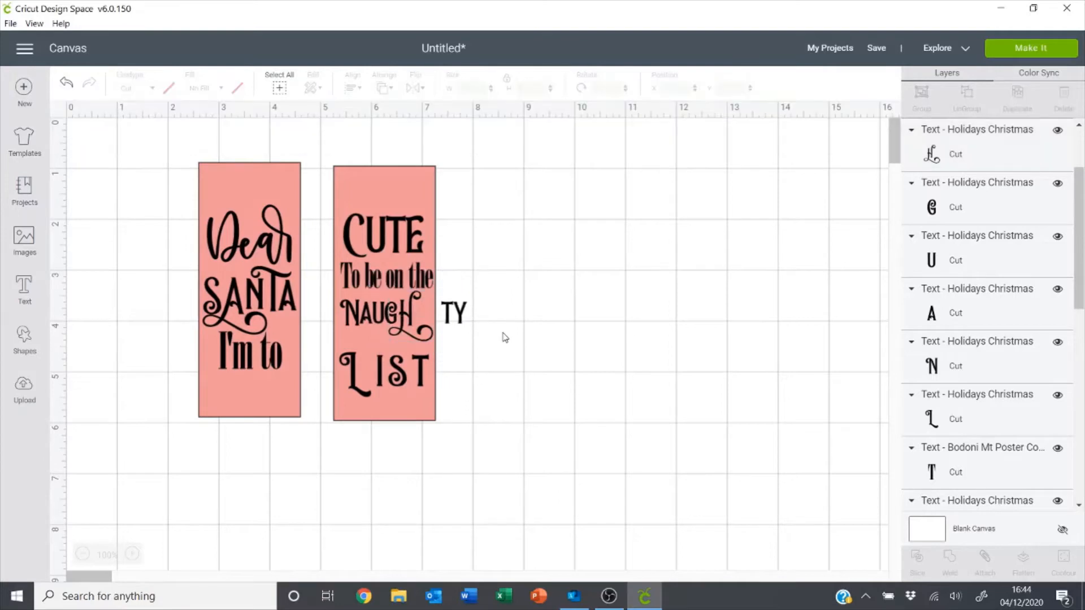
click(453, 312)
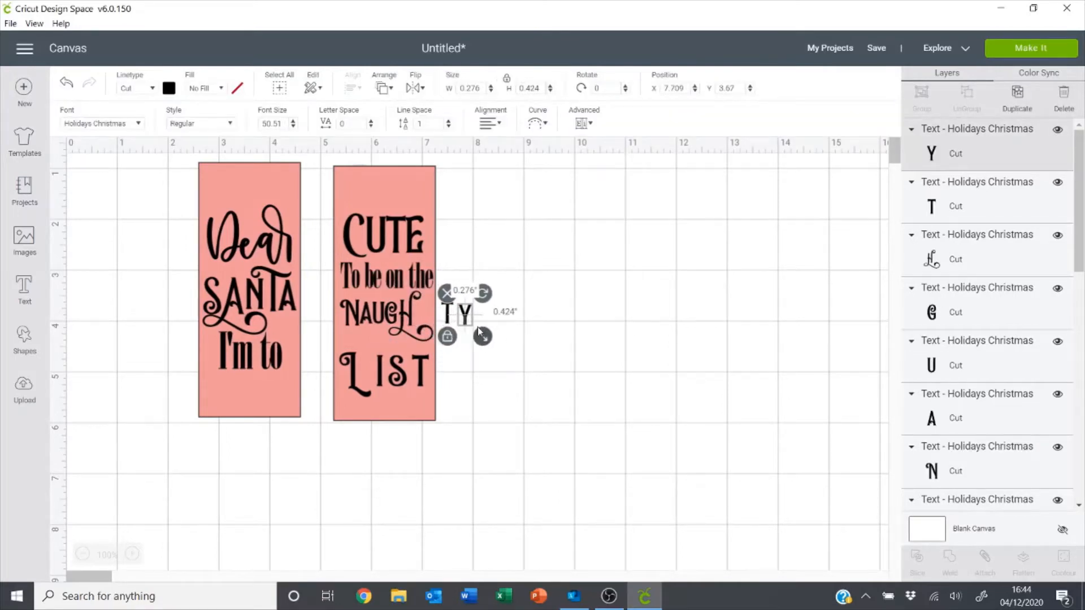
click(488, 333)
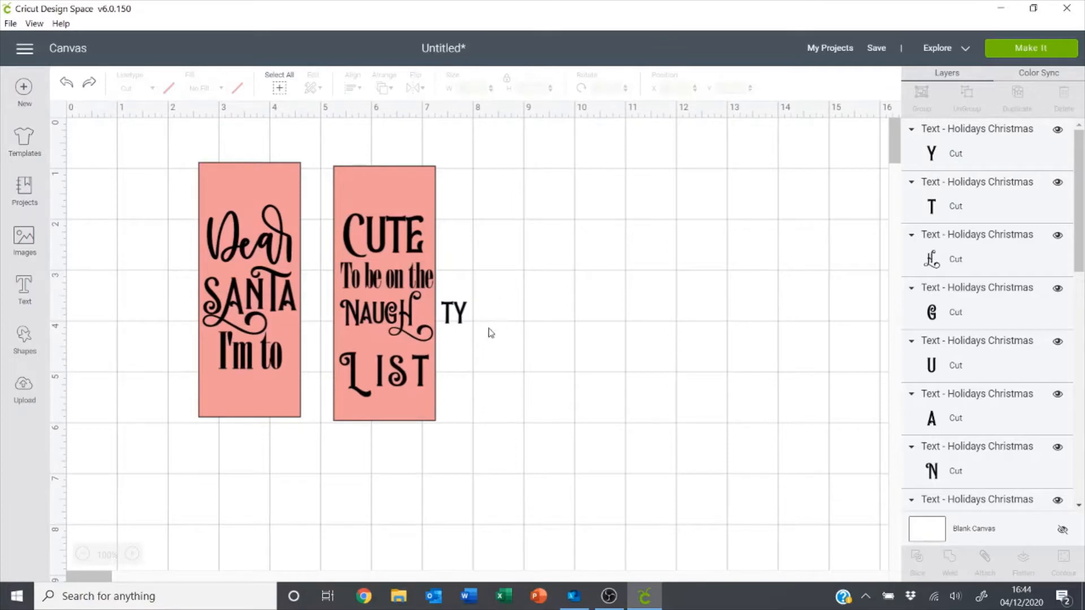
mouse_move(480, 334)
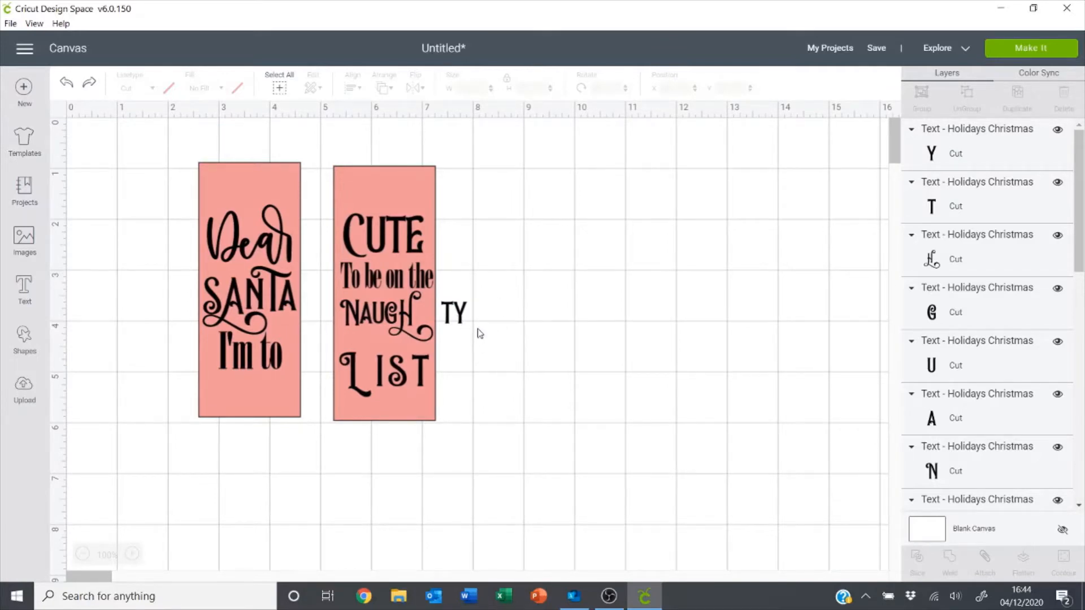
click(453, 313)
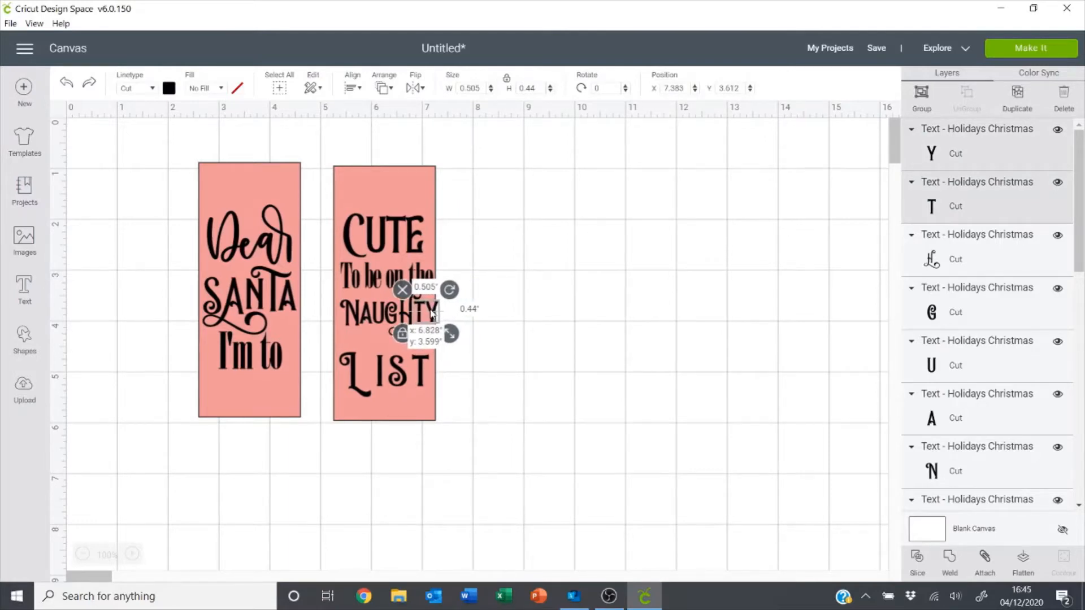
click(522, 334)
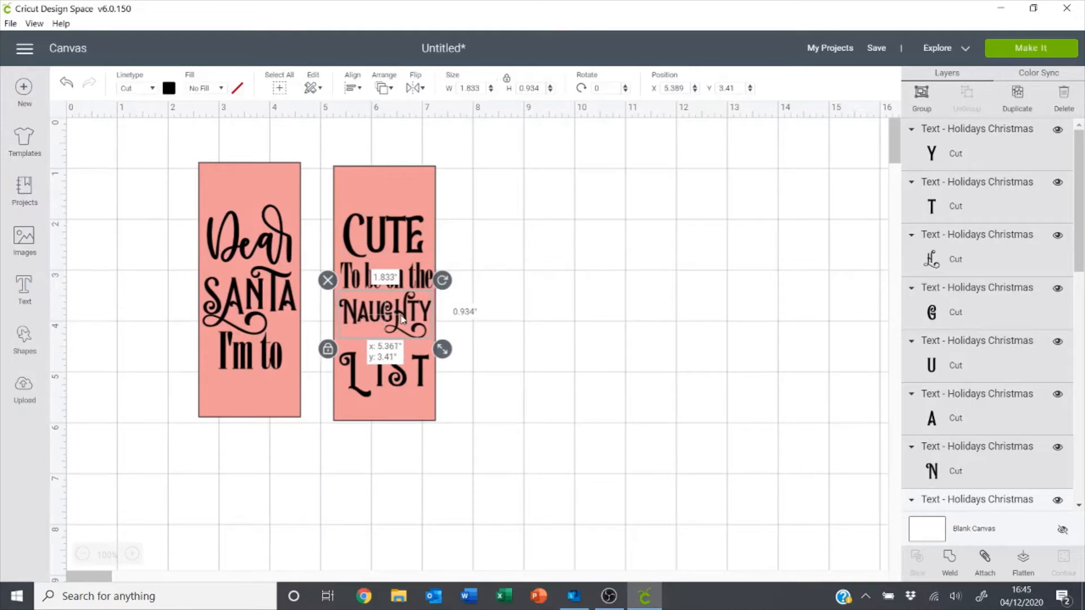
click(474, 354)
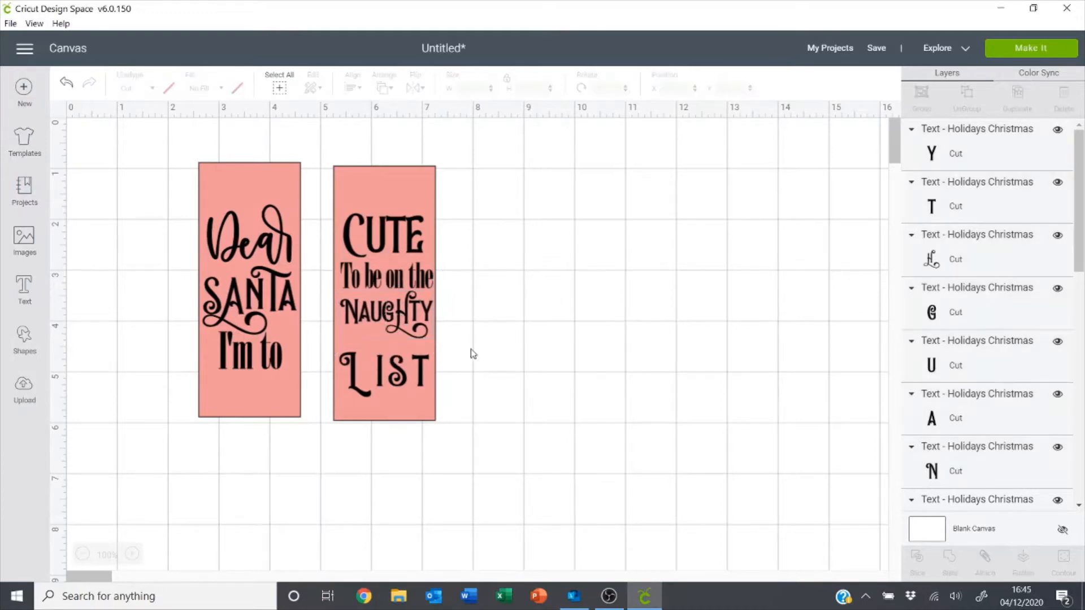
- Tighten LIST's letter spacing to 0.4, ungroup it and arrange the letters under NAUGHTY
click(383, 374)
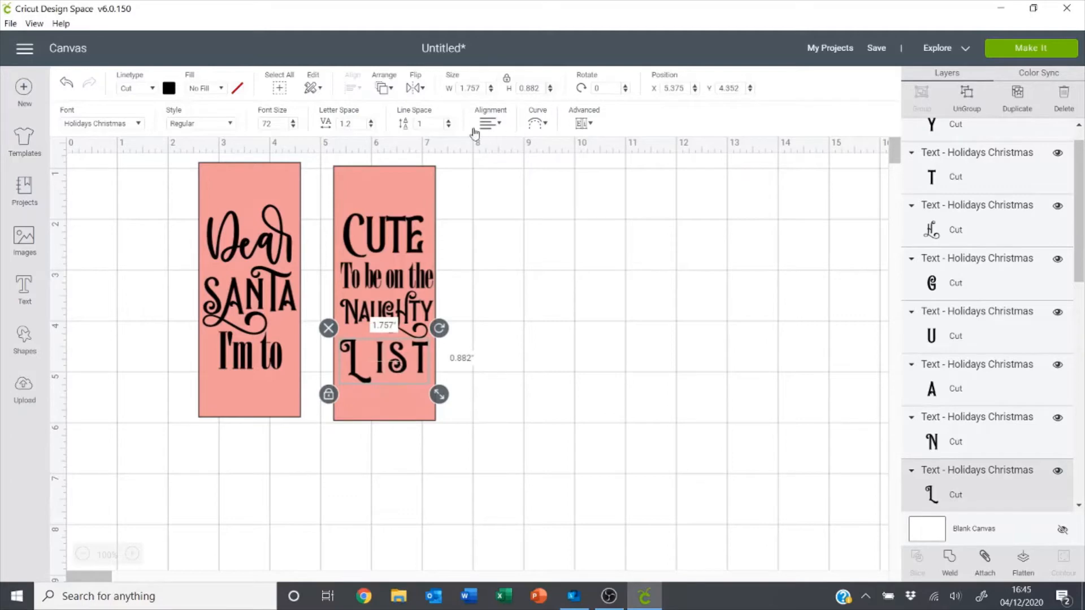
click(371, 127)
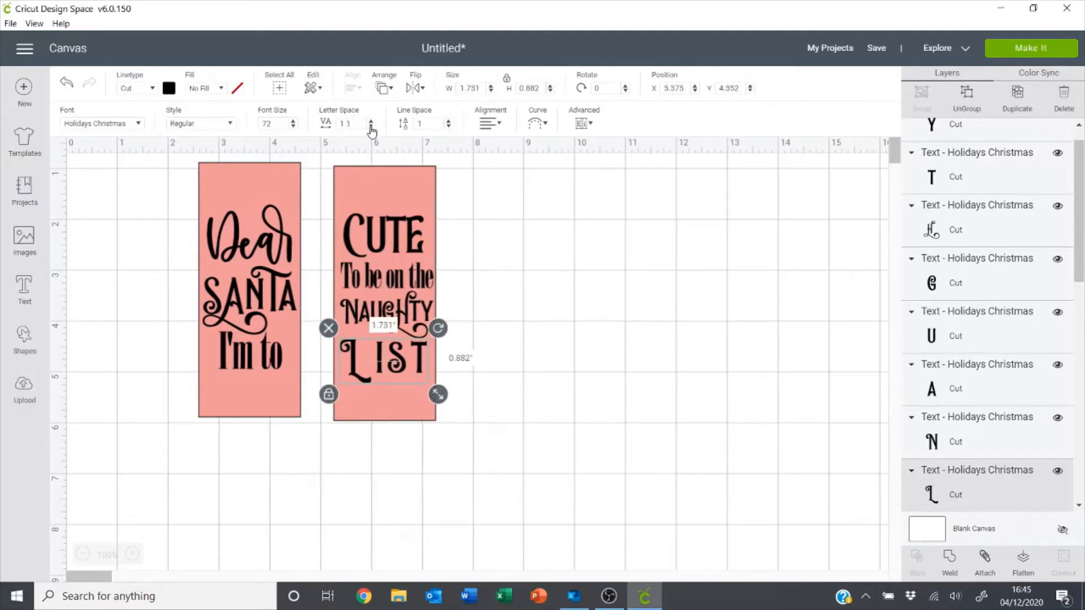
click(371, 126)
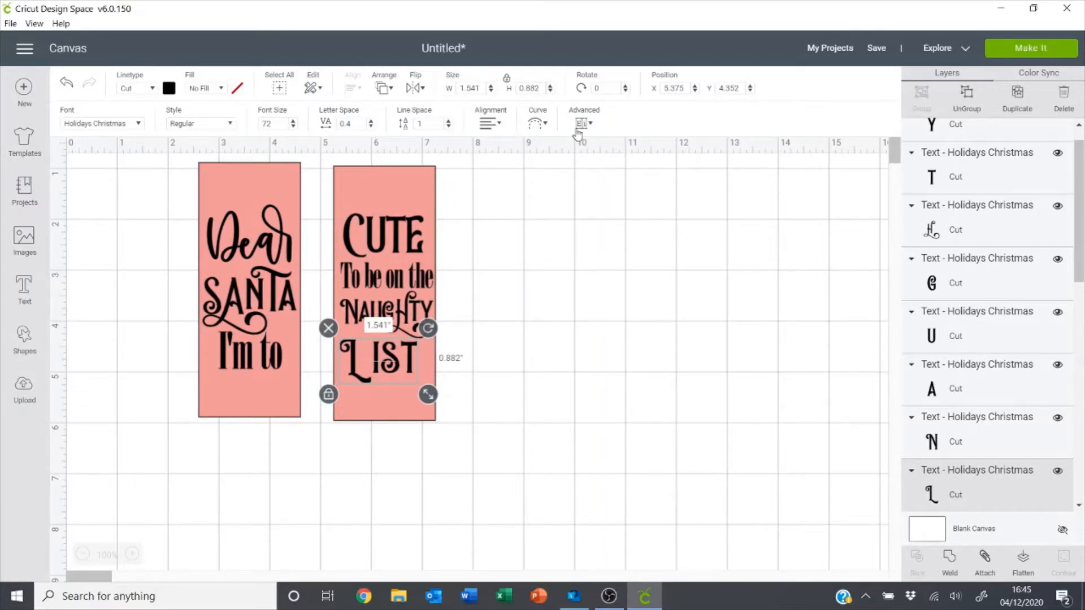
click(588, 470)
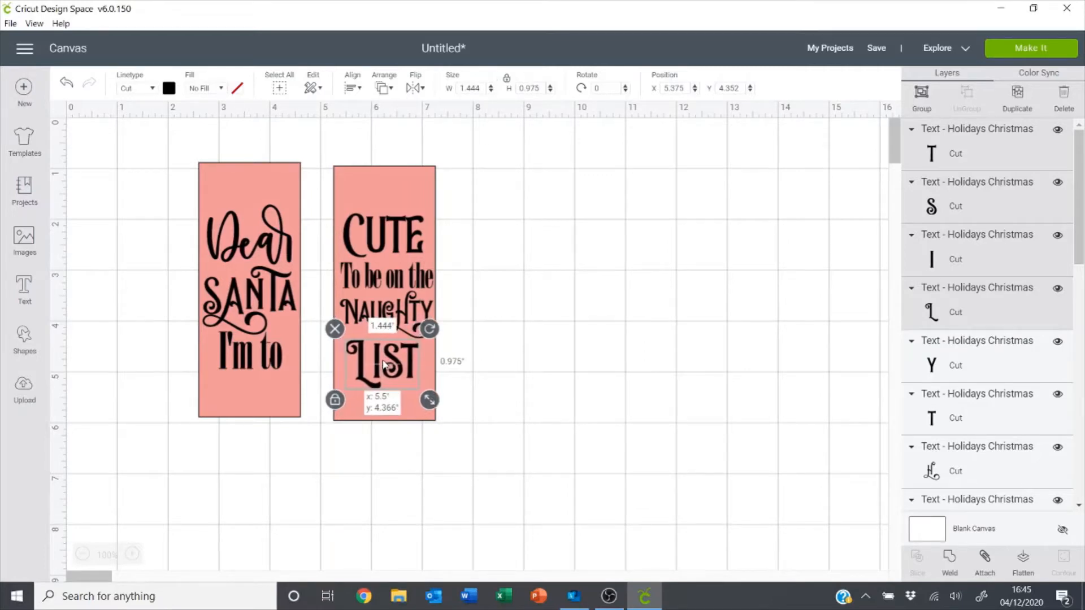
click(539, 290)
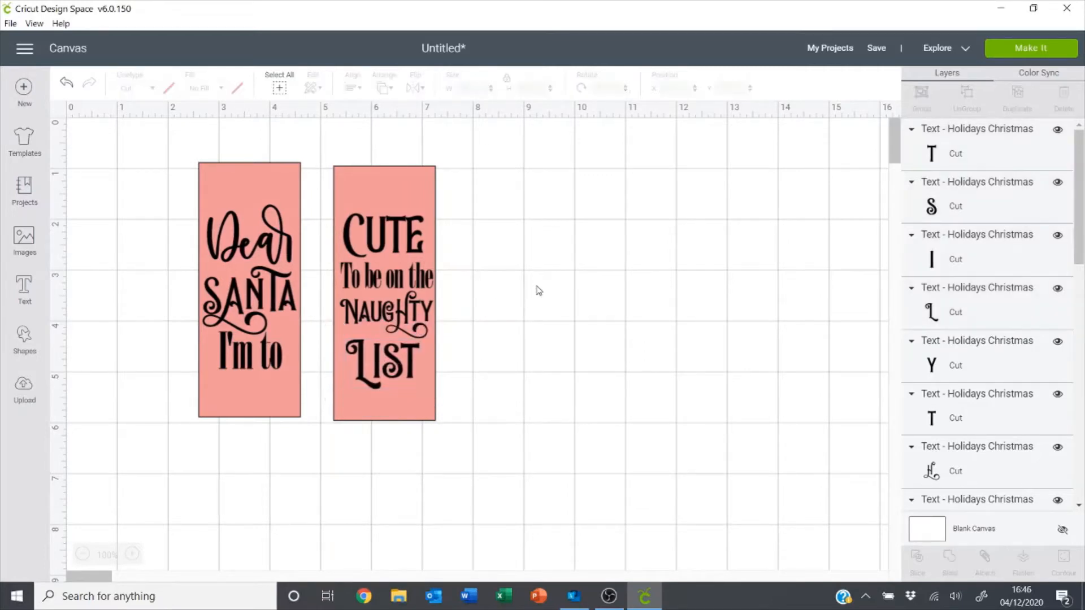
click(383, 235)
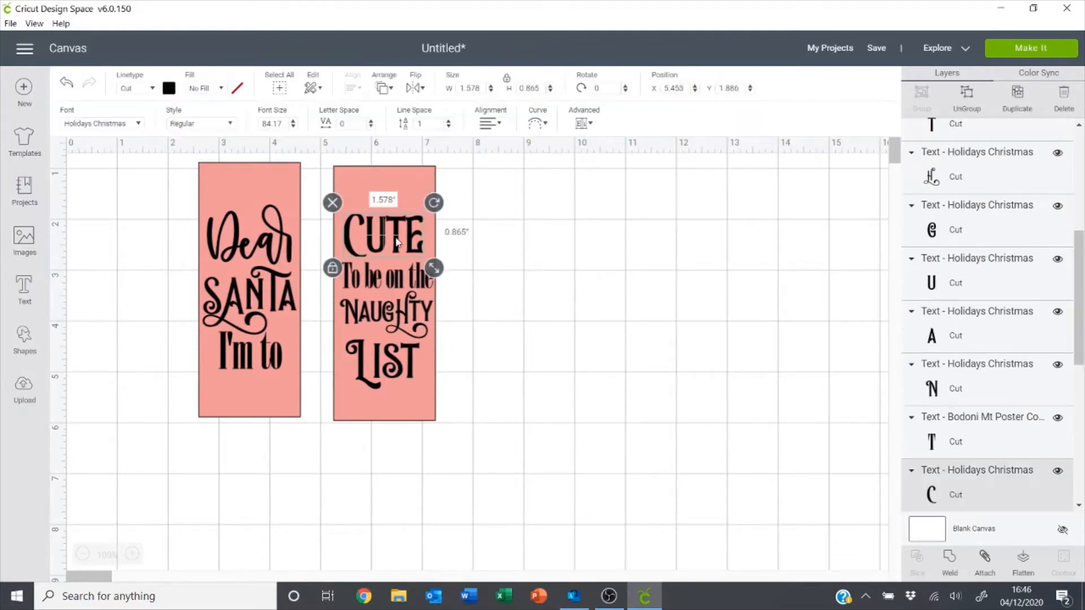
mouse_move(596, 592)
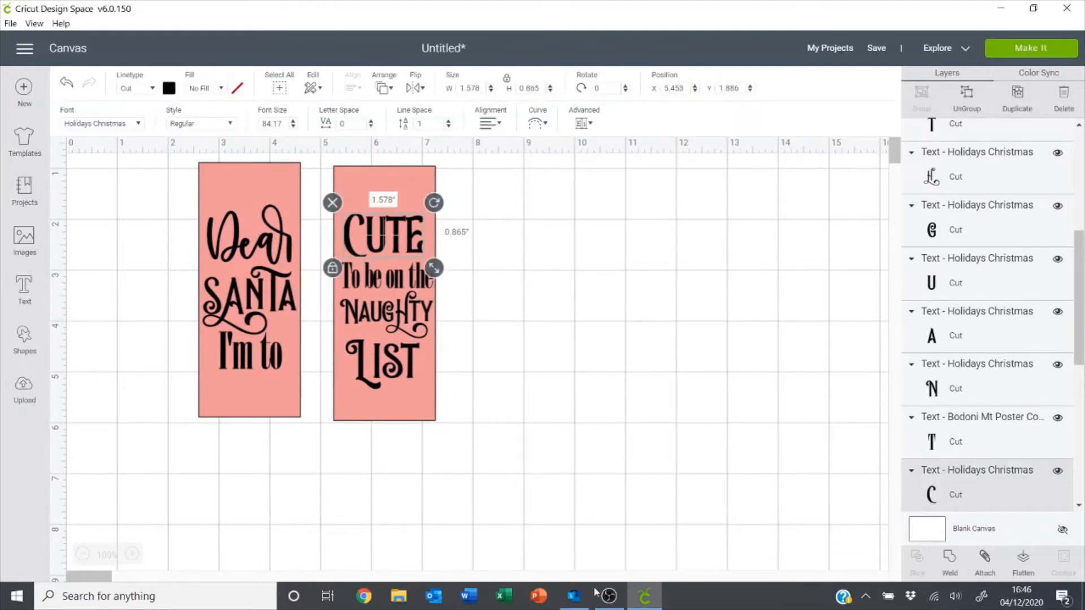
- Copy the swirly T glyph (U+E048) from the Holidays Christmas font in Character Map
click(574, 596)
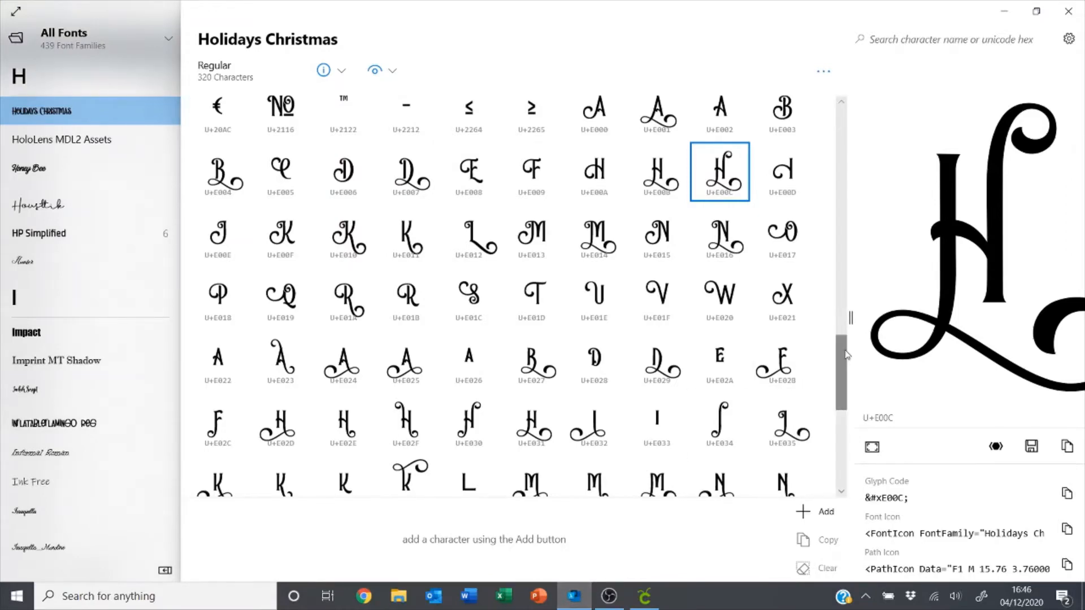
scroll(down, 3)
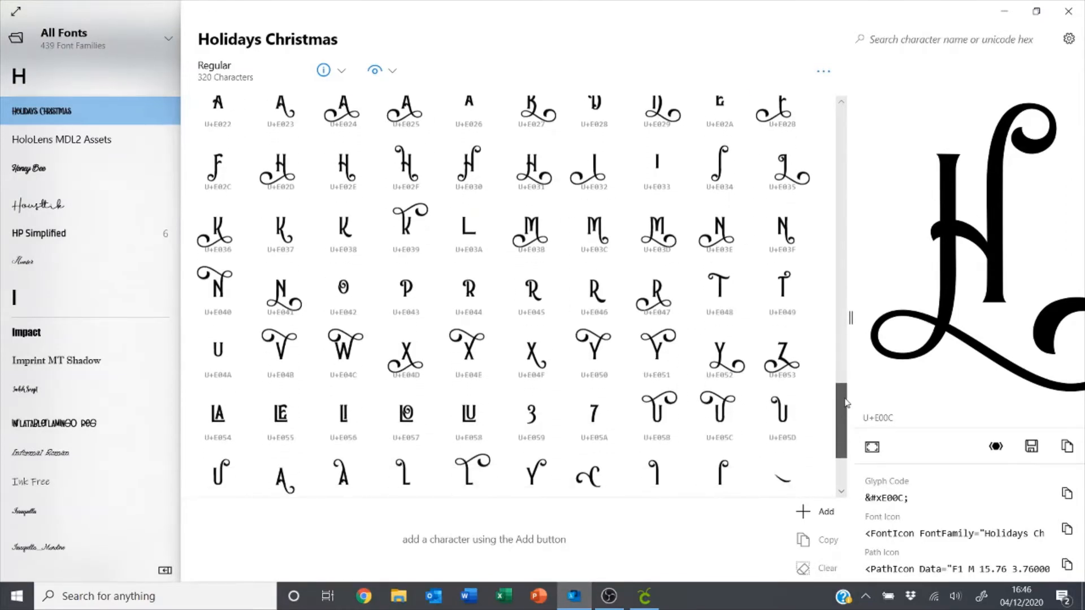
click(783, 291)
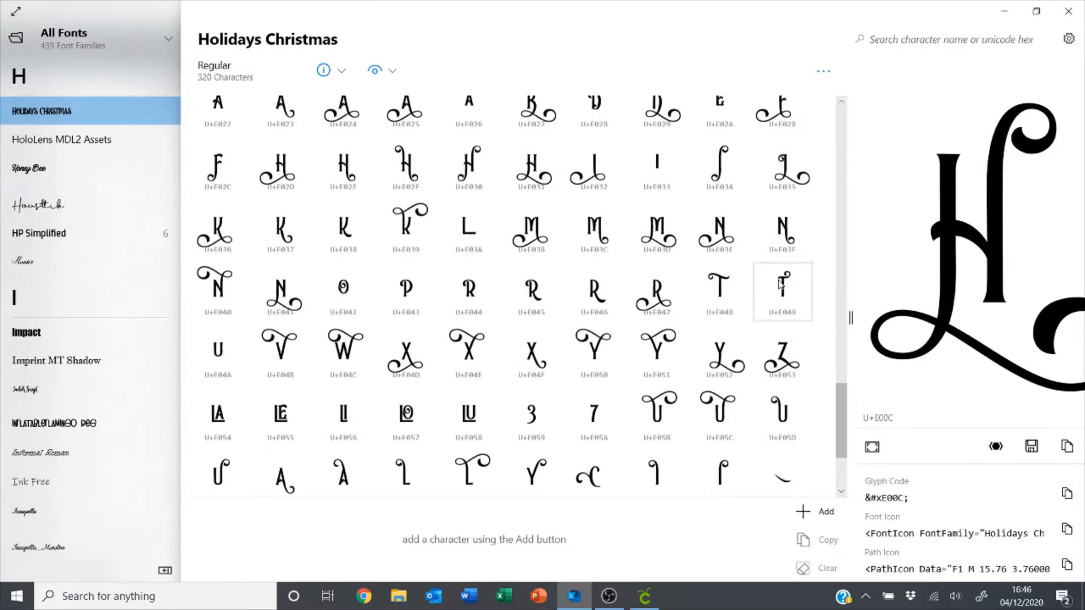
scroll(up, 3)
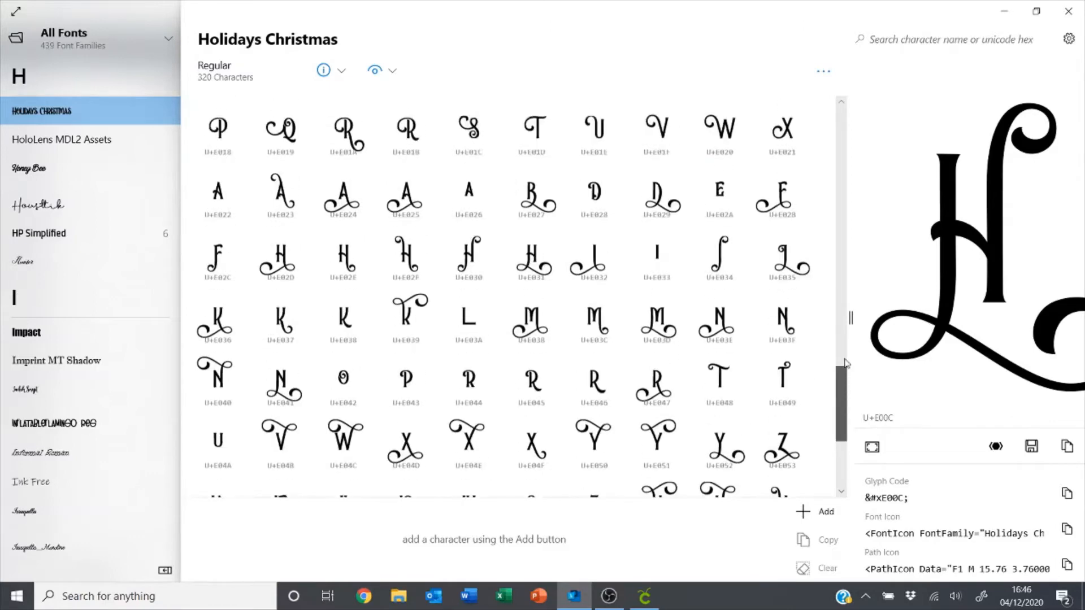
scroll(up, 3)
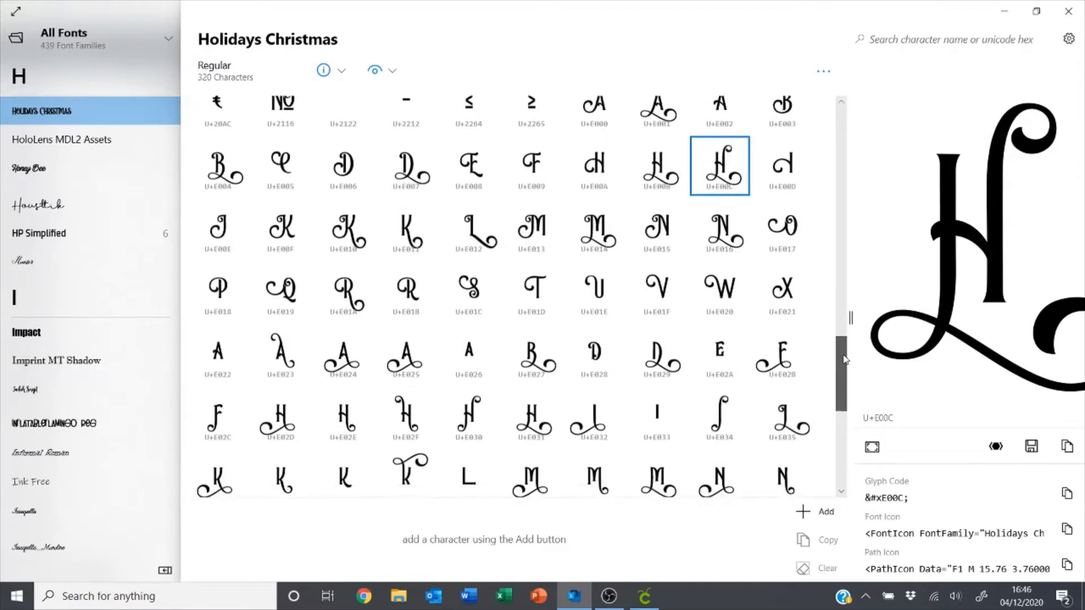
scroll(down, 3)
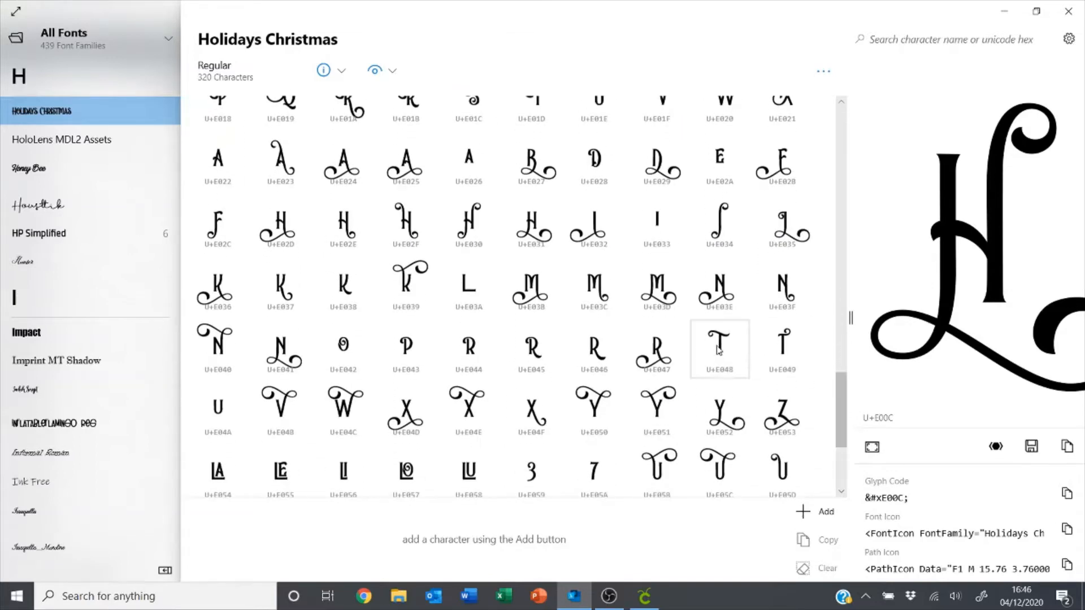
click(719, 349)
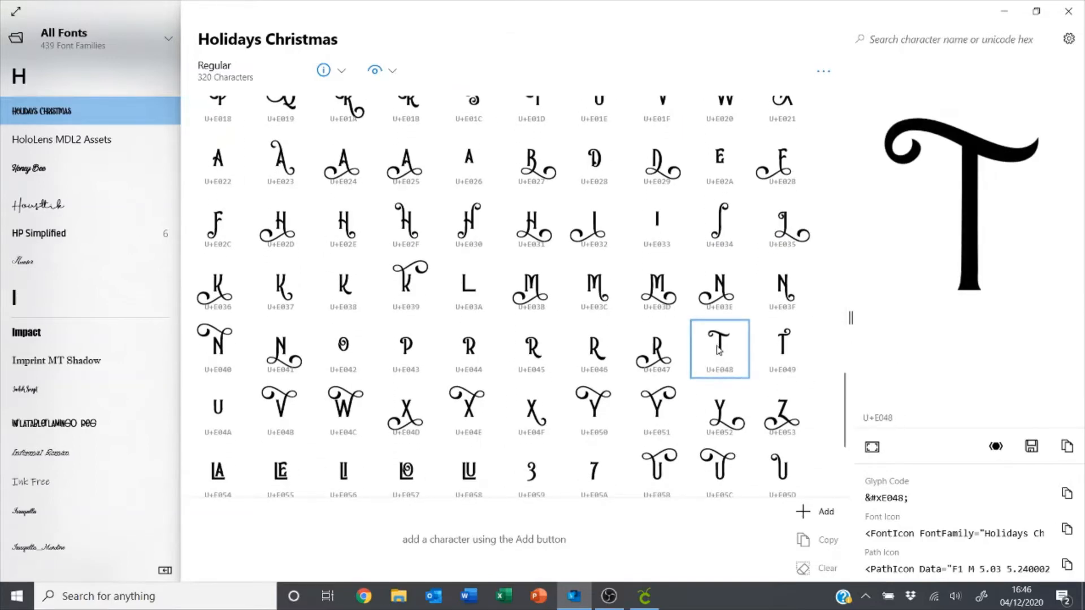
click(1067, 447)
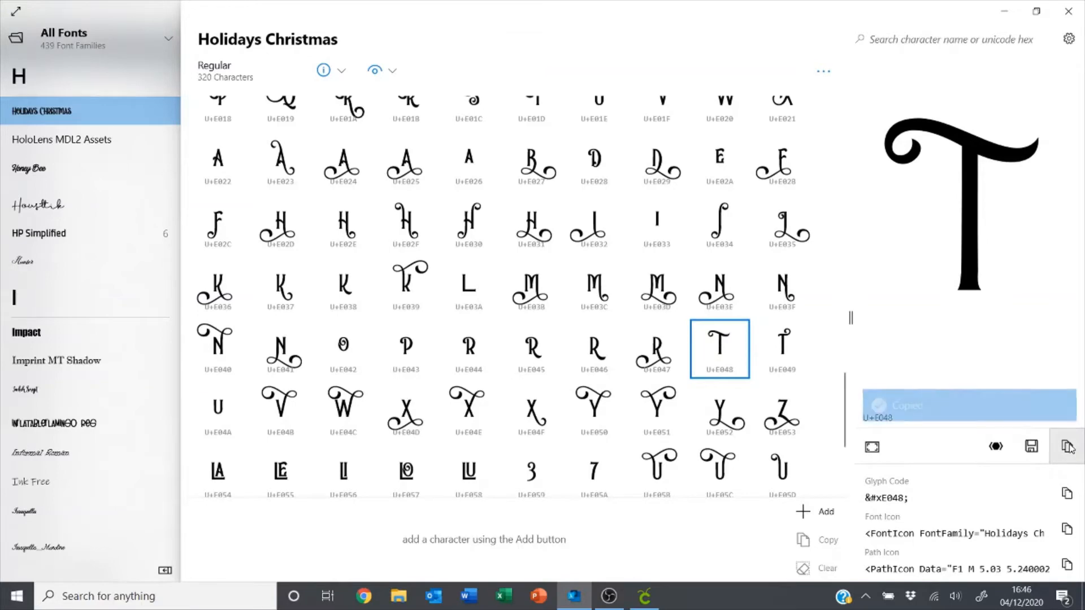
- Edit the CUTE text to use the swash-tailed T glyph
click(644, 596)
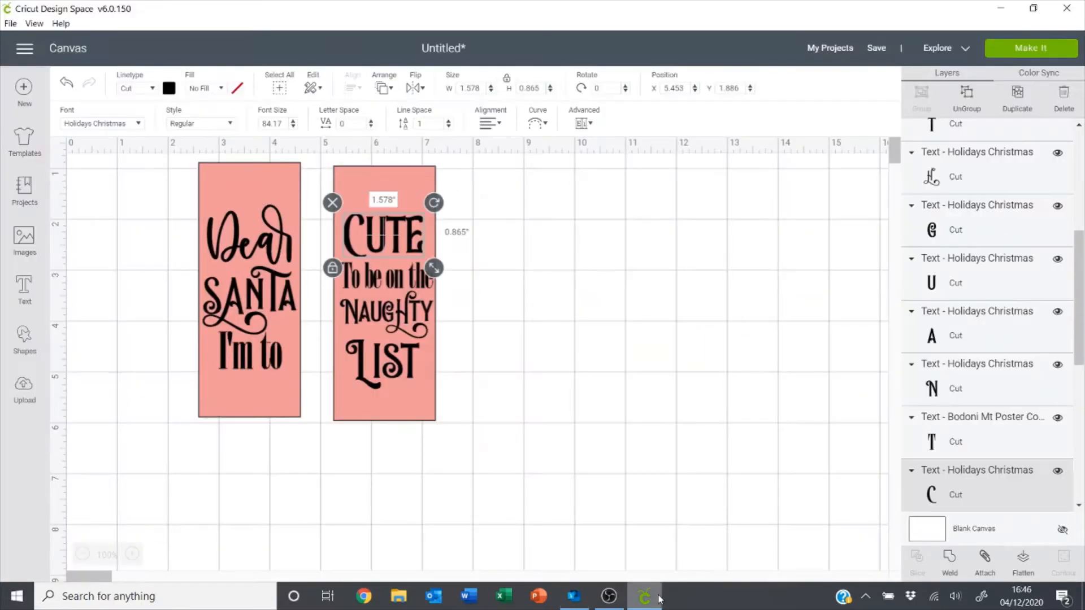
double_click(382, 233)
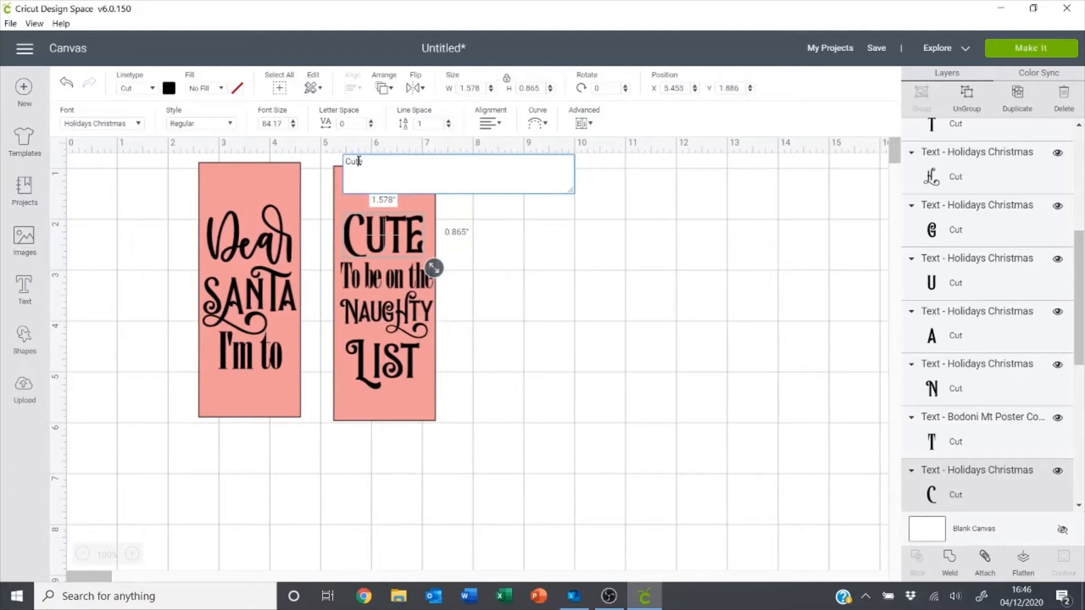
key(Backspace)
text(e)
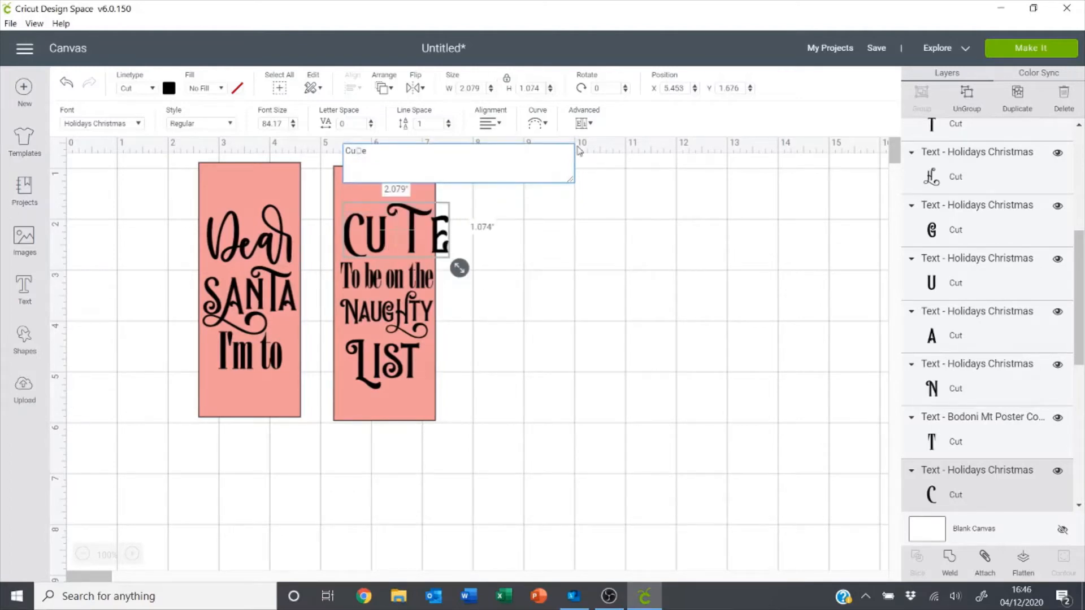
click(614, 145)
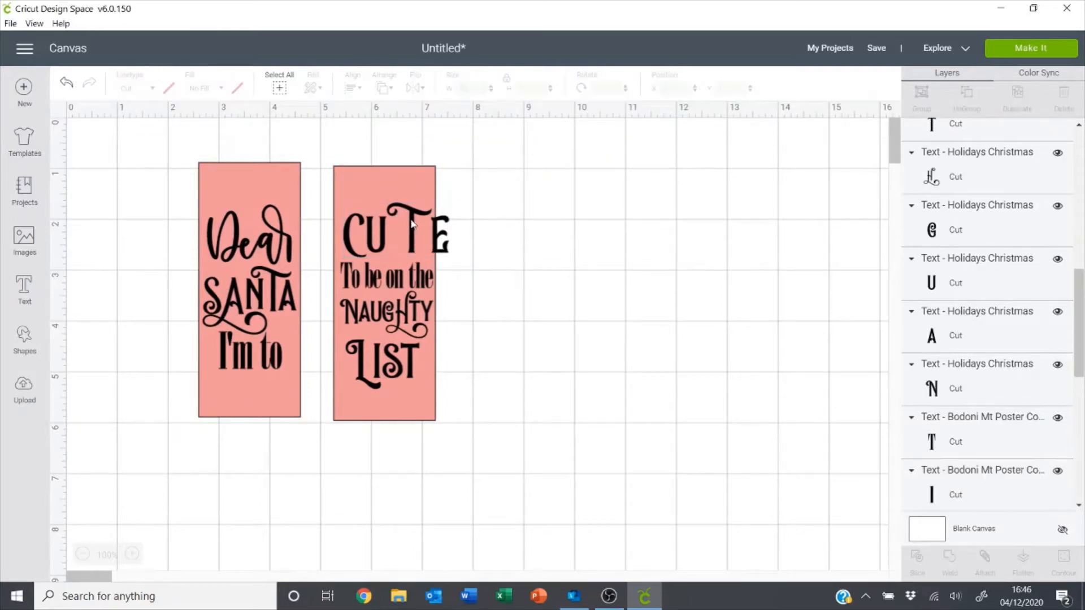
- Drag the stray E and other CUTE letters back in line beside the T
click(397, 232)
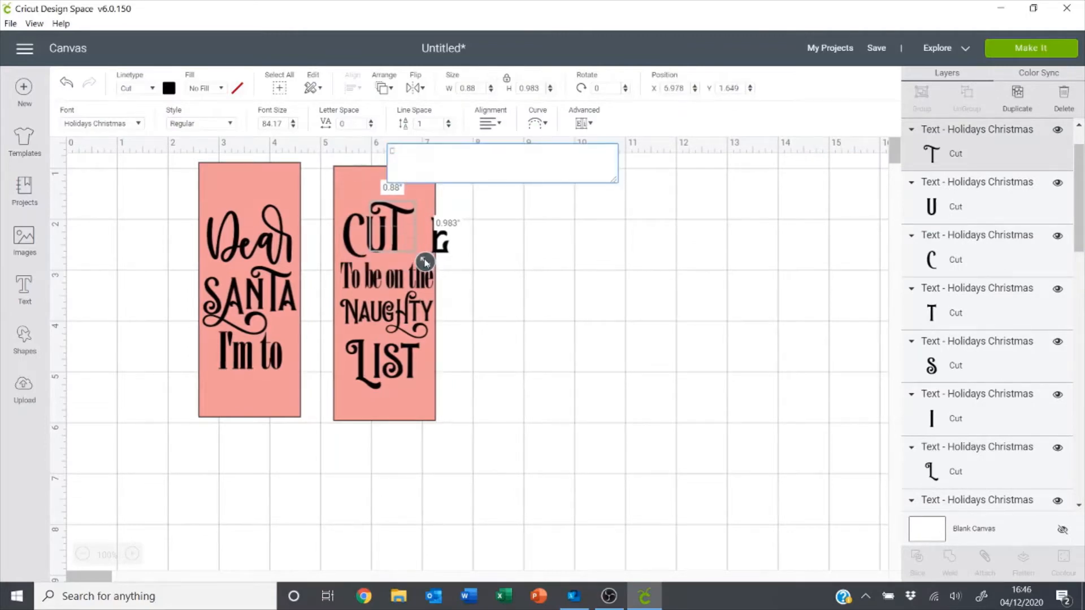
click(519, 259)
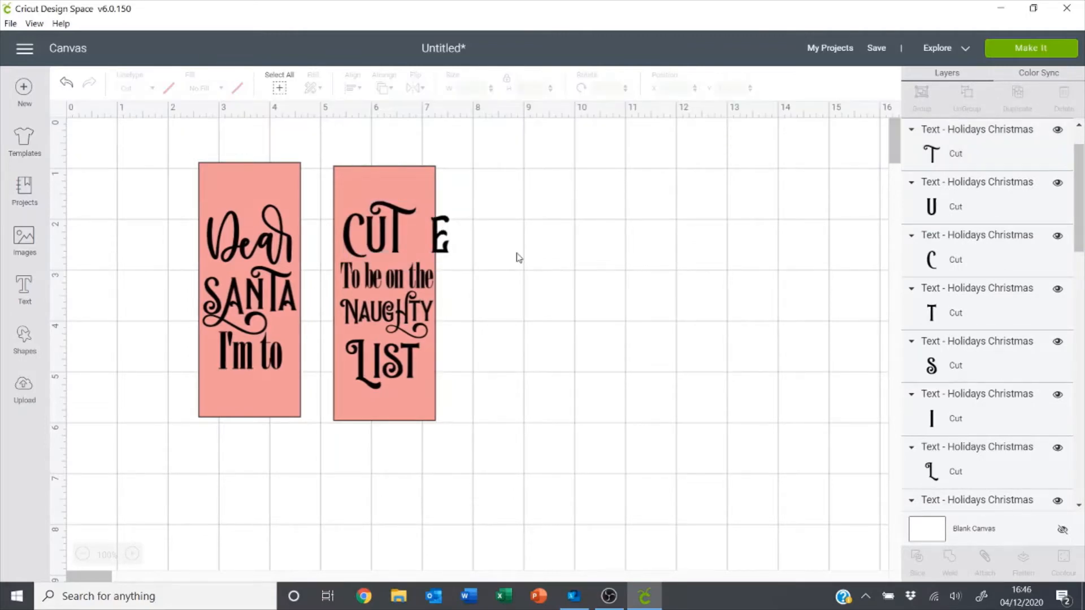
click(429, 231)
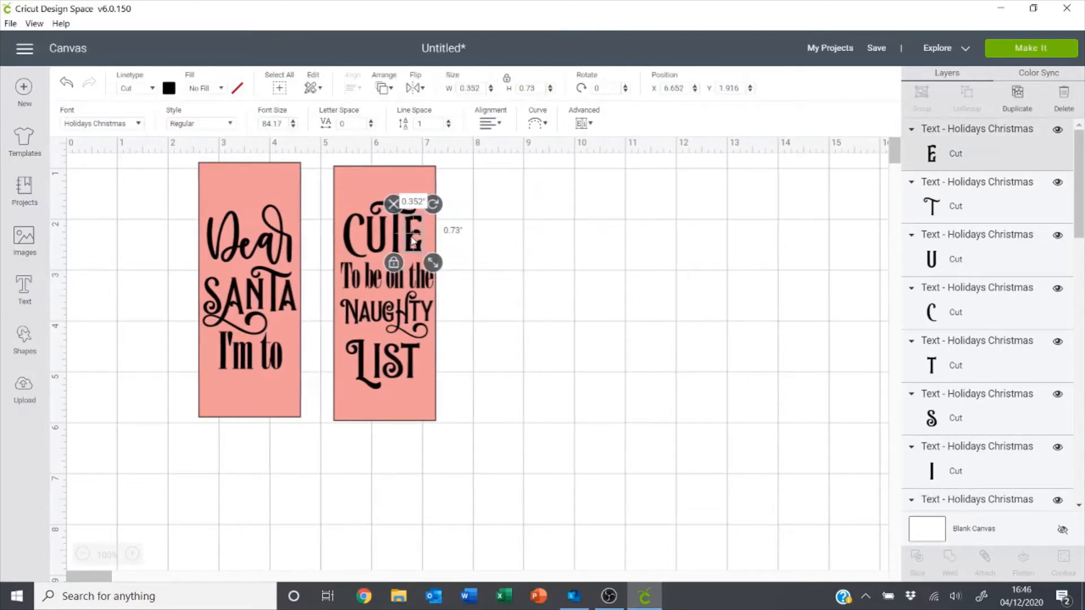
click(554, 259)
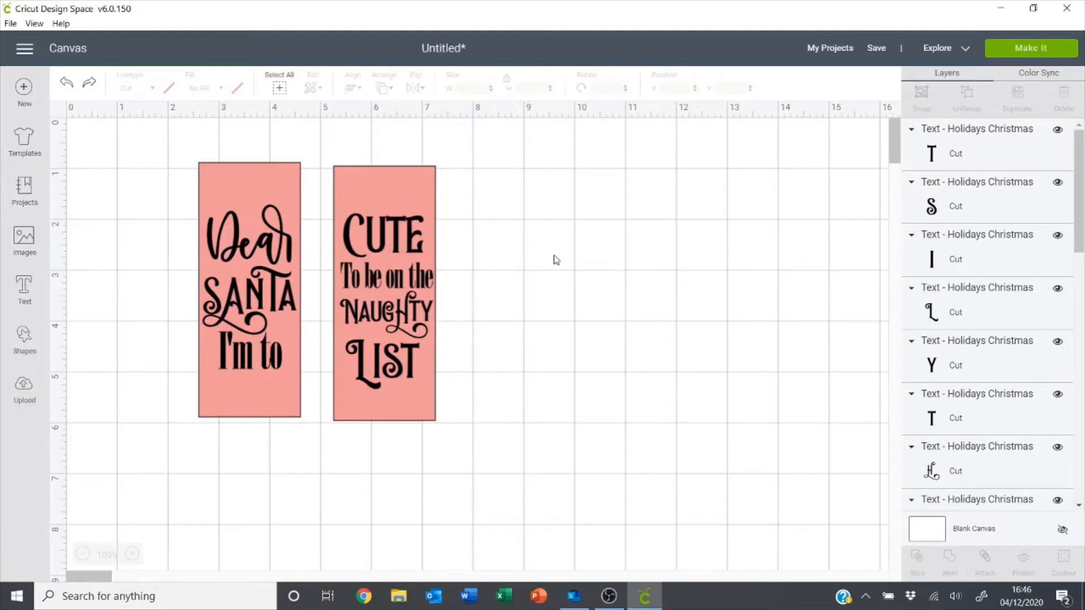
mouse_move(395, 231)
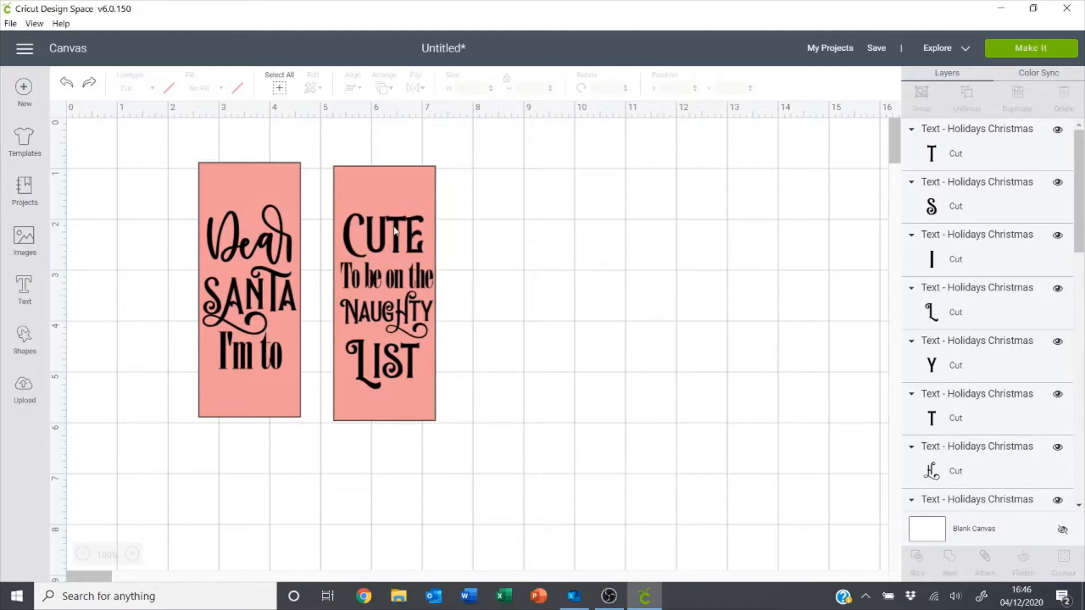
mouse_move(391, 224)
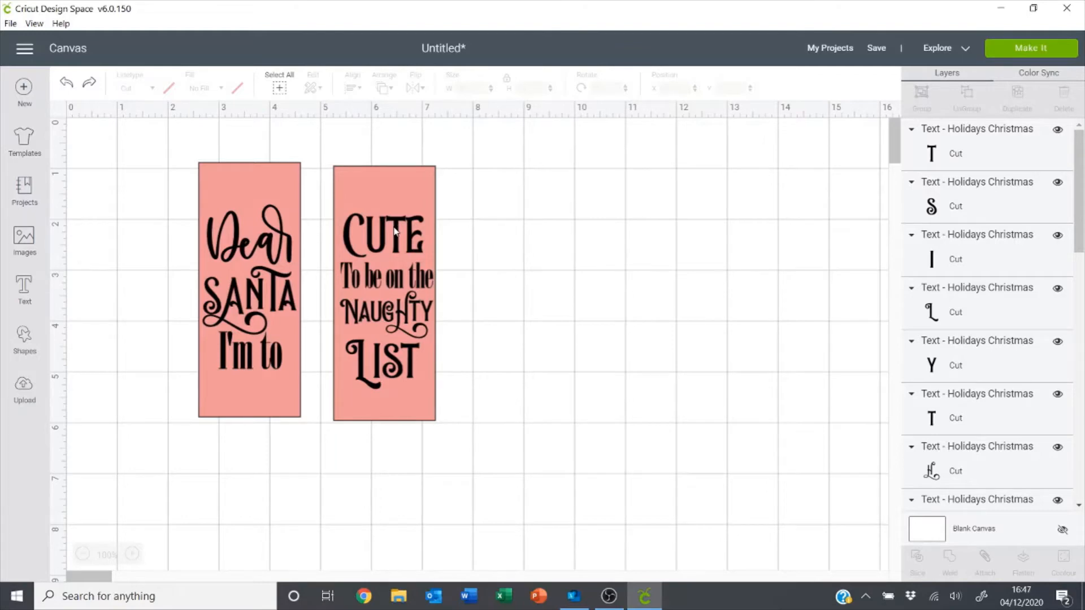
click(382, 235)
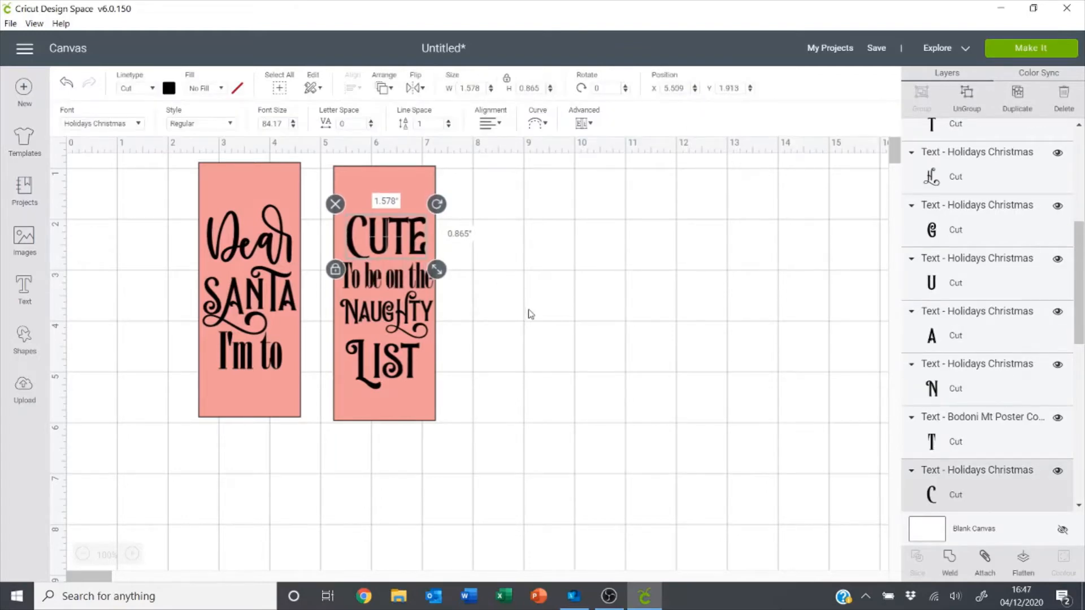
click(529, 314)
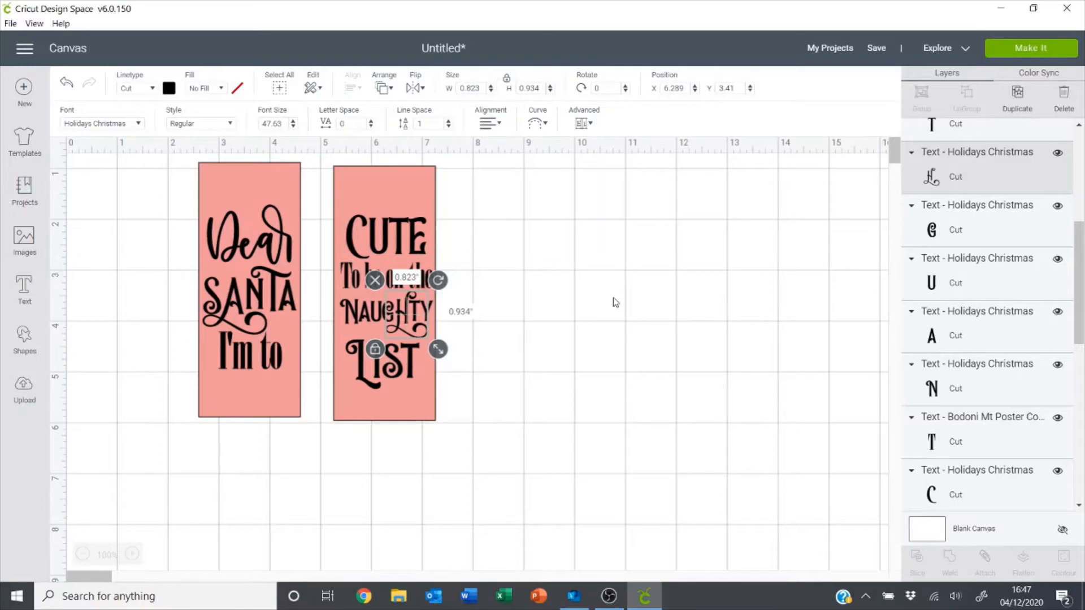
click(612, 301)
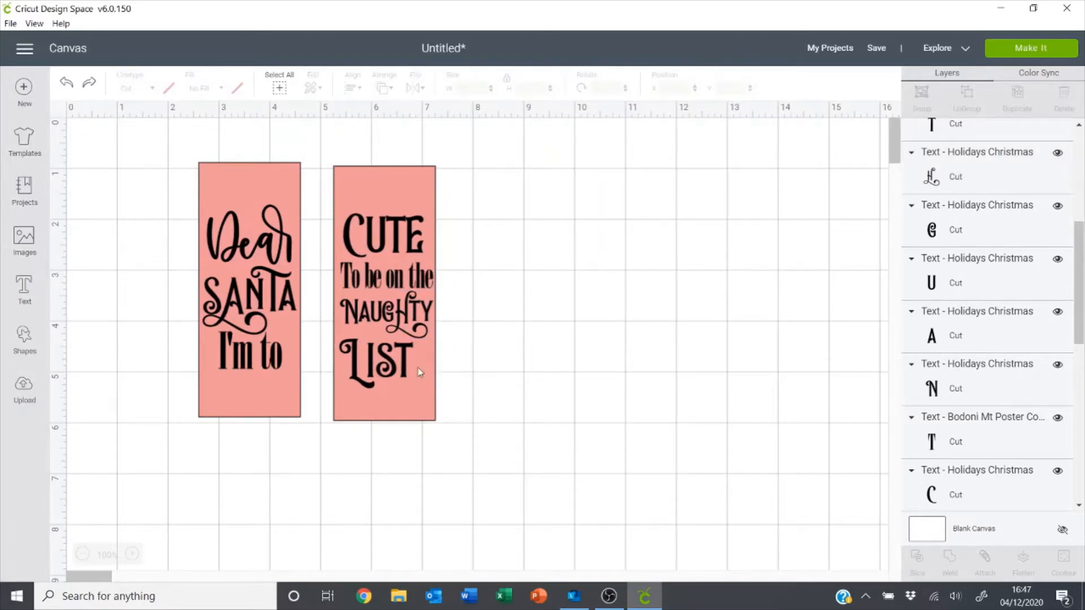
- Colour the SANTA lettering red
click(249, 290)
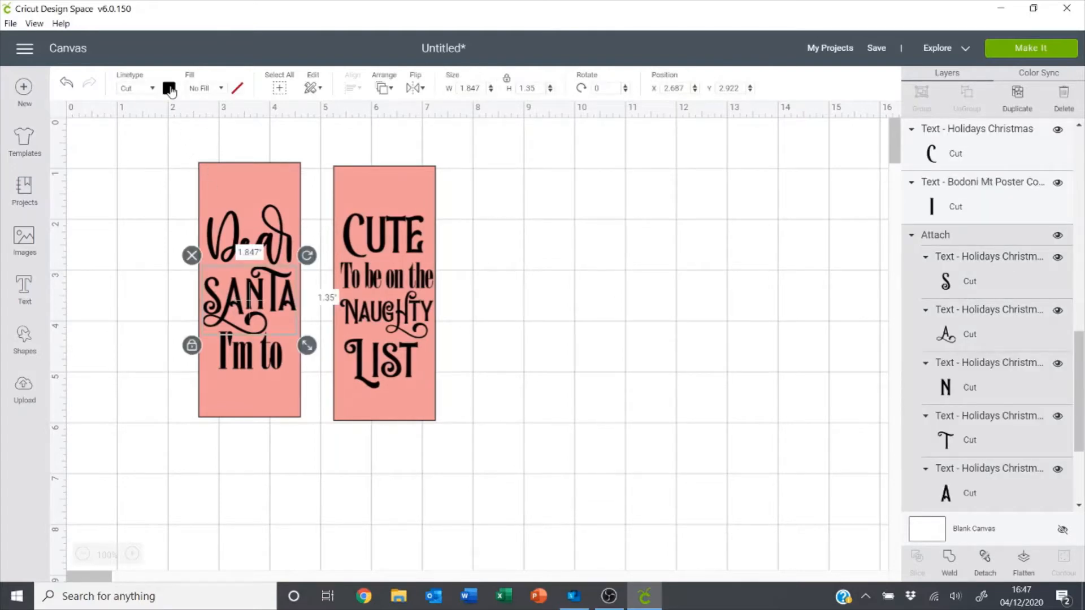
click(169, 88)
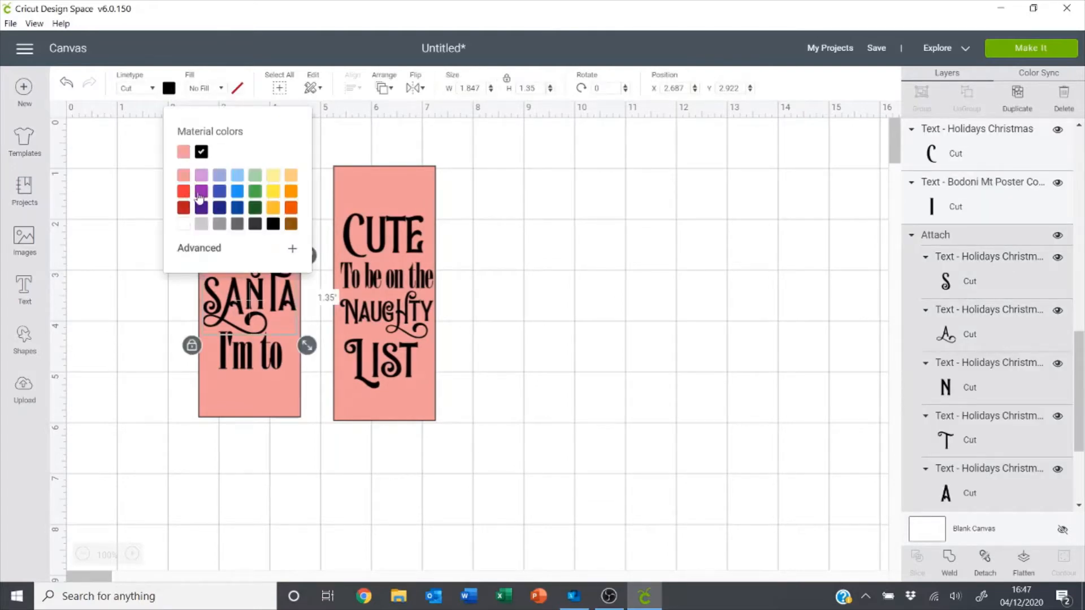
click(183, 191)
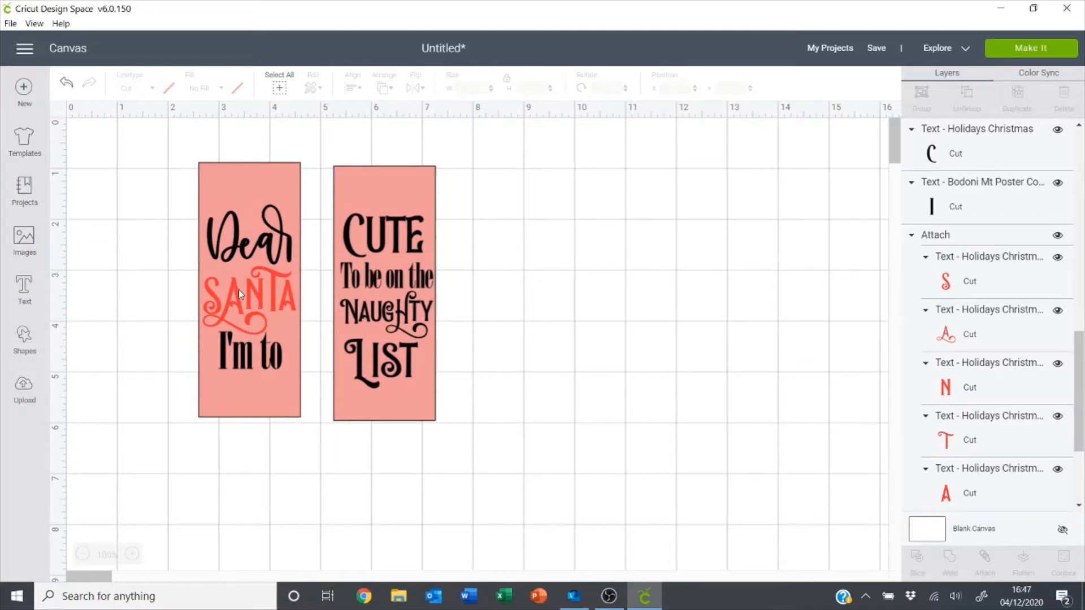
- Attach the NAUGHTY letters, then colour NAUGHTY and CUTE red
click(384, 291)
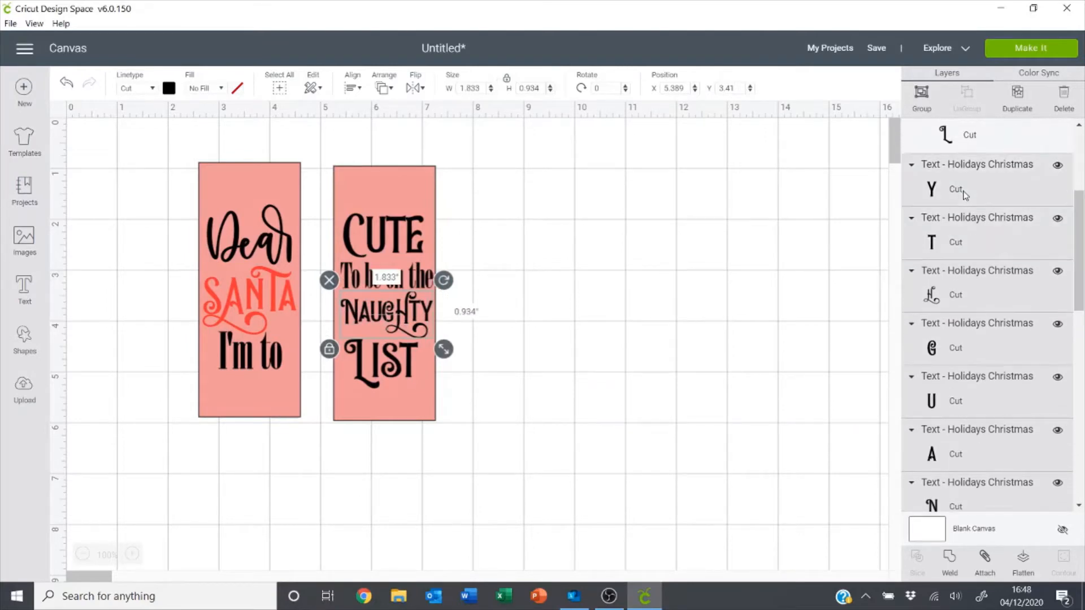
click(984, 561)
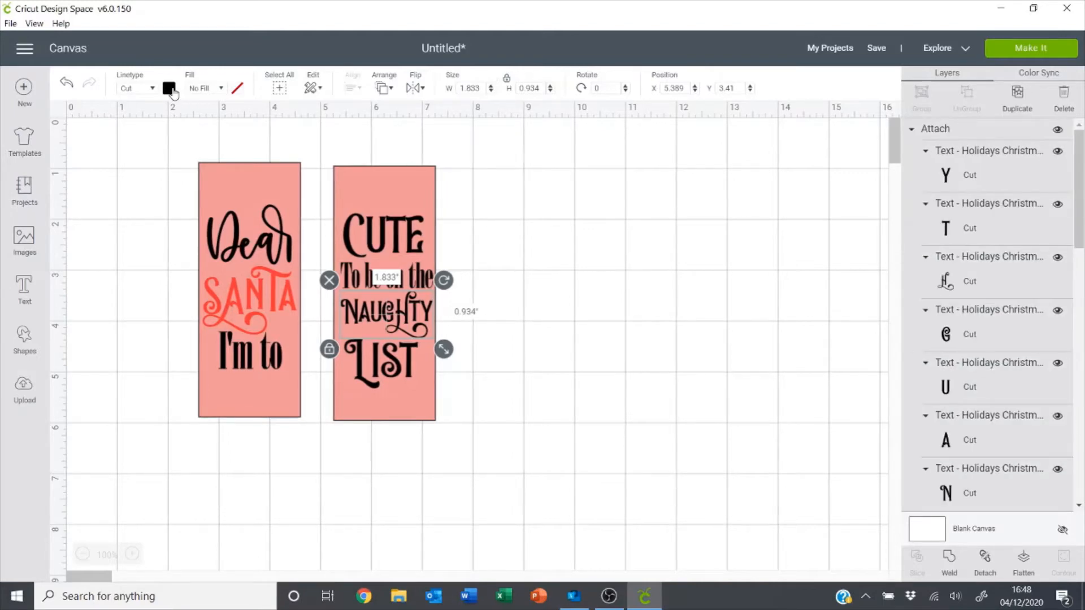
click(169, 88)
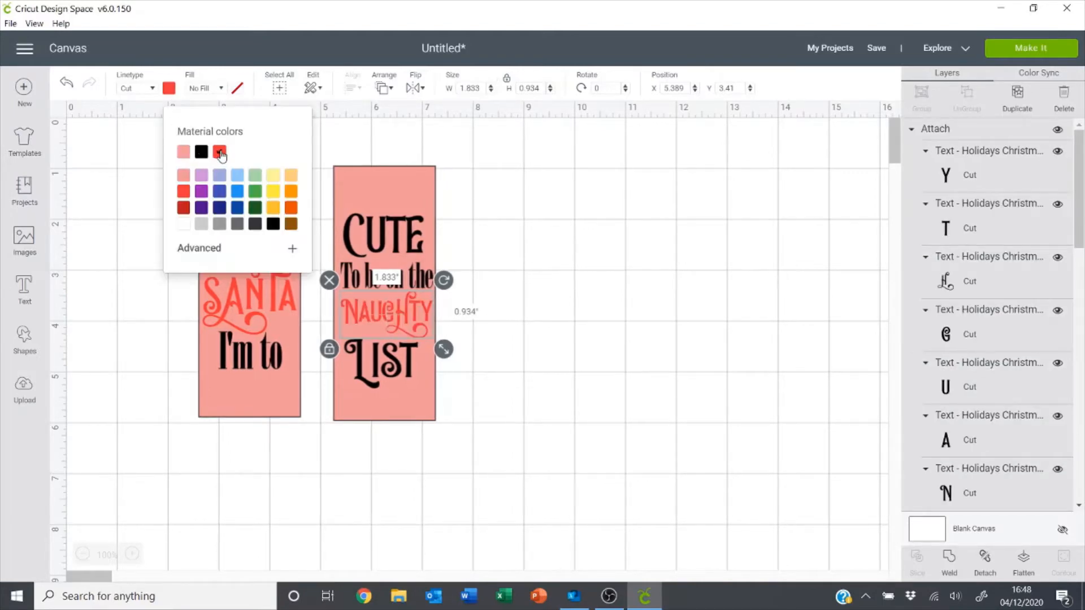
click(601, 262)
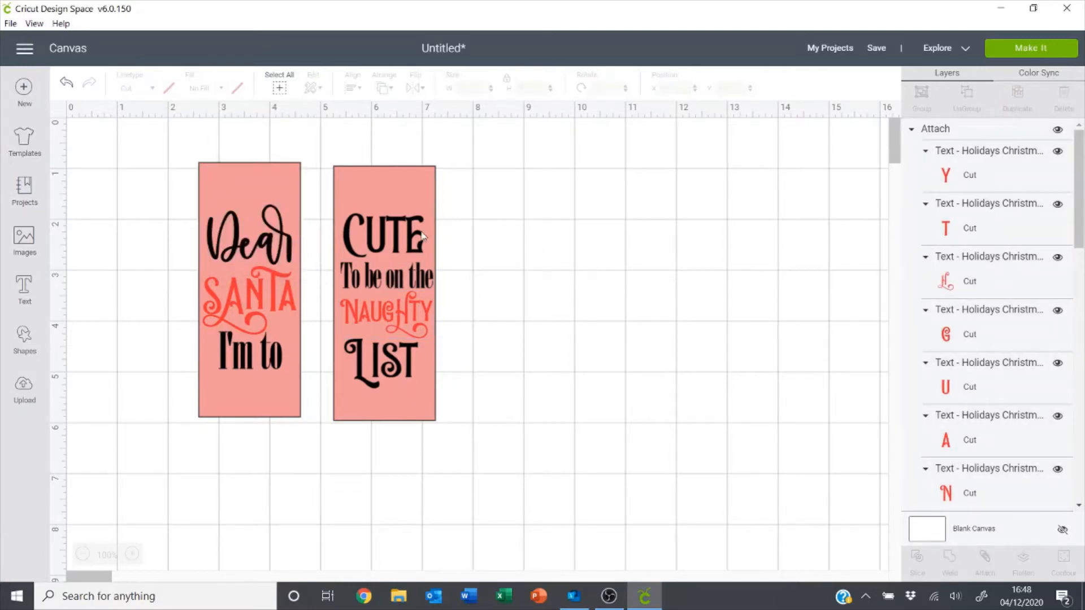
click(383, 234)
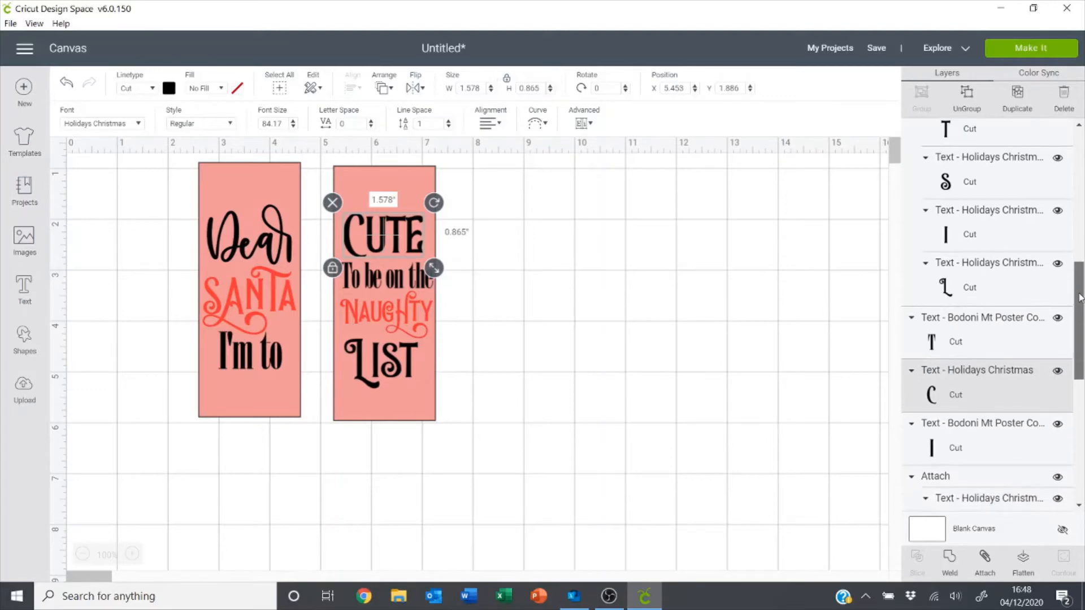
mouse_move(194, 109)
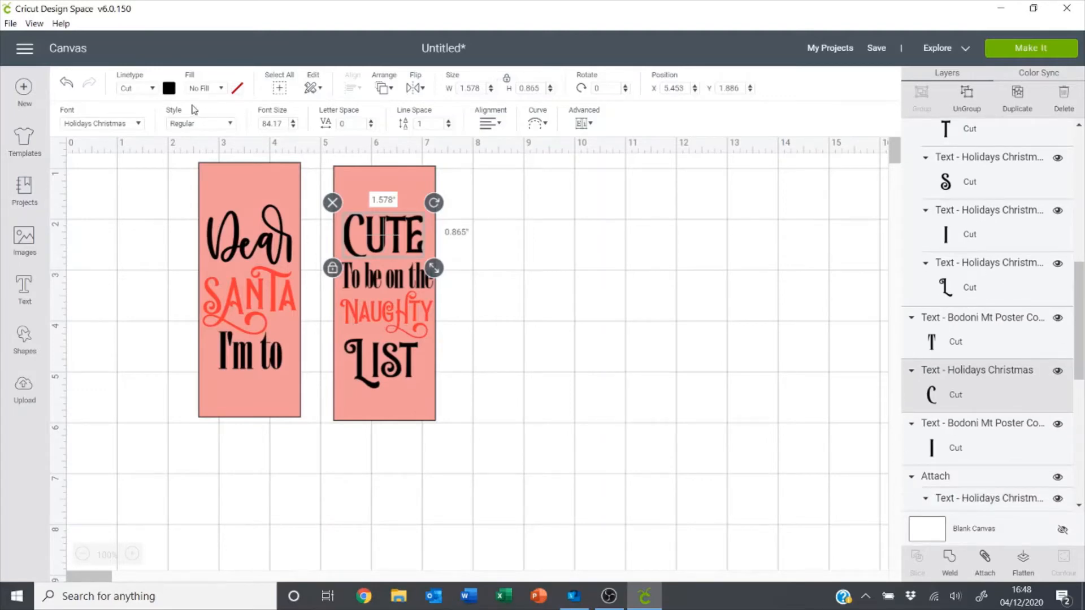
click(169, 88)
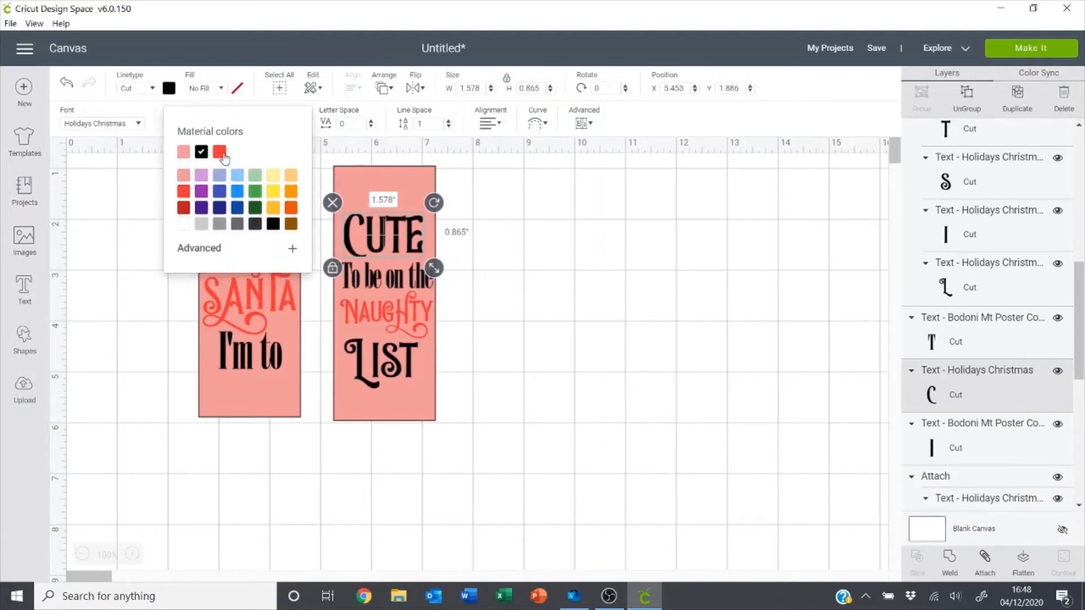
click(598, 327)
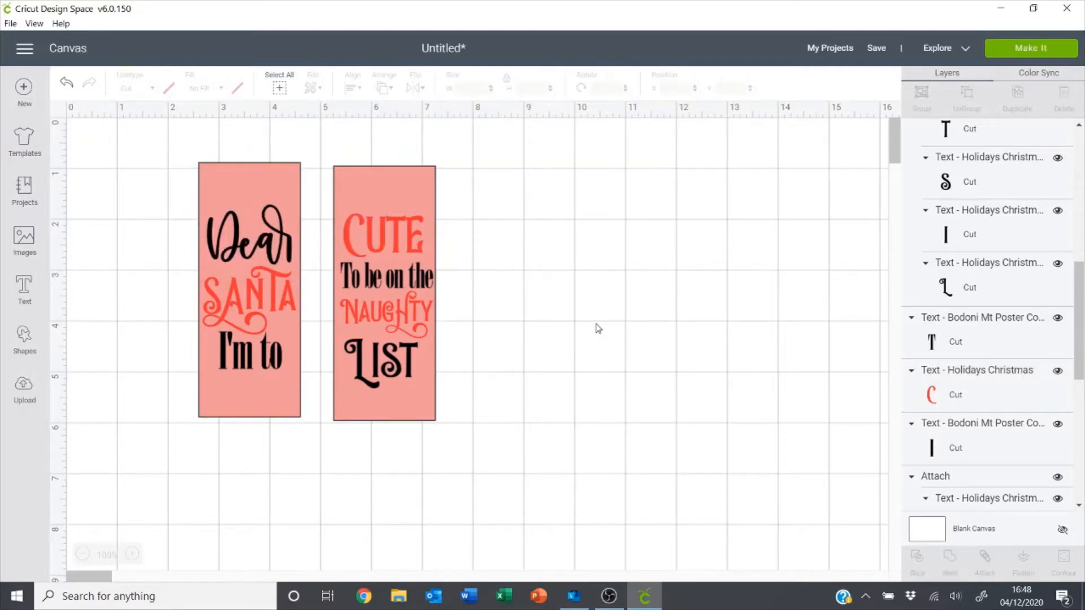
mouse_move(297, 484)
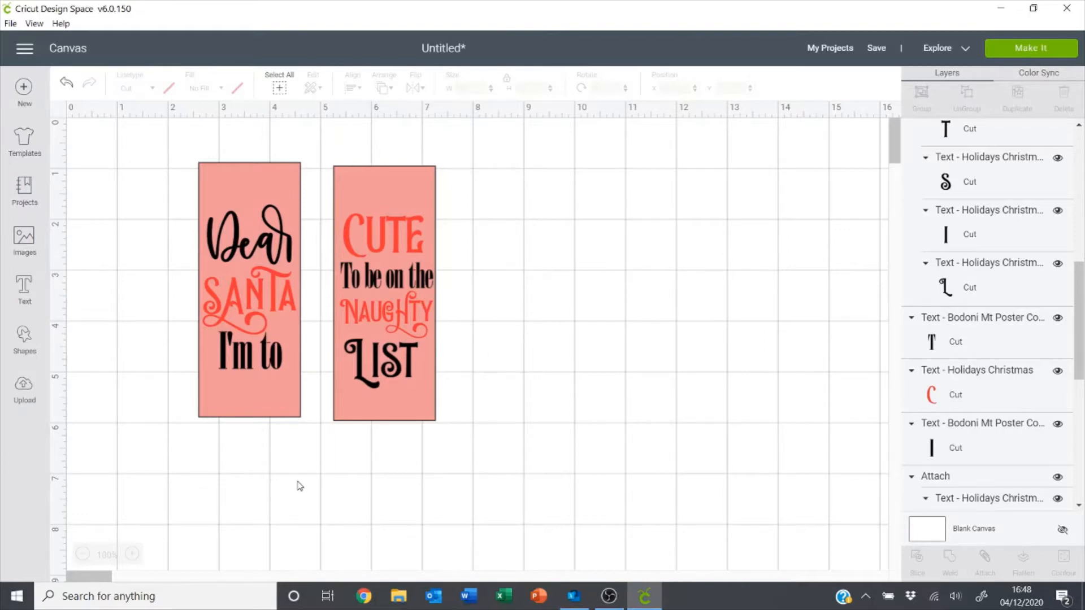
mouse_move(448, 244)
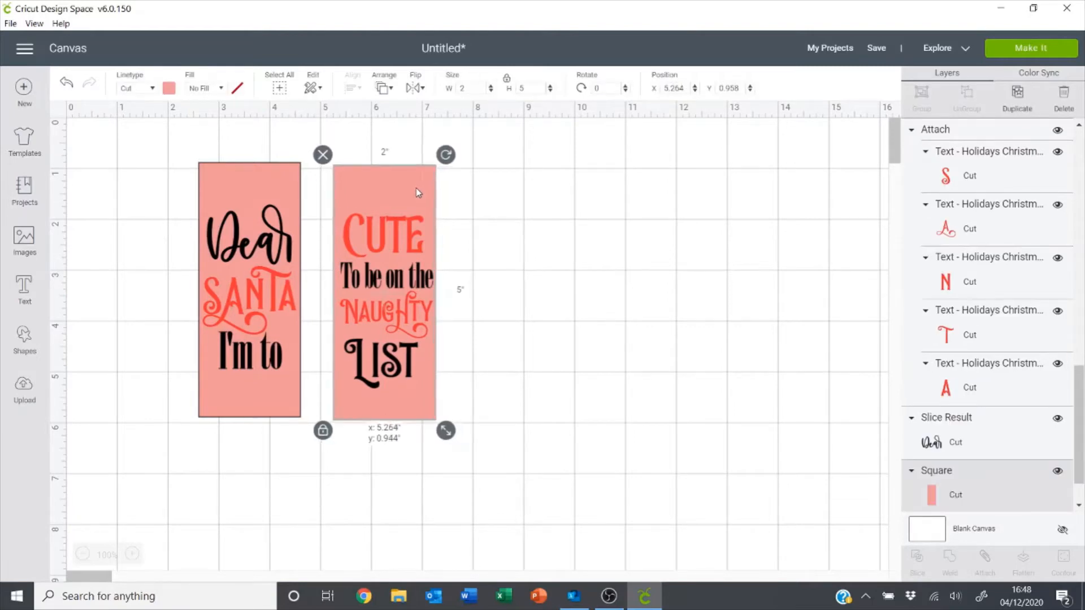
- Delete the pink rectangle behind the lettering
click(527, 326)
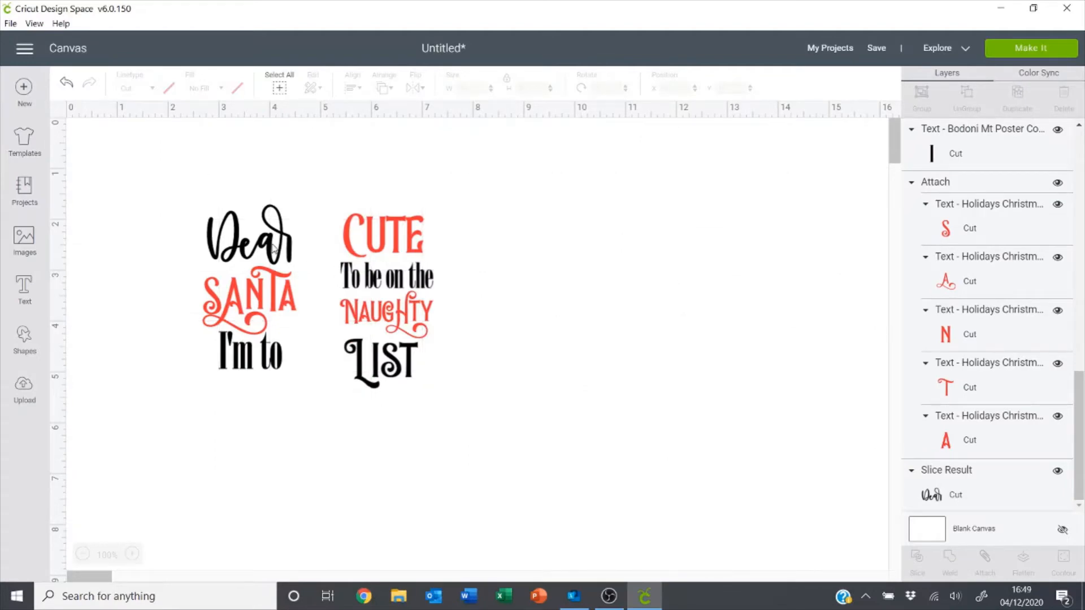
- Check the black lettering (Dear, I'm to and remaining words) is attached, then preview the two mats
click(249, 235)
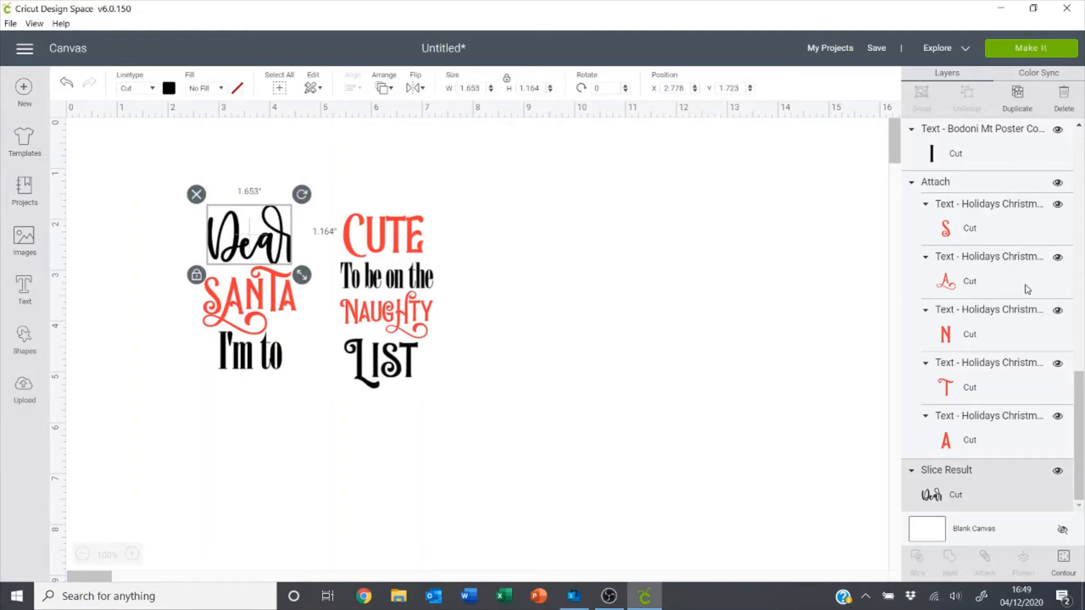
click(247, 355)
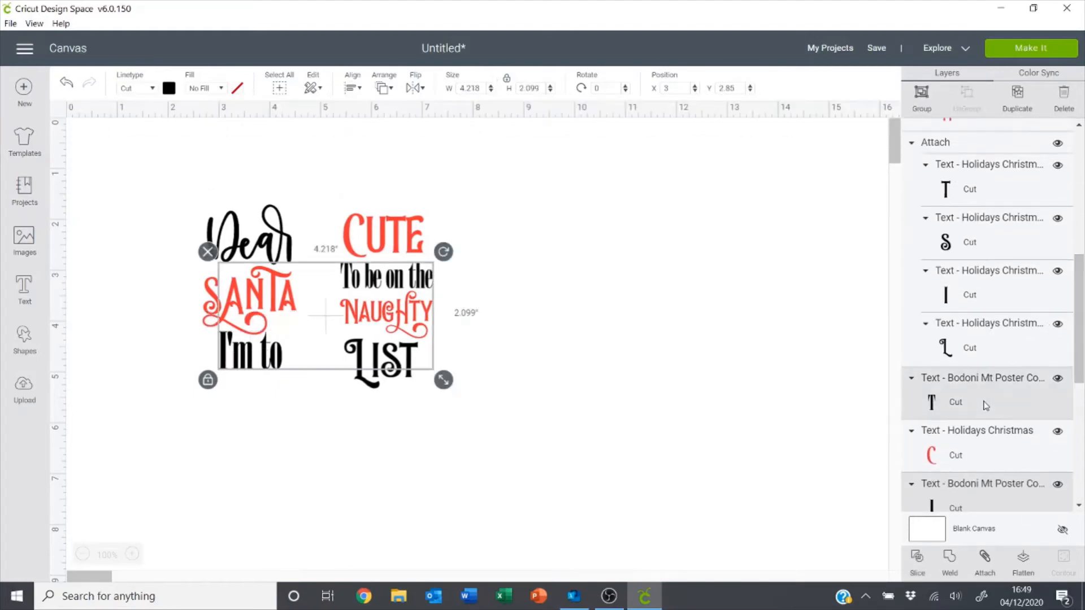
scroll(up, 3)
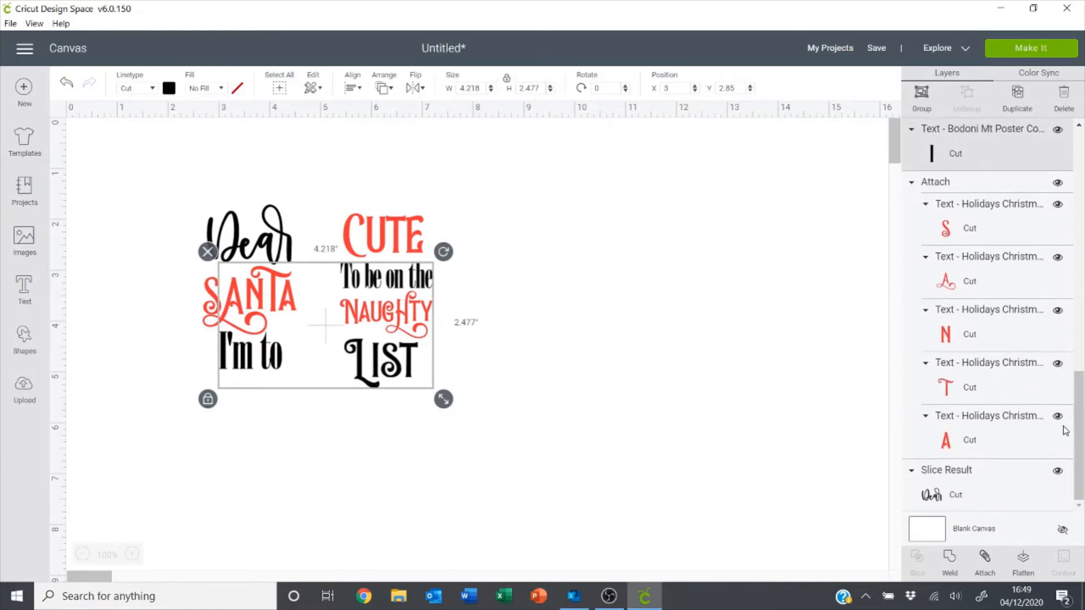
drag(208, 251, 196, 194)
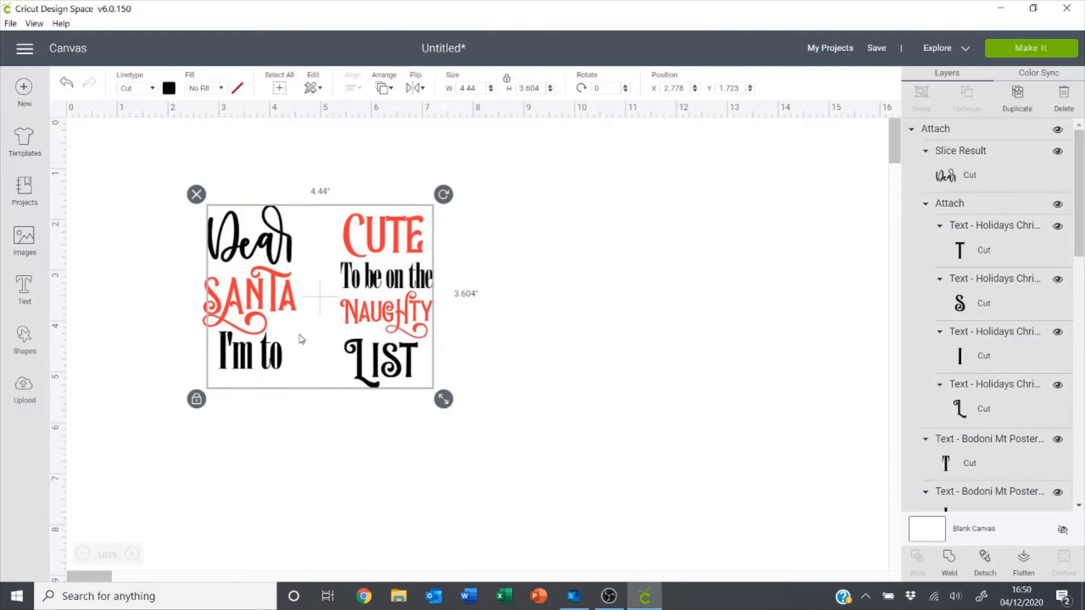
mouse_move(191, 376)
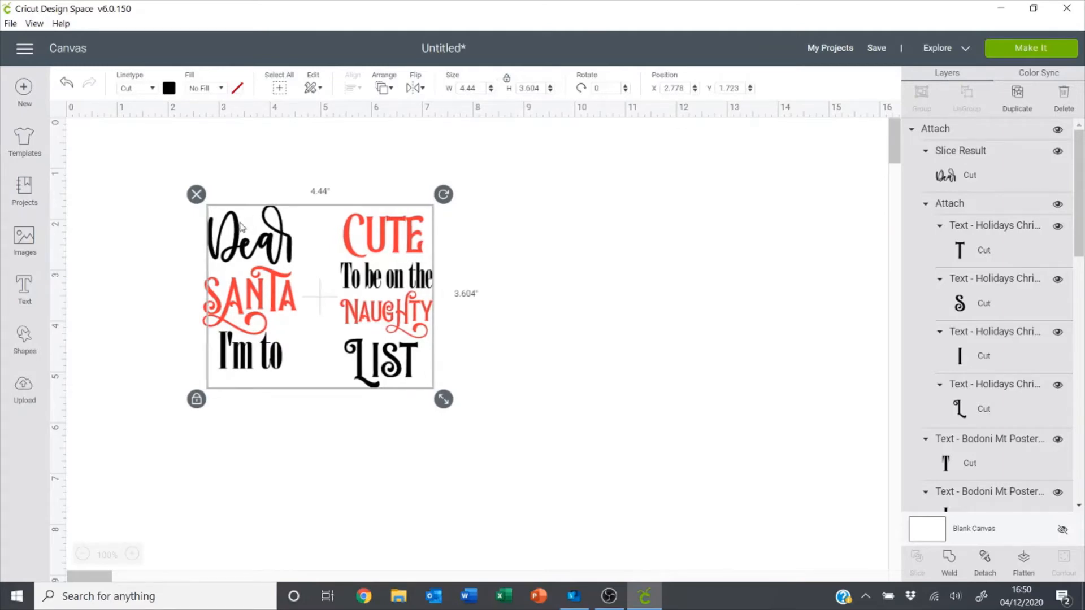
mouse_move(601, 245)
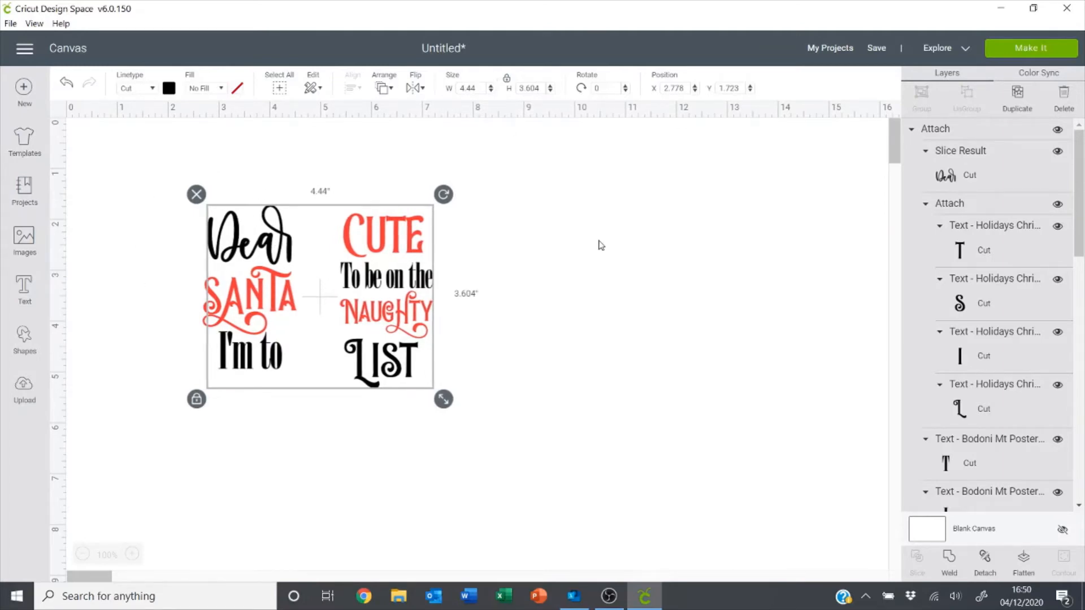
click(567, 231)
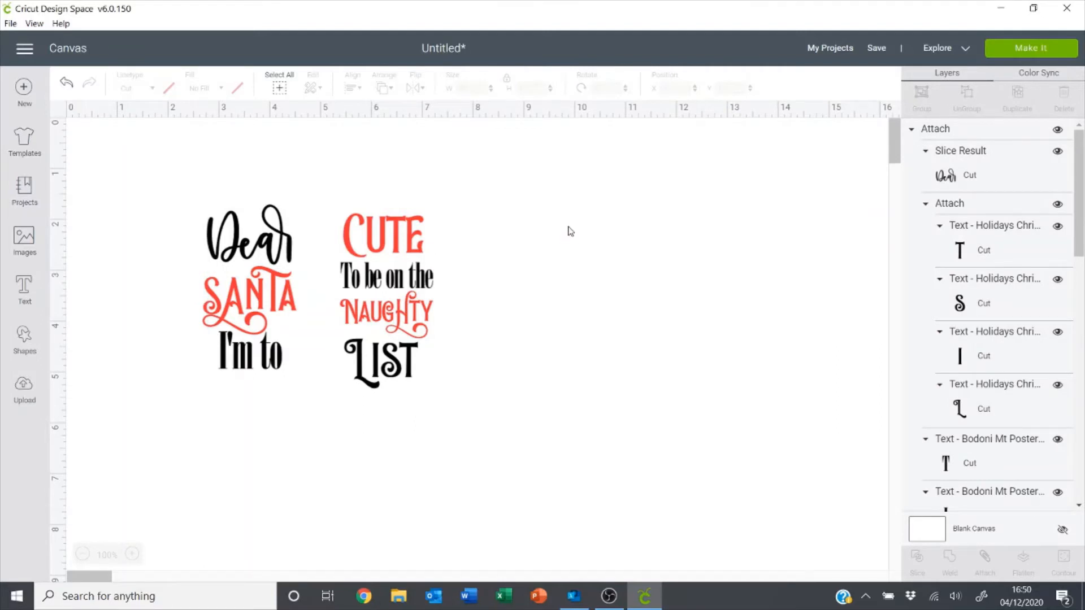
mouse_move(1076, 118)
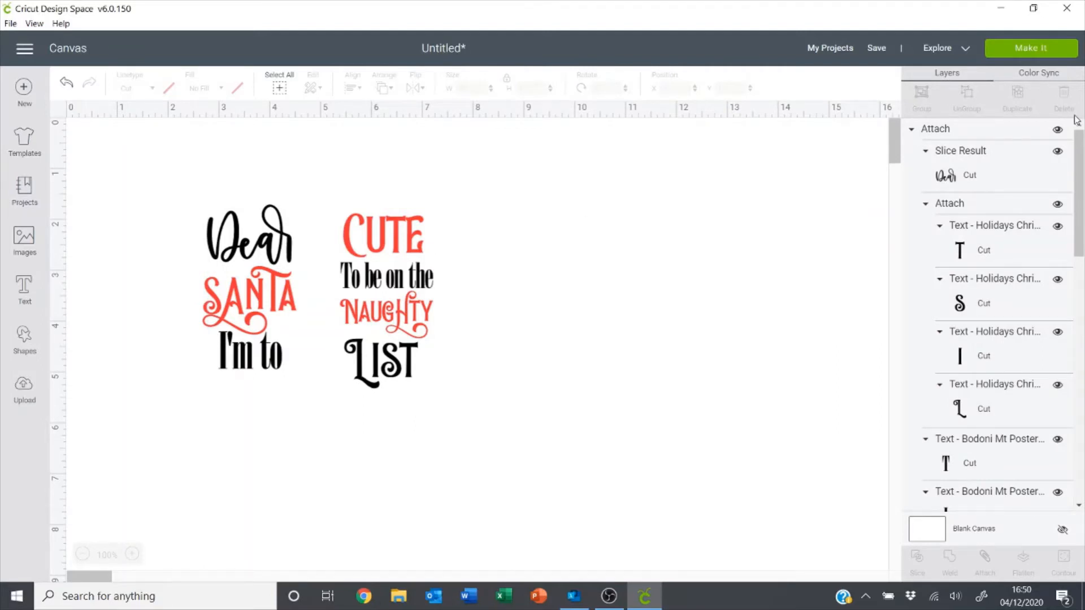
click(1031, 47)
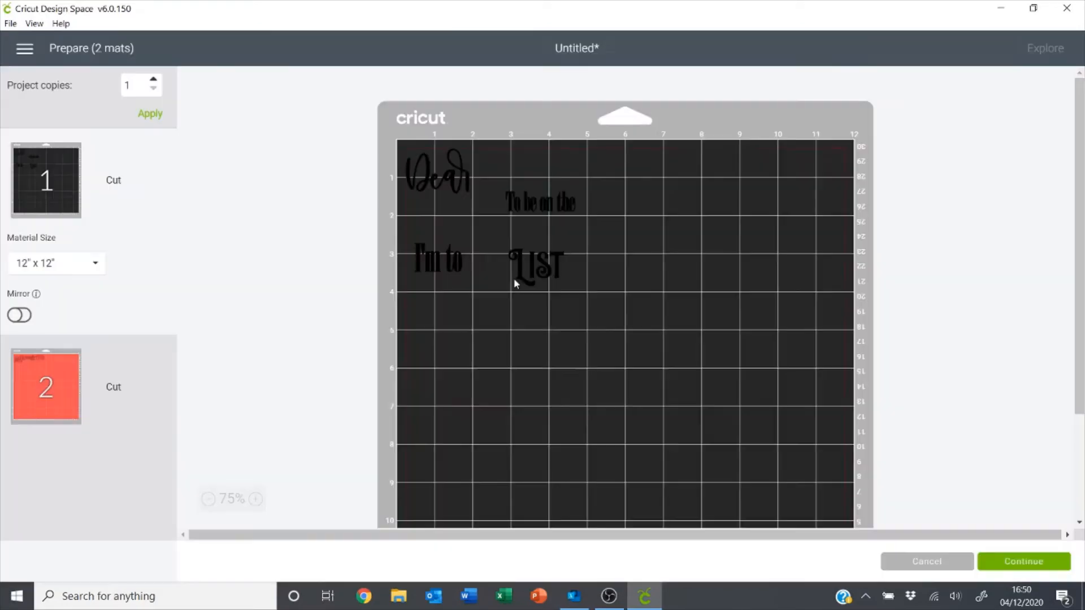
- Back on the canvas, attach the black 'To be on the' and LIST into one group
click(926, 561)
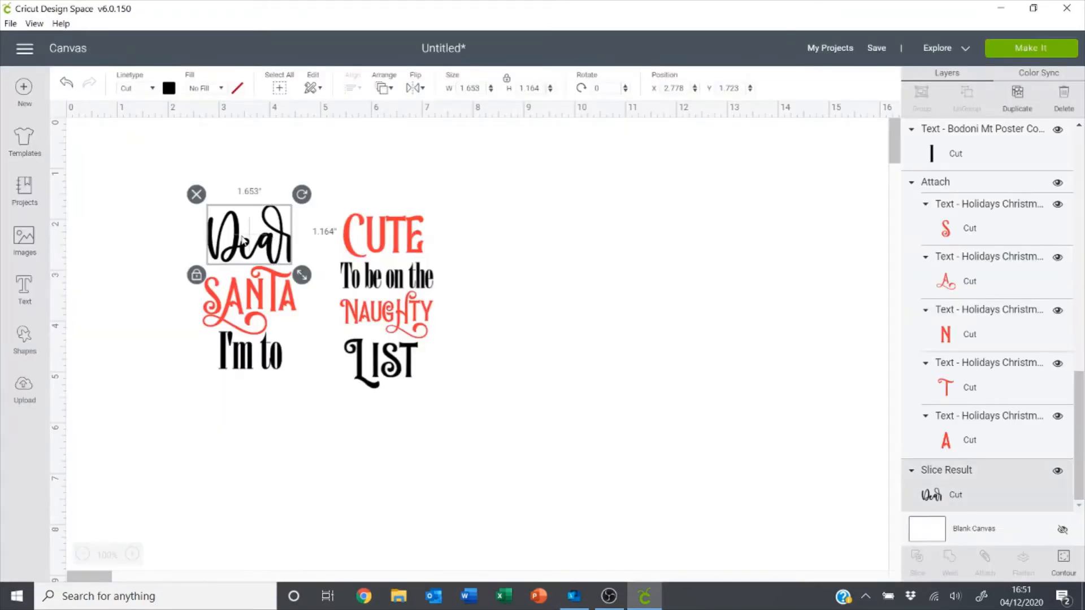
click(249, 352)
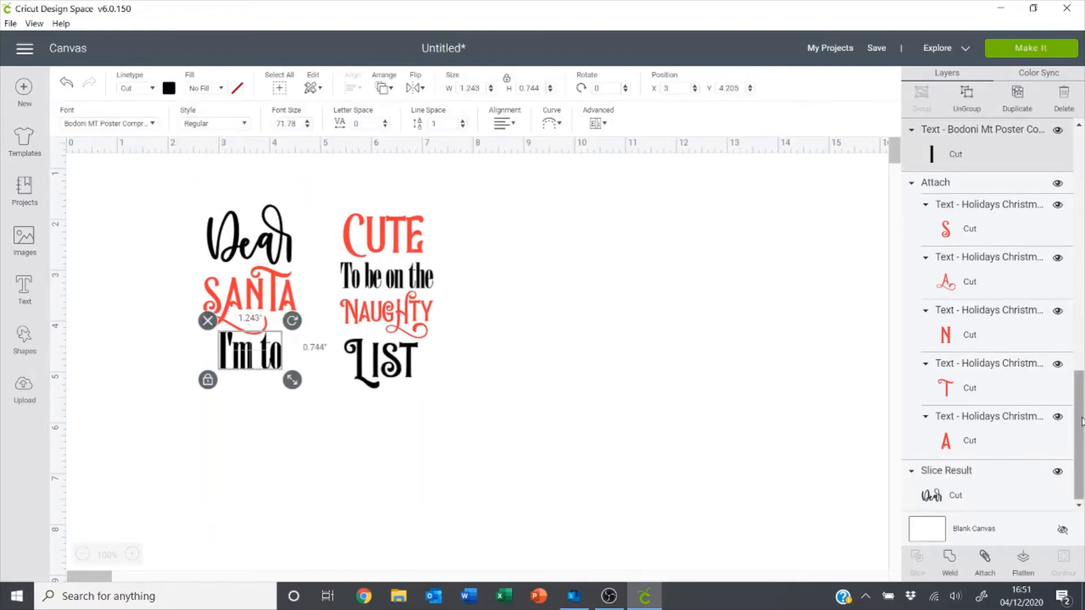
click(249, 233)
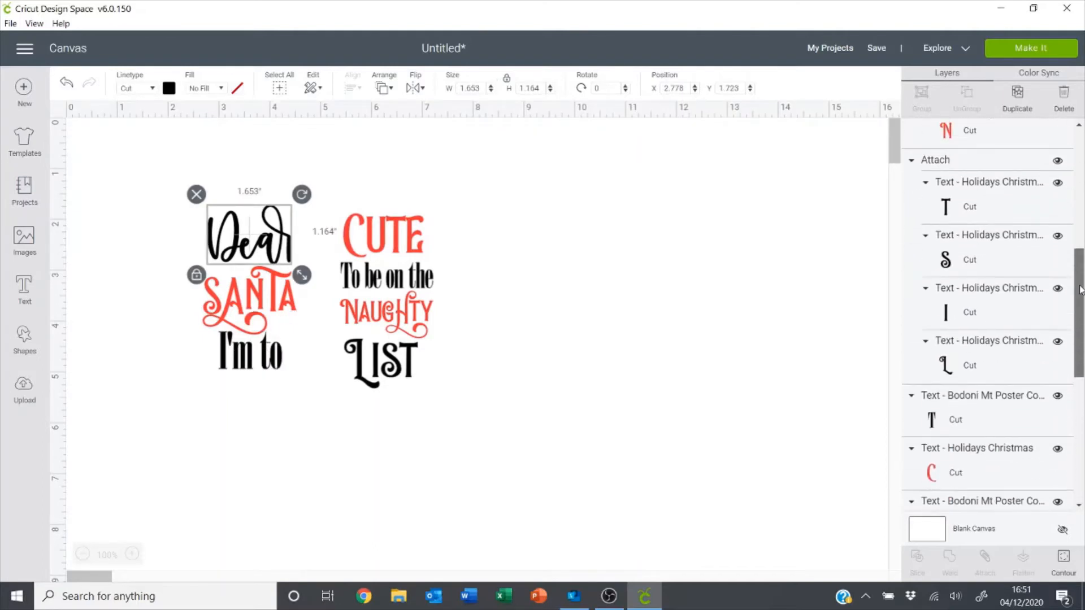
scroll(up, 3)
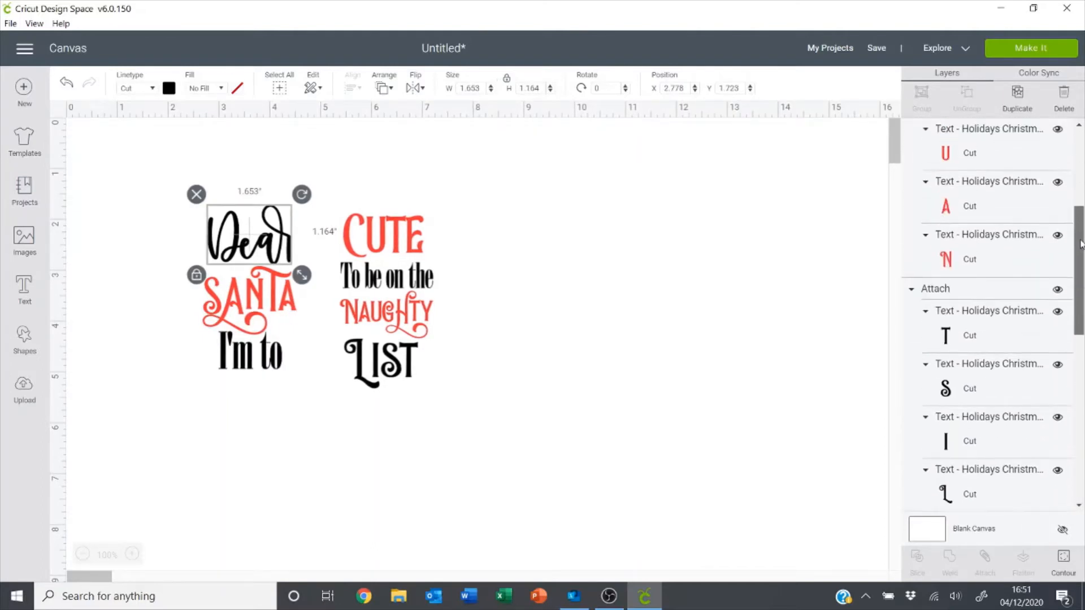
scroll(up, 3)
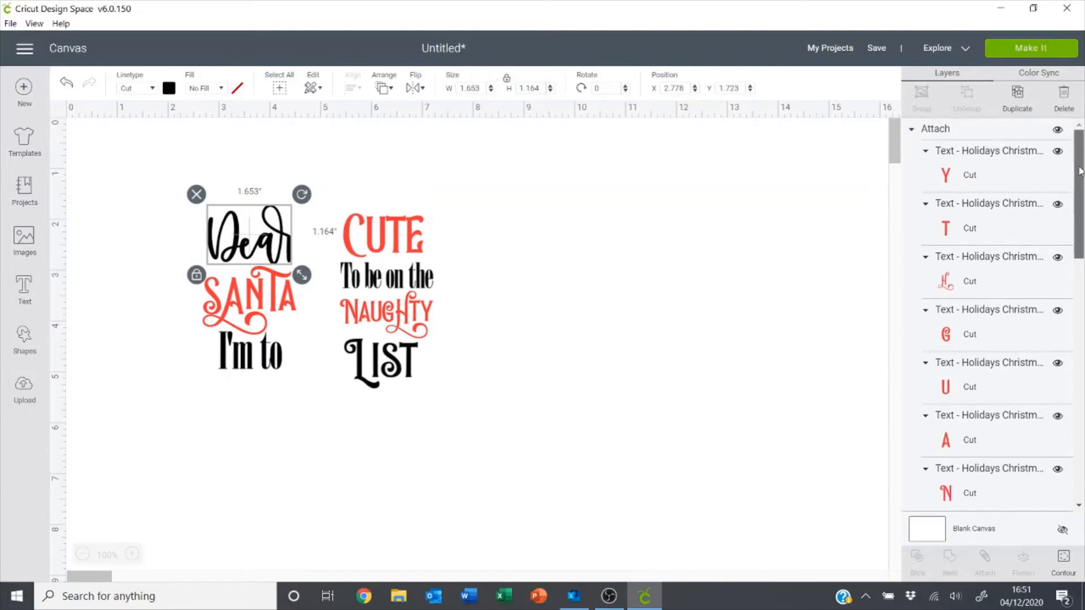
scroll(down, 3)
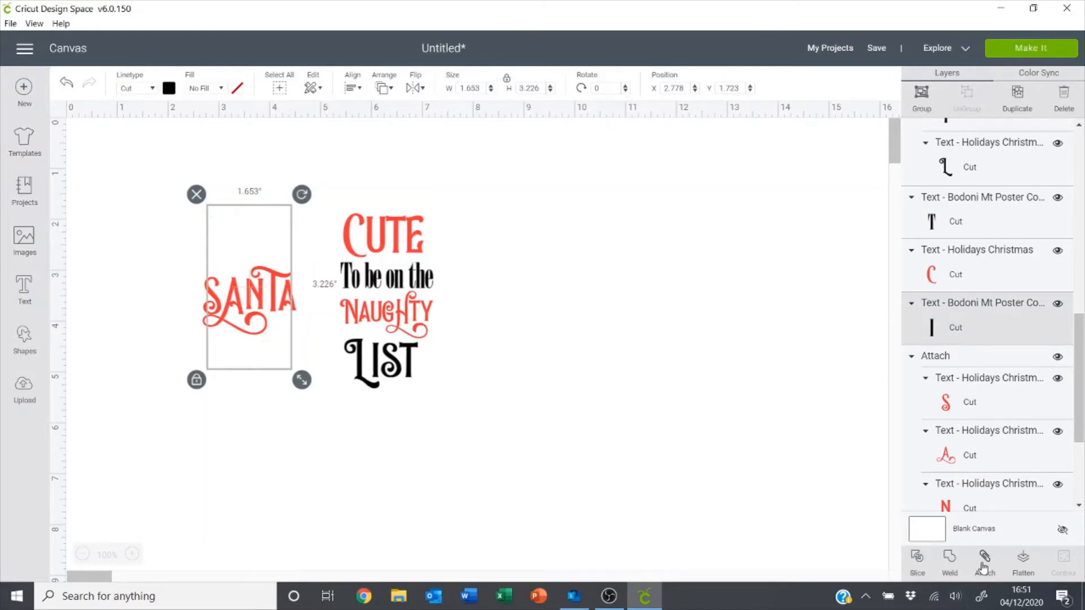
click(917, 561)
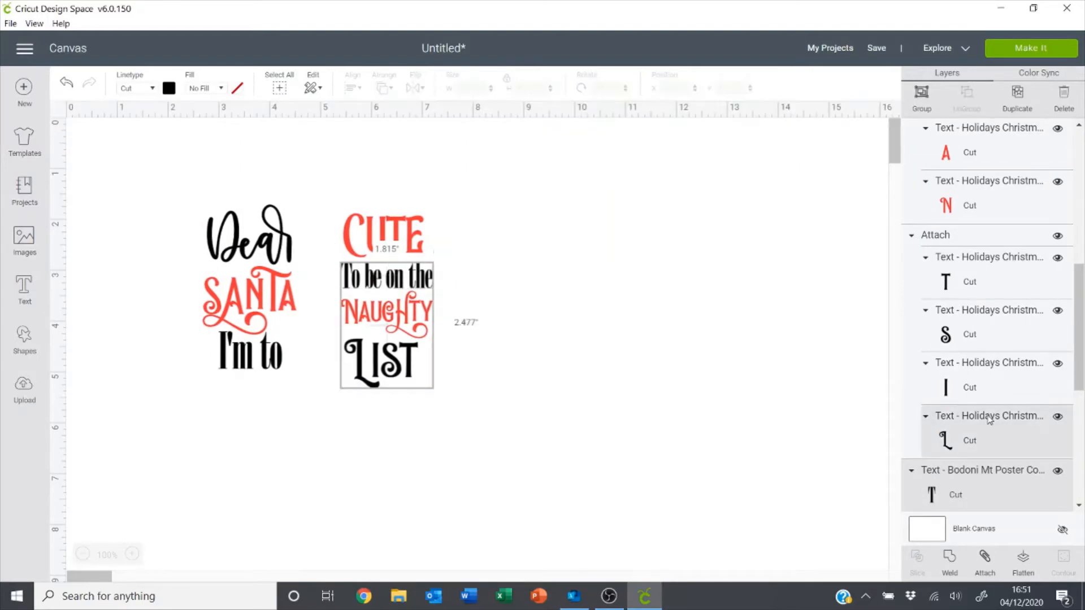
mouse_move(986, 327)
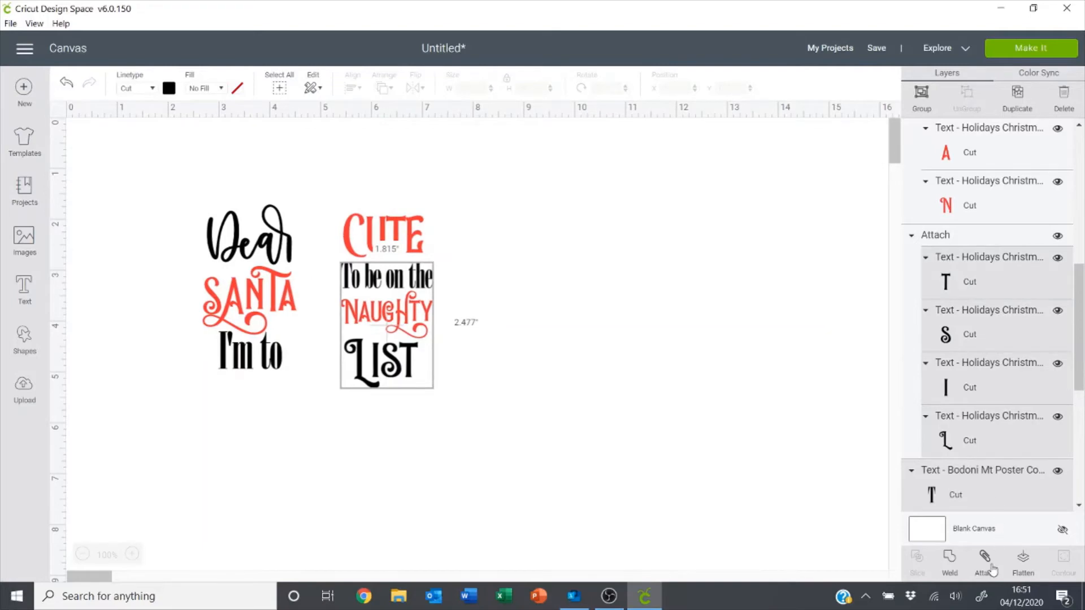
click(386, 326)
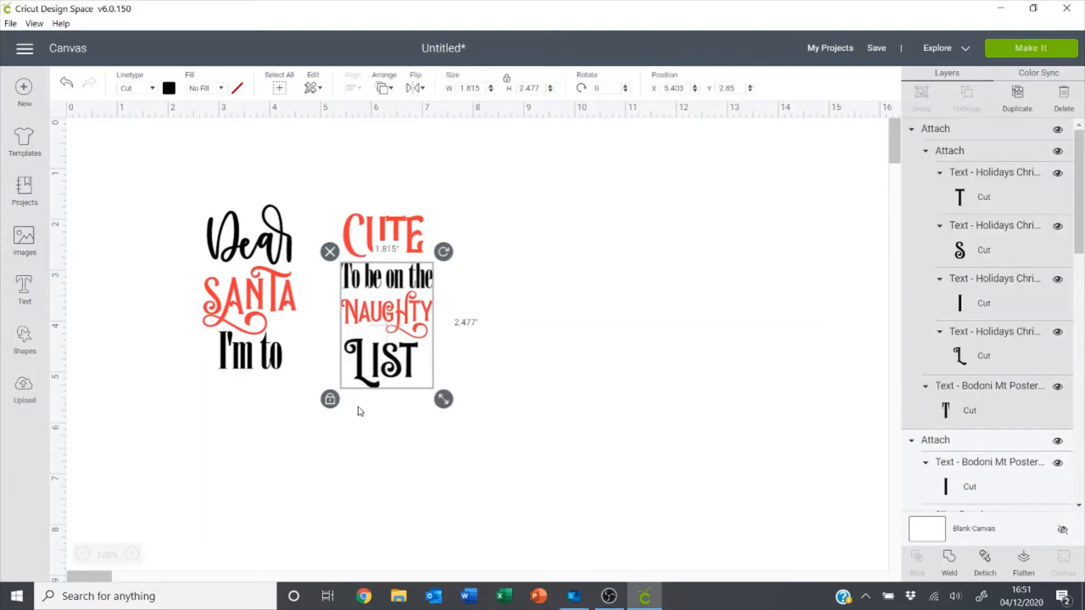
mouse_move(436, 337)
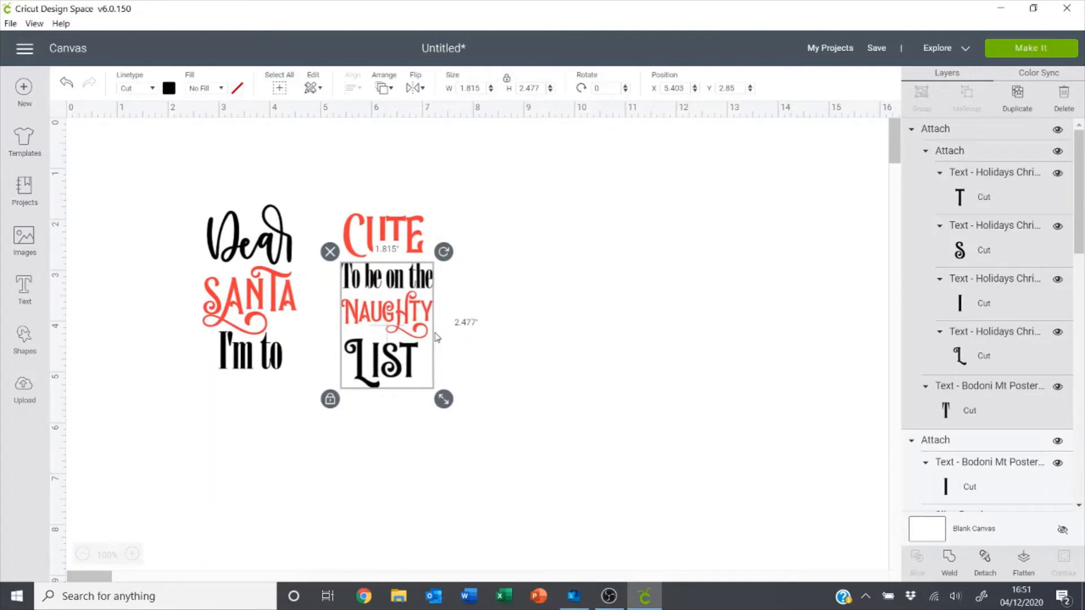
click(528, 262)
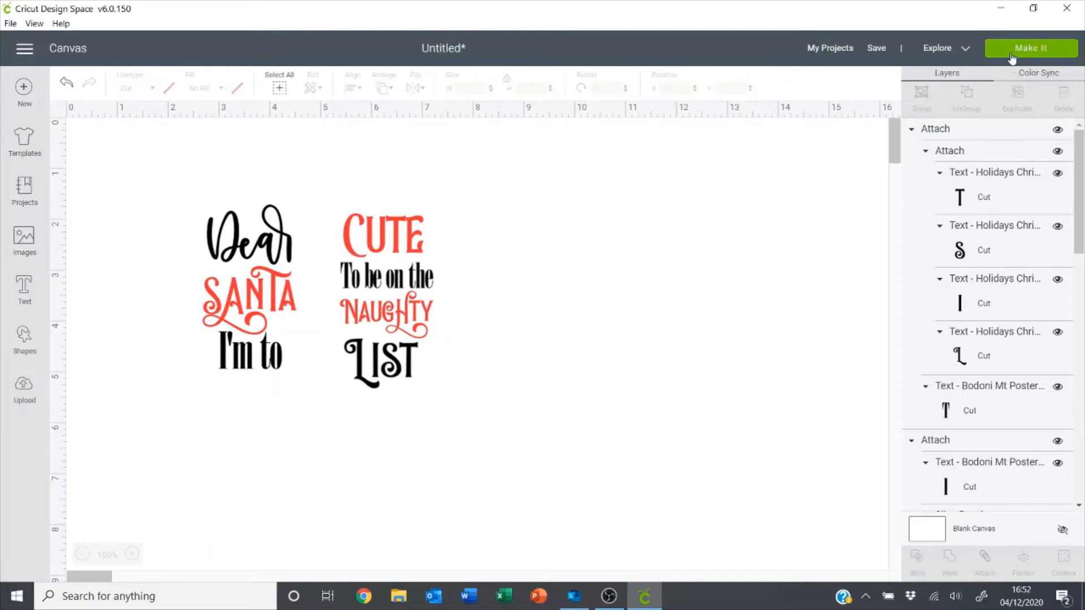
- Turn on Mirror for the black mat and the red mat, then continue to cutting
click(1031, 48)
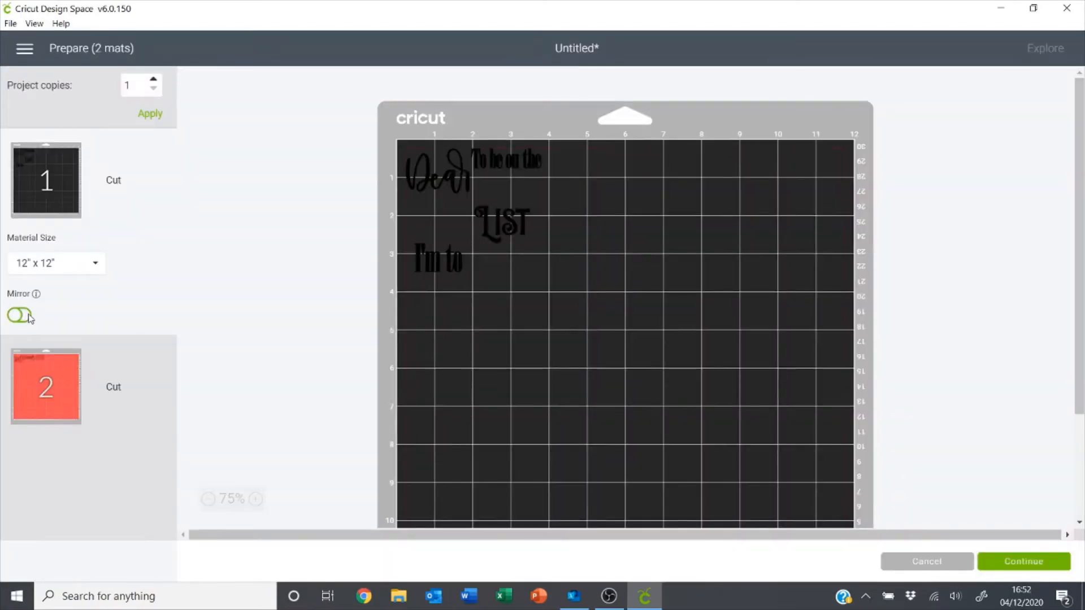
click(20, 315)
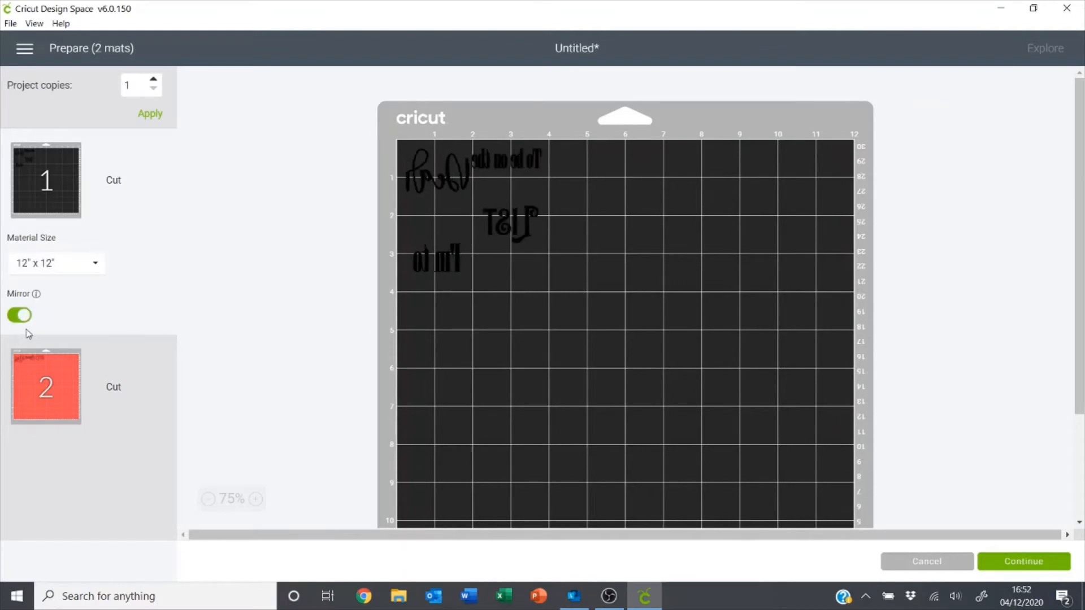
mouse_move(29, 336)
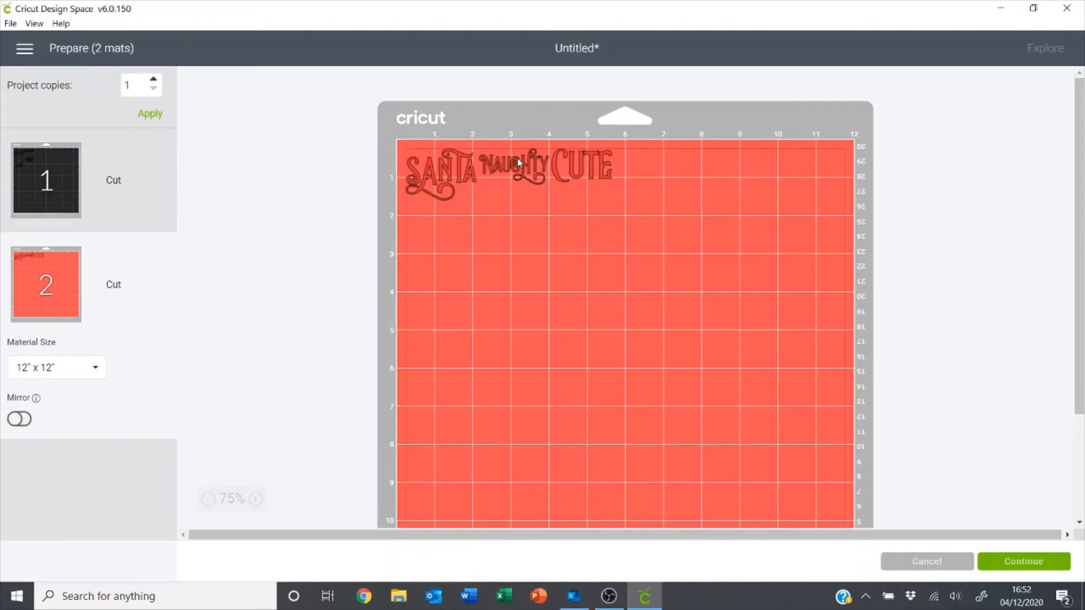
mouse_move(645, 179)
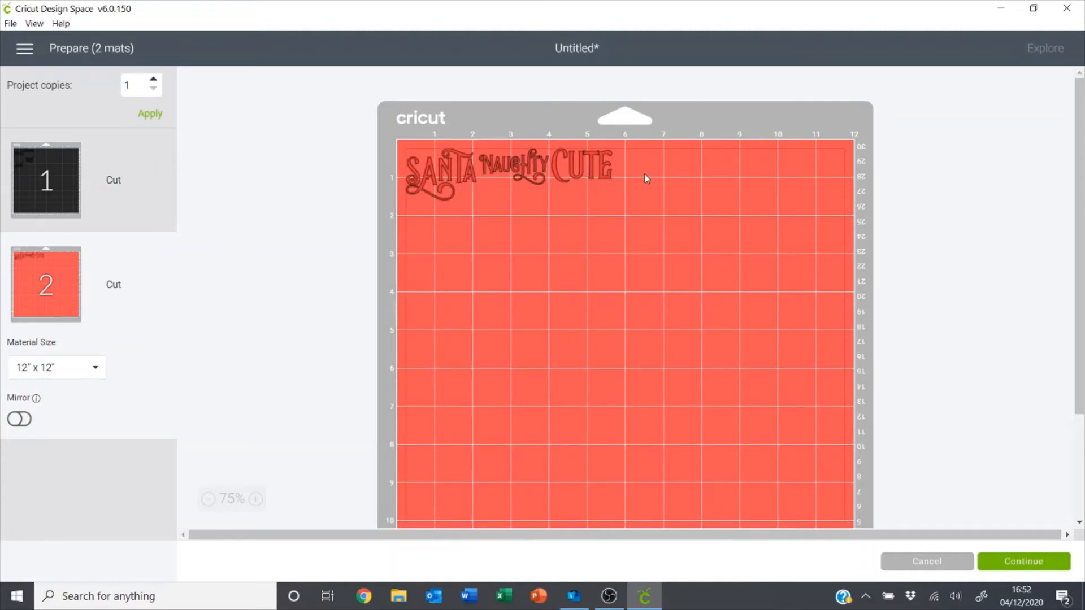
click(19, 420)
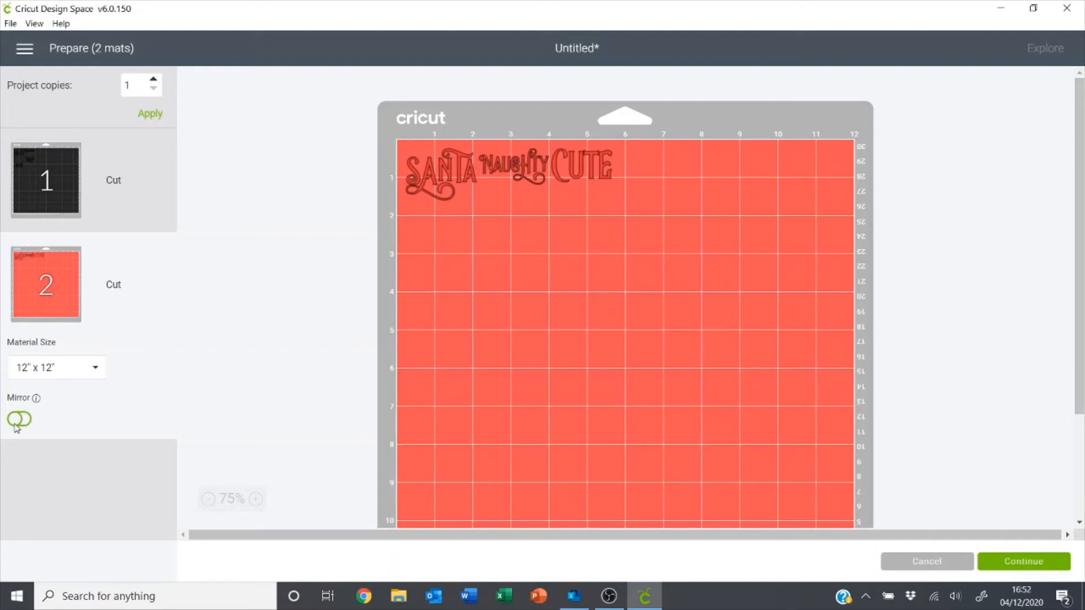
click(19, 419)
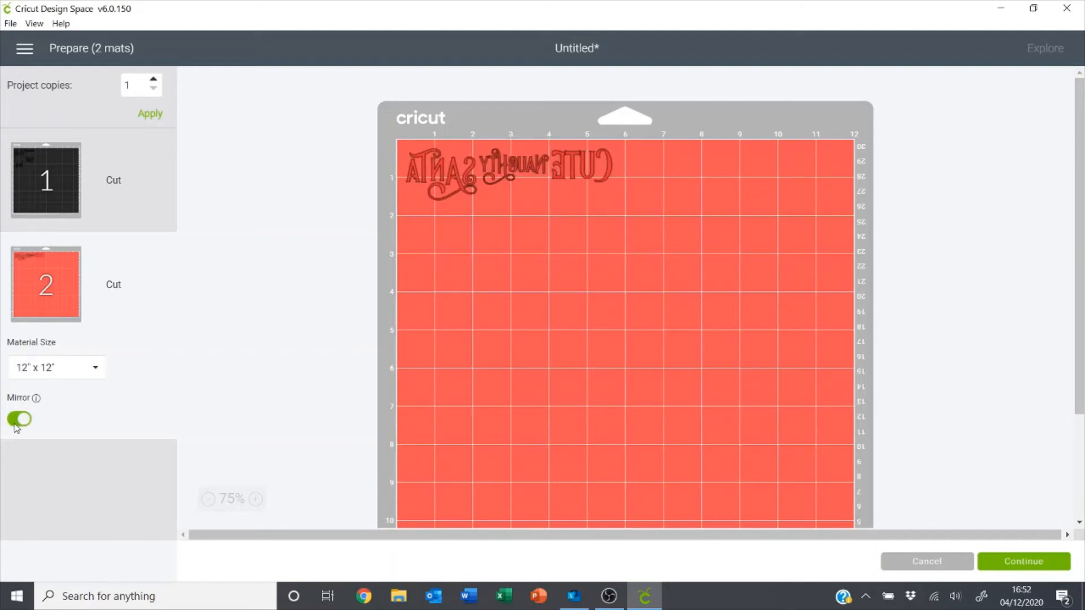
mouse_move(1033, 503)
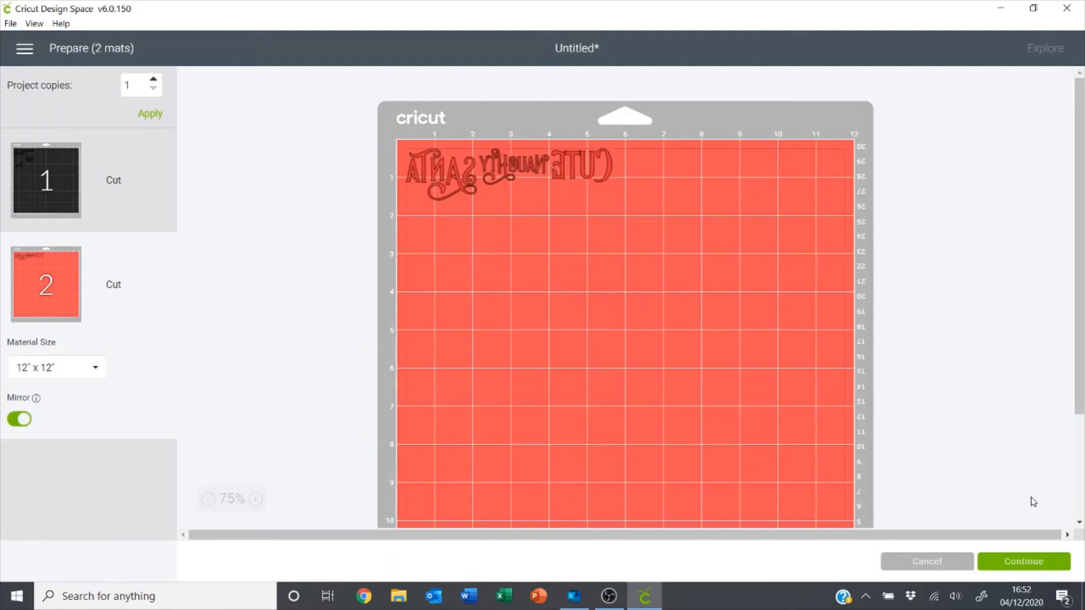
click(1023, 561)
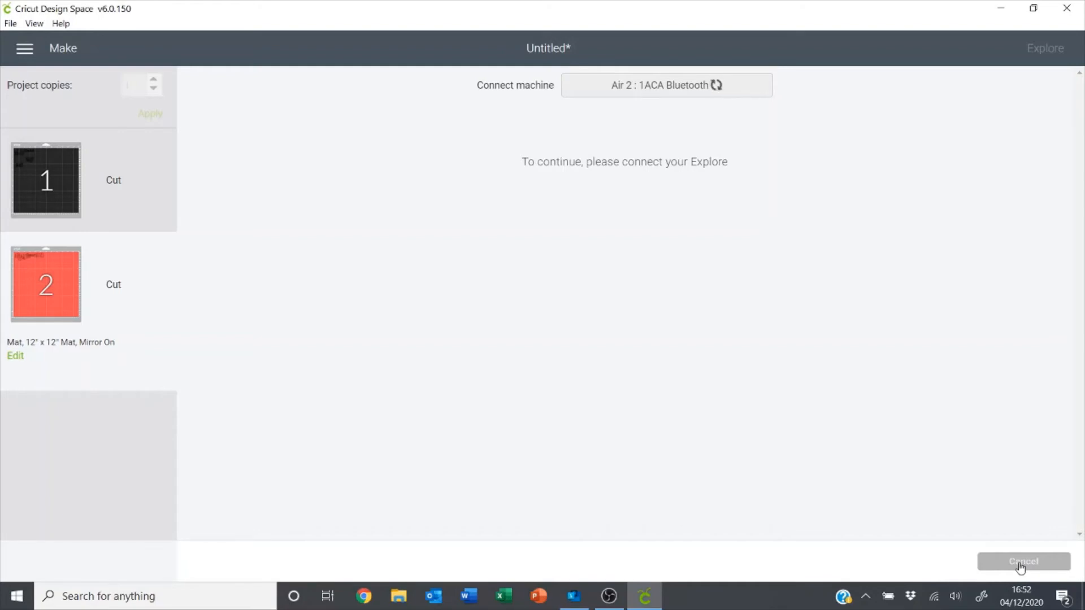
- Choose Everyday Iron-On as the first mat's base material on the connected Explore Air 2
click(665, 85)
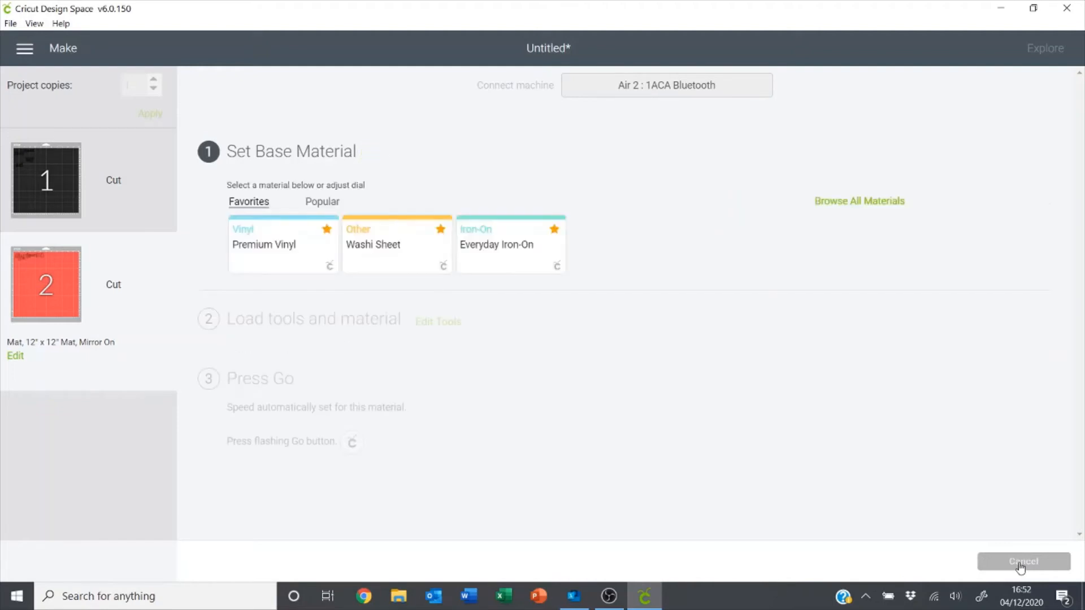
mouse_move(663, 374)
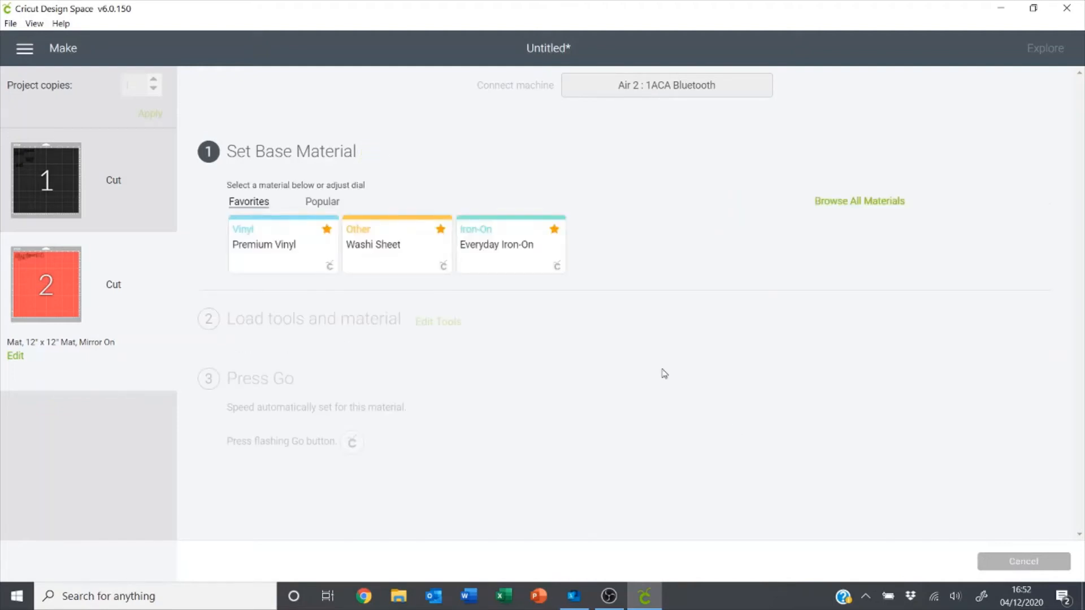
mouse_move(120, 176)
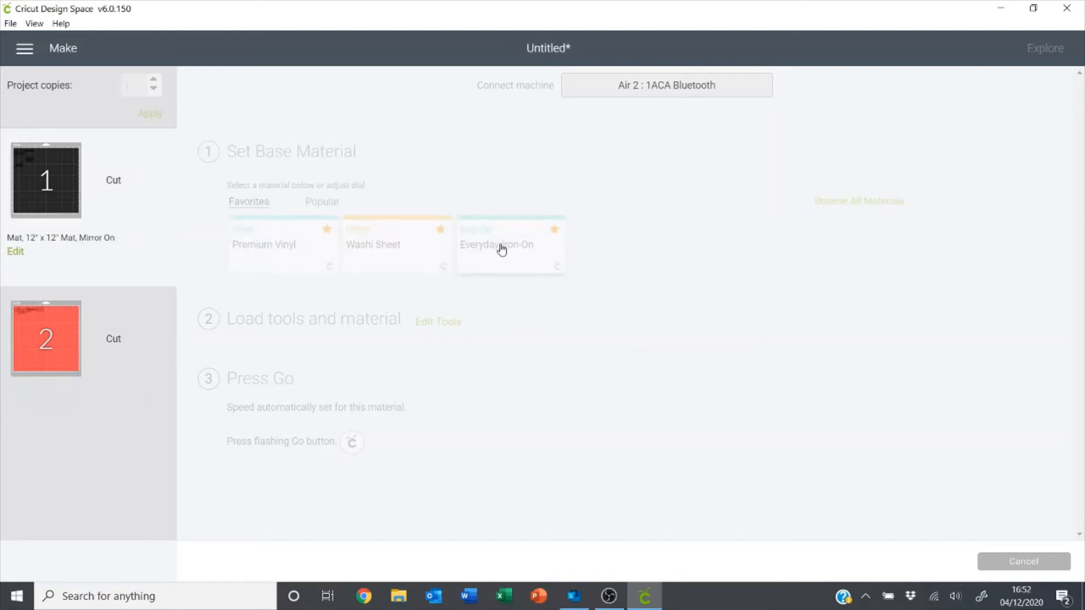
click(496, 244)
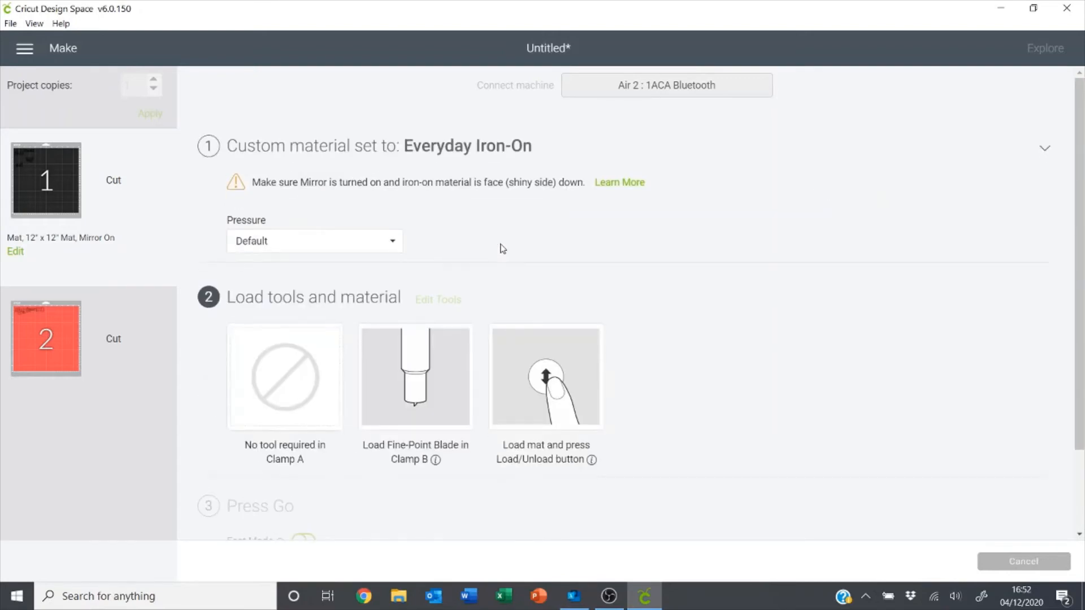
mouse_move(58, 329)
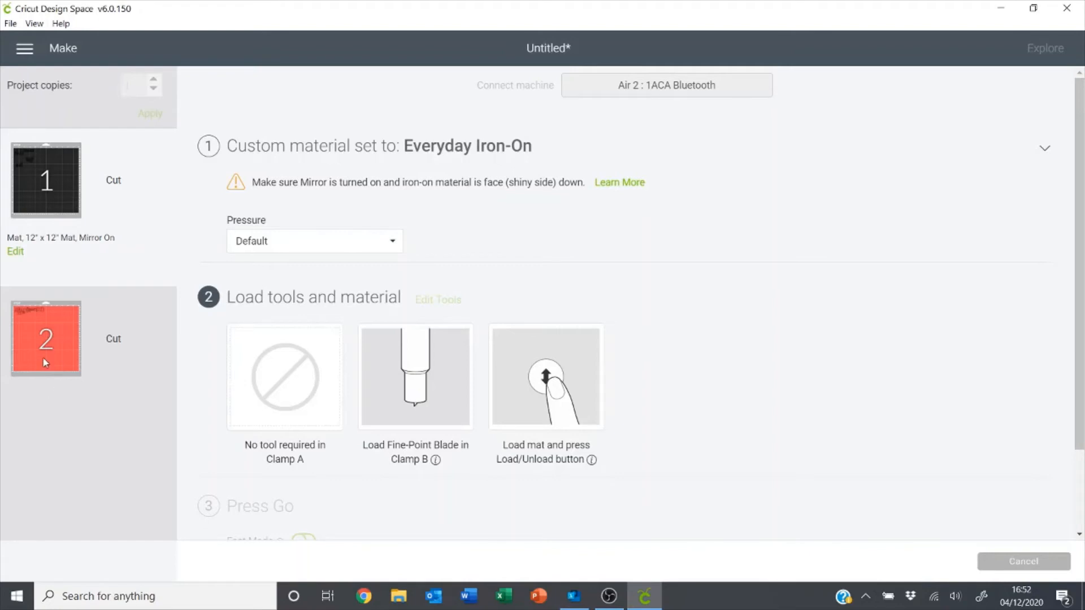
click(46, 339)
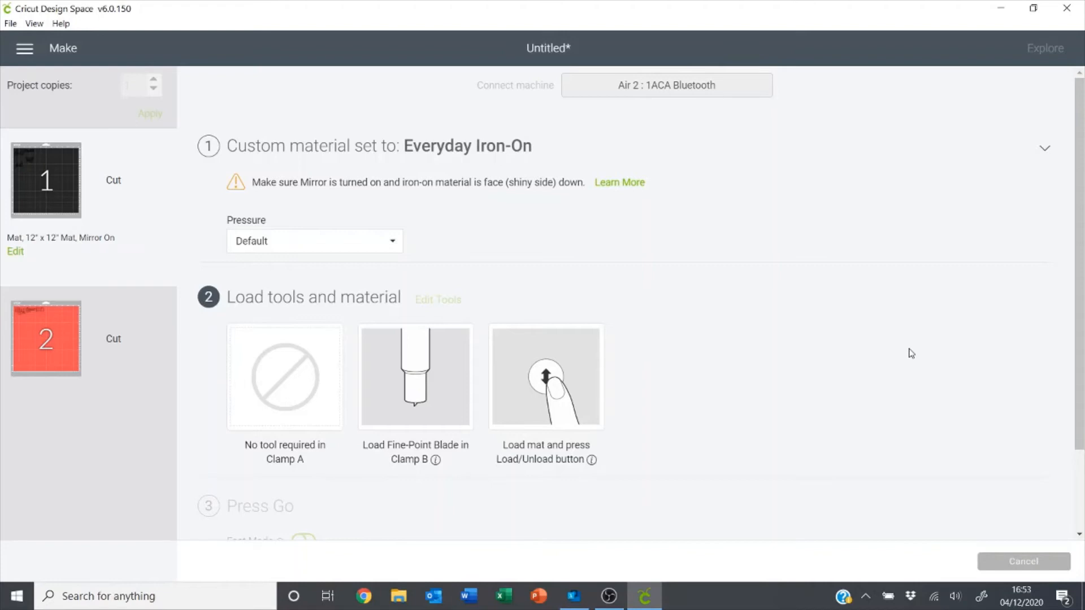
mouse_move(759, 312)
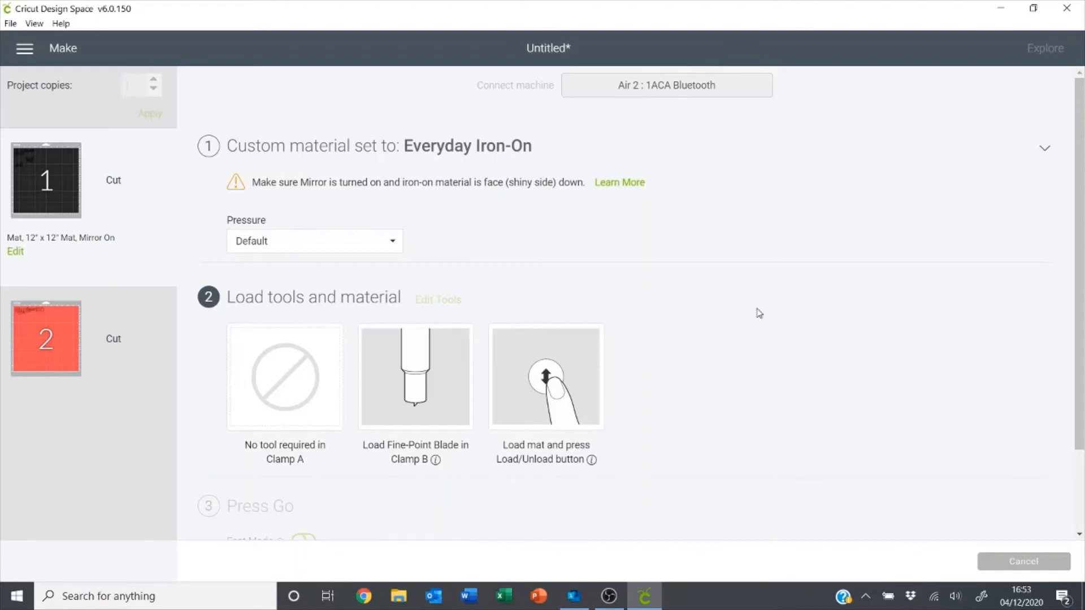
mouse_move(423, 440)
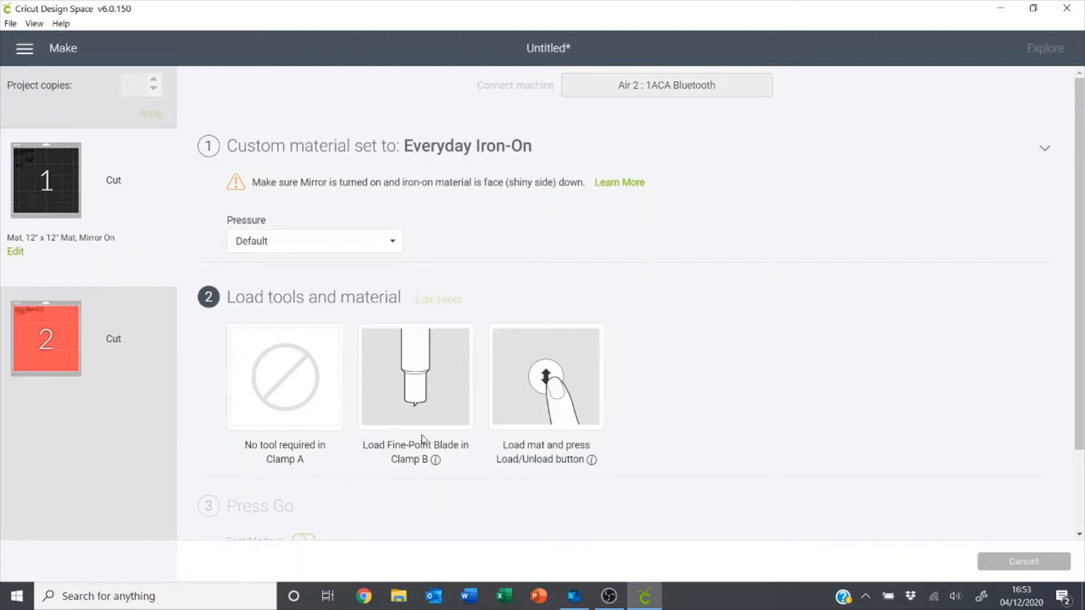
mouse_move(821, 459)
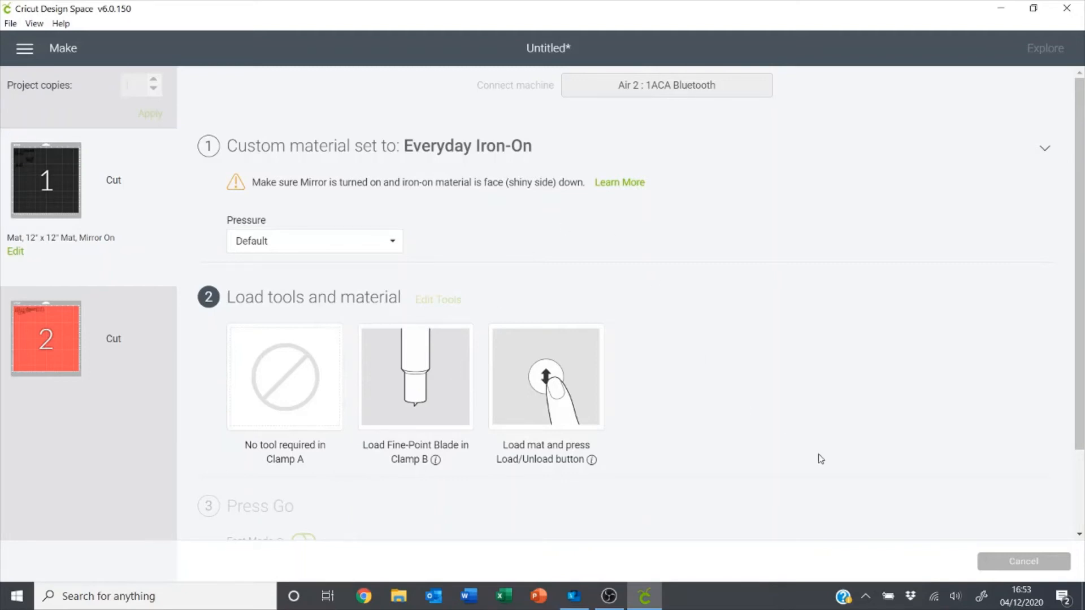